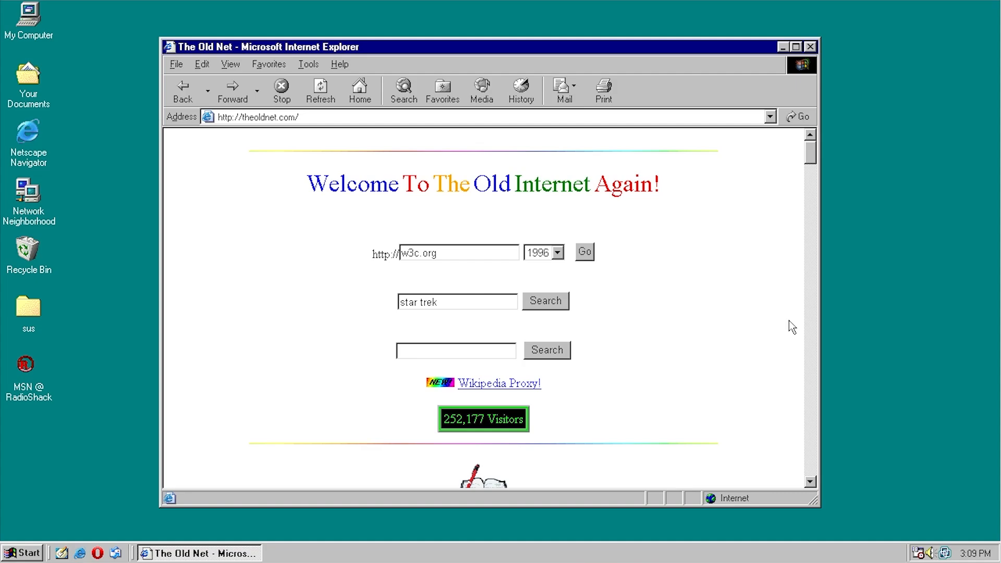
pyautogui.moveTo(730, 291)
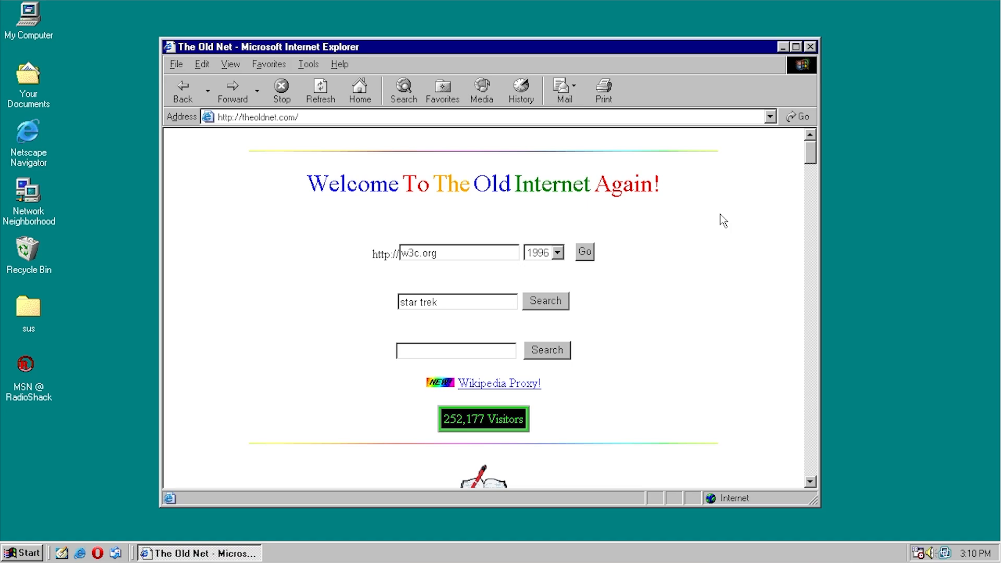
pyautogui.moveTo(805, 171)
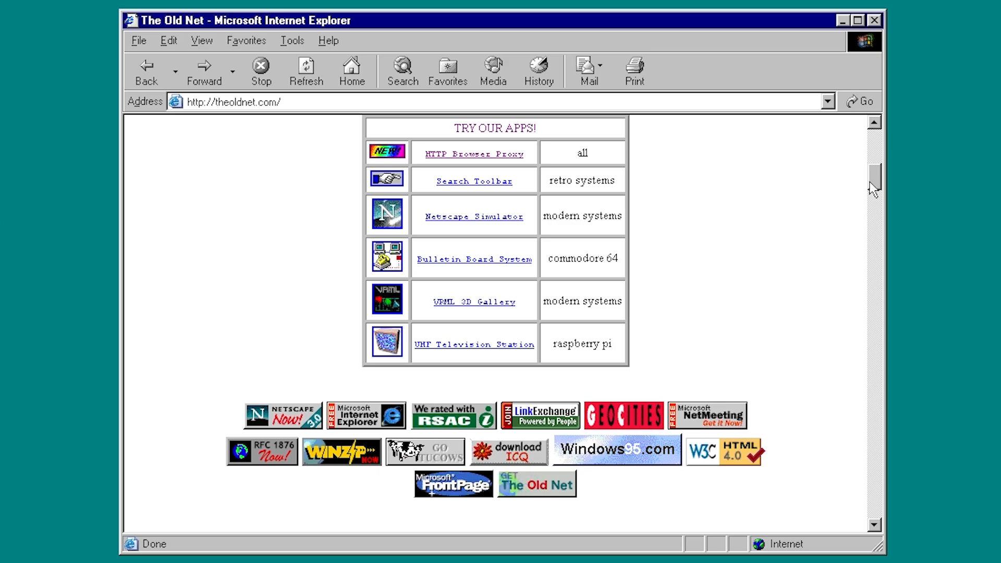
pyautogui.moveTo(450, 159)
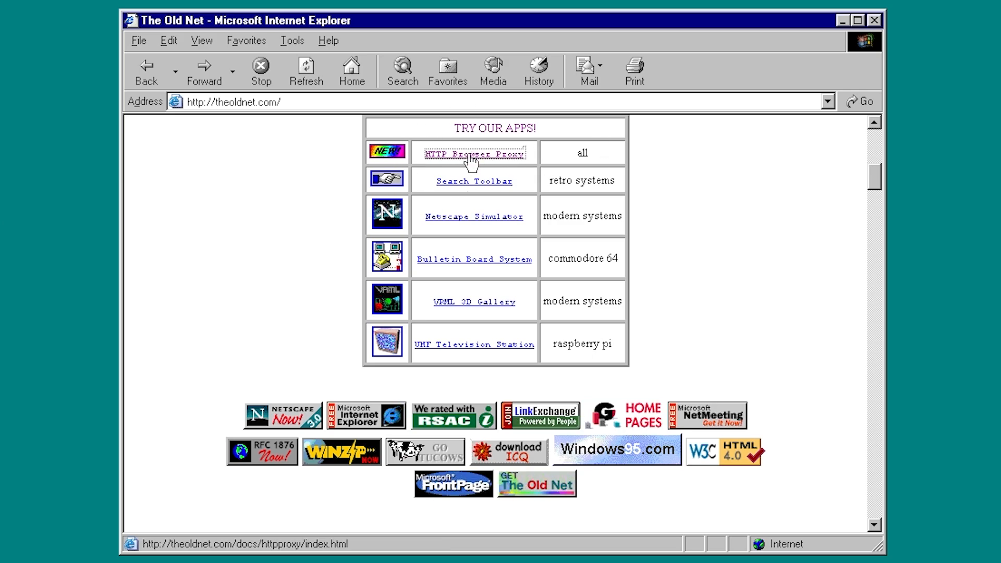
# Follow the HTTP Browser Proxy link and read down the instructions page.
pyautogui.click(475, 153)
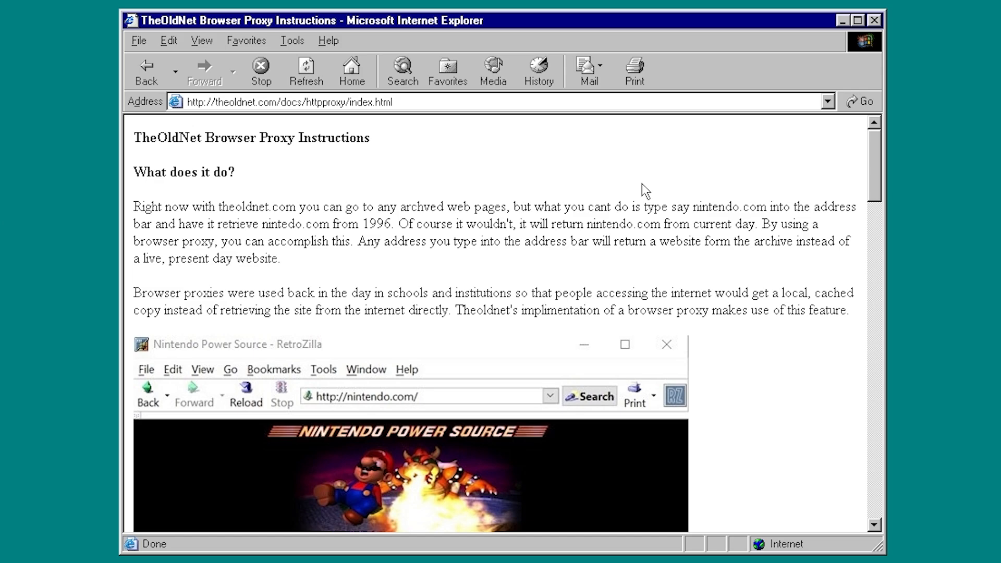
pyautogui.moveTo(642, 193)
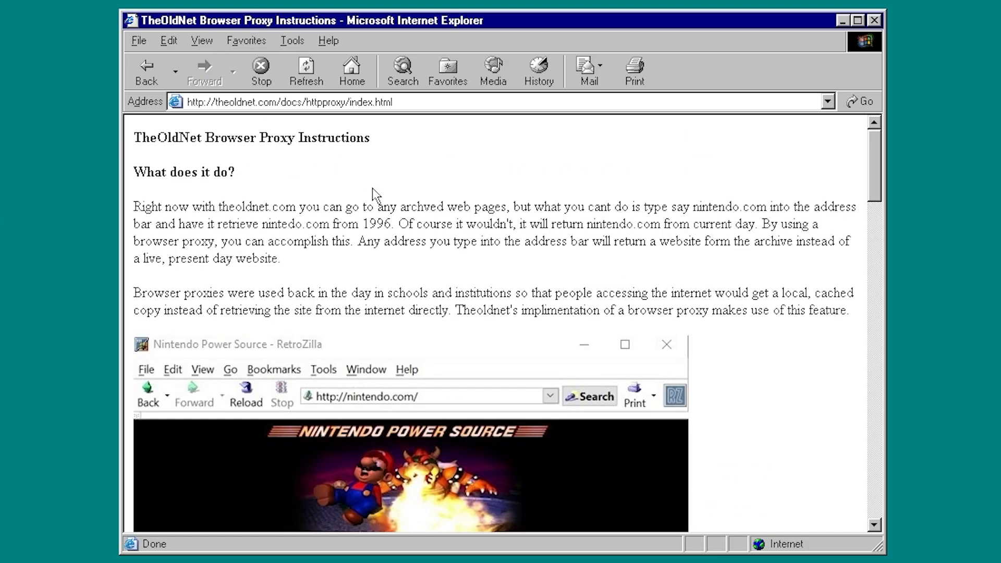
pyautogui.moveTo(360, 159)
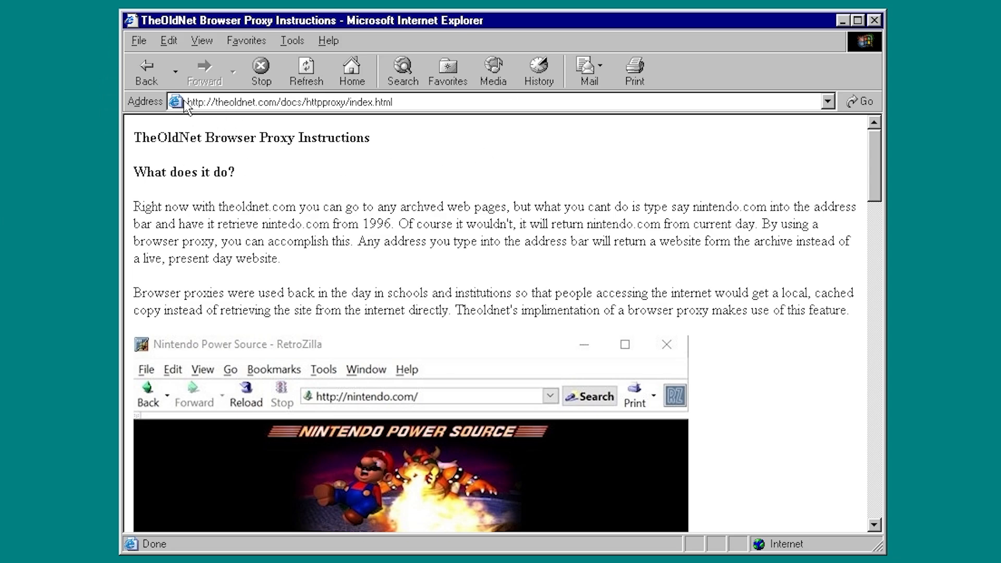
pyautogui.moveTo(398, 110)
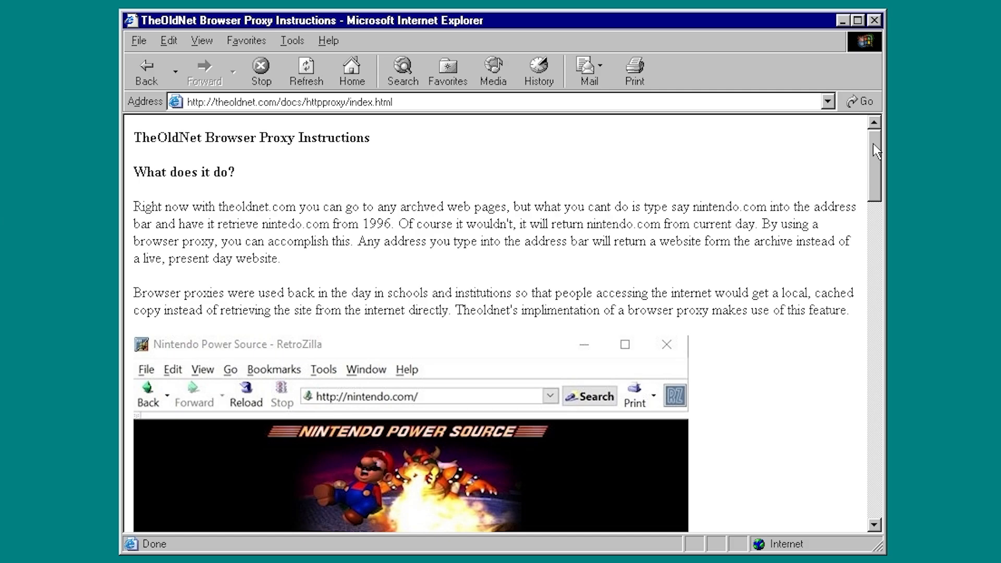
pyautogui.scroll(-3)
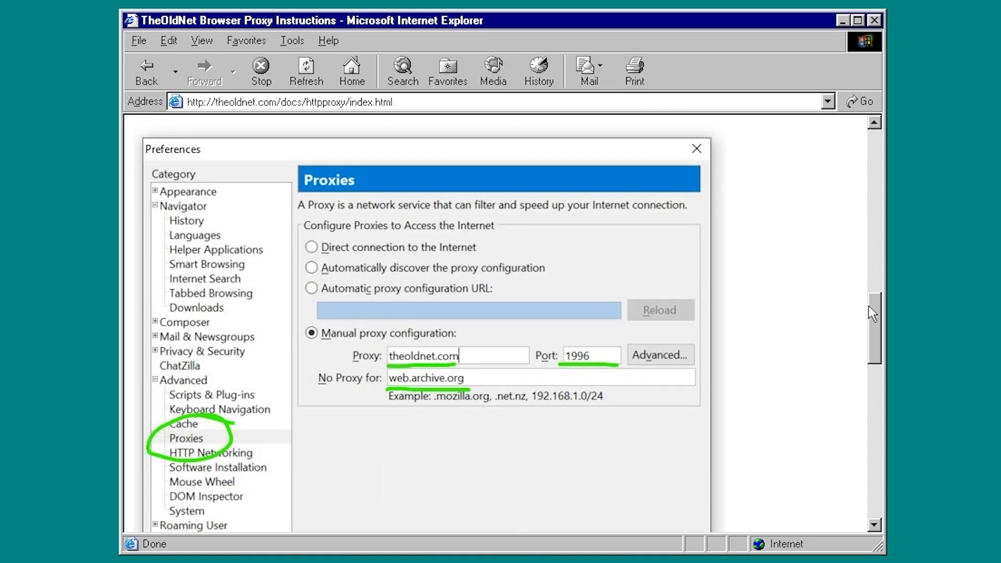
pyautogui.scroll(-3)
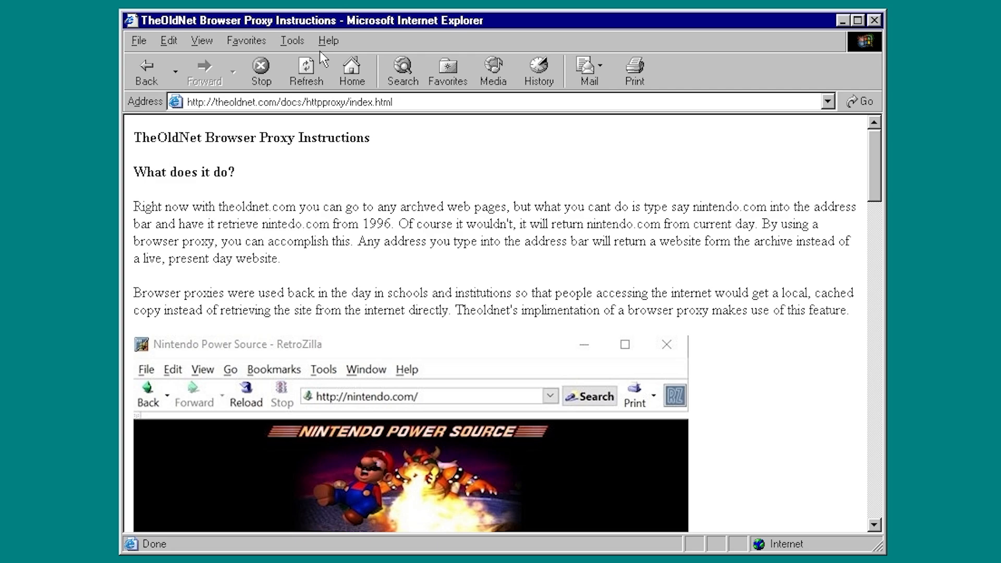
pyautogui.moveTo(450, 159)
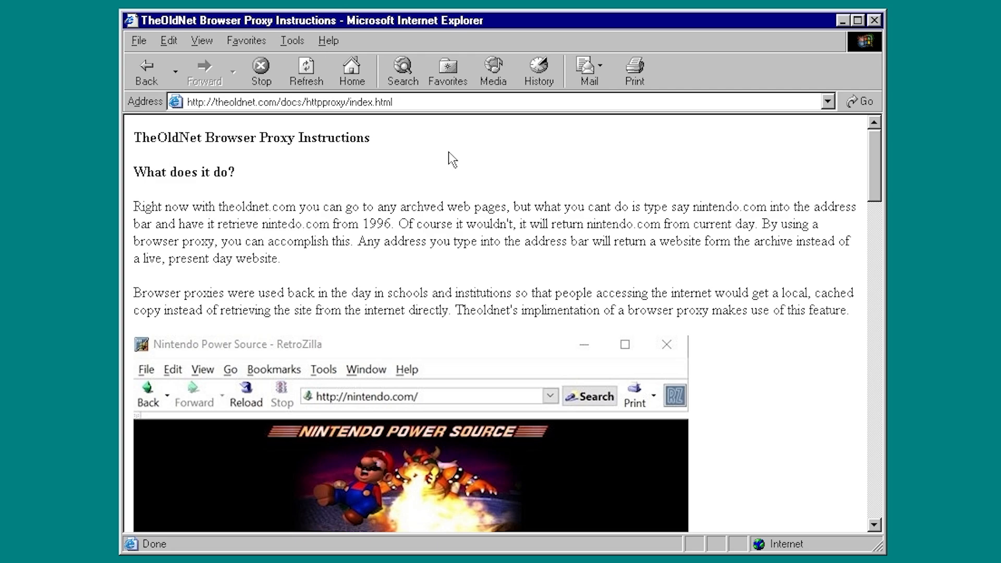
pyautogui.moveTo(292, 40)
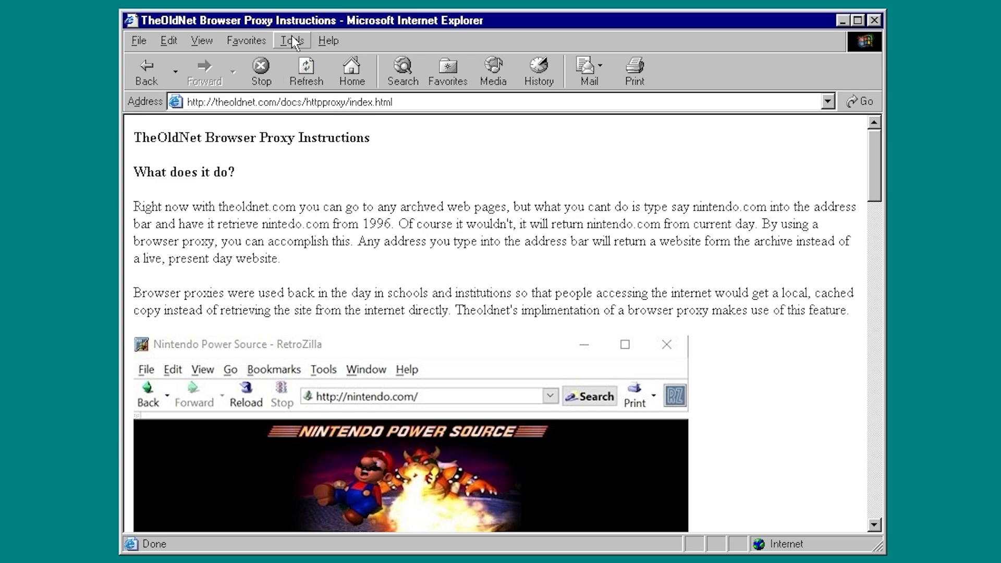
# Reach the LAN Settings dialog via Internet Options' Connections settings.
pyautogui.click(291, 40)
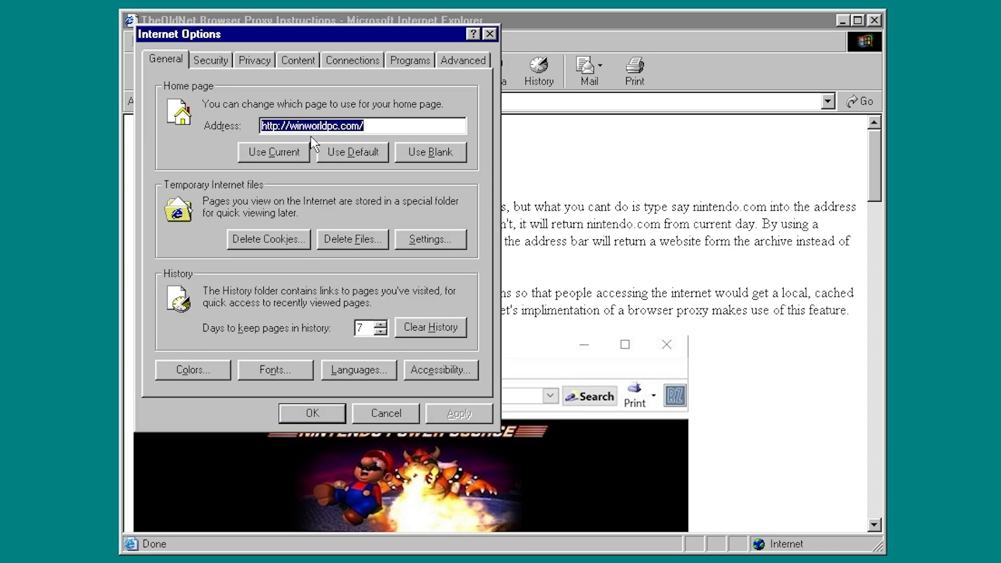
pyautogui.moveTo(343, 74)
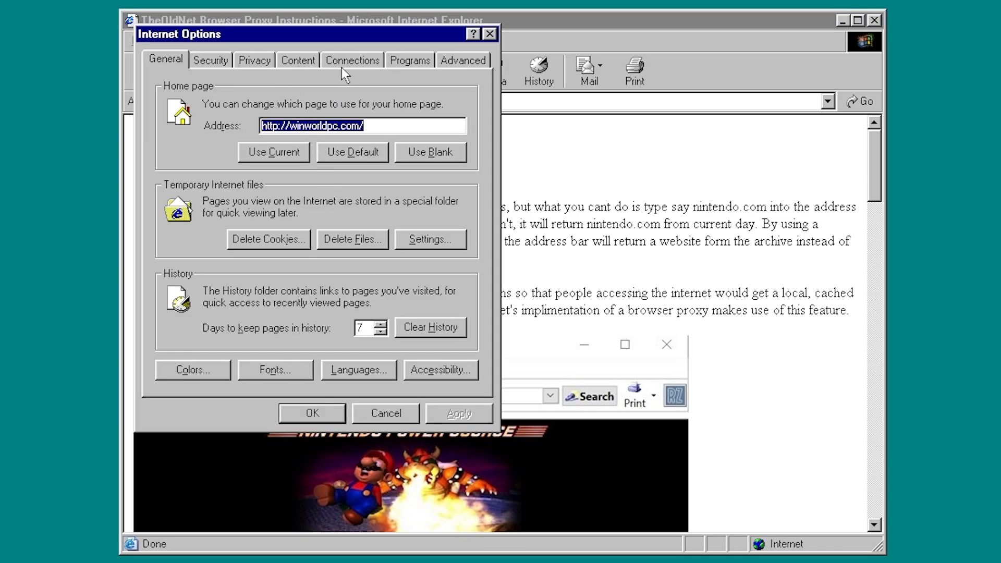
pyautogui.click(352, 60)
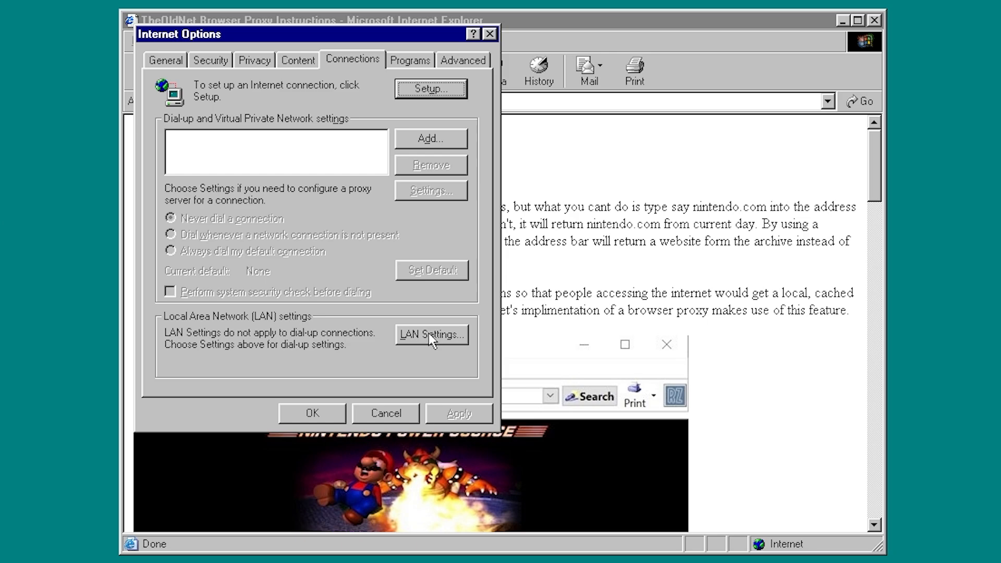
pyautogui.click(431, 334)
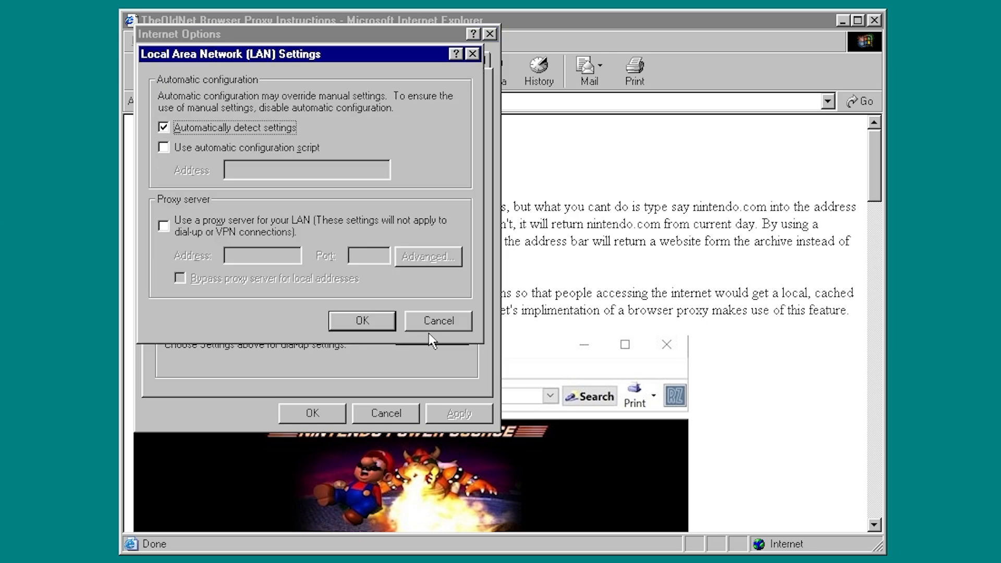
pyautogui.moveTo(247, 231)
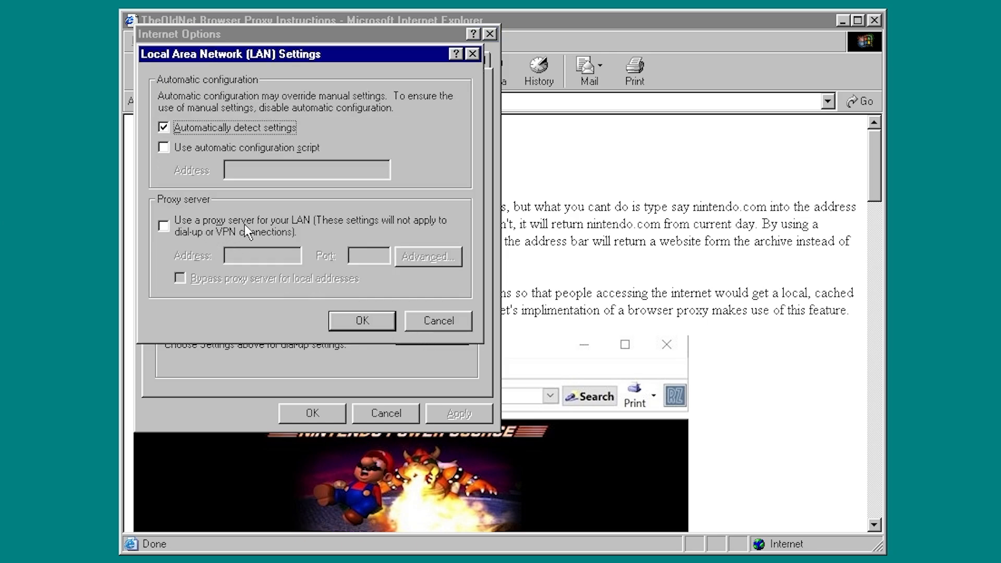
# Enable a proxy server at theoldnet.com on port 1996.
pyautogui.click(163, 226)
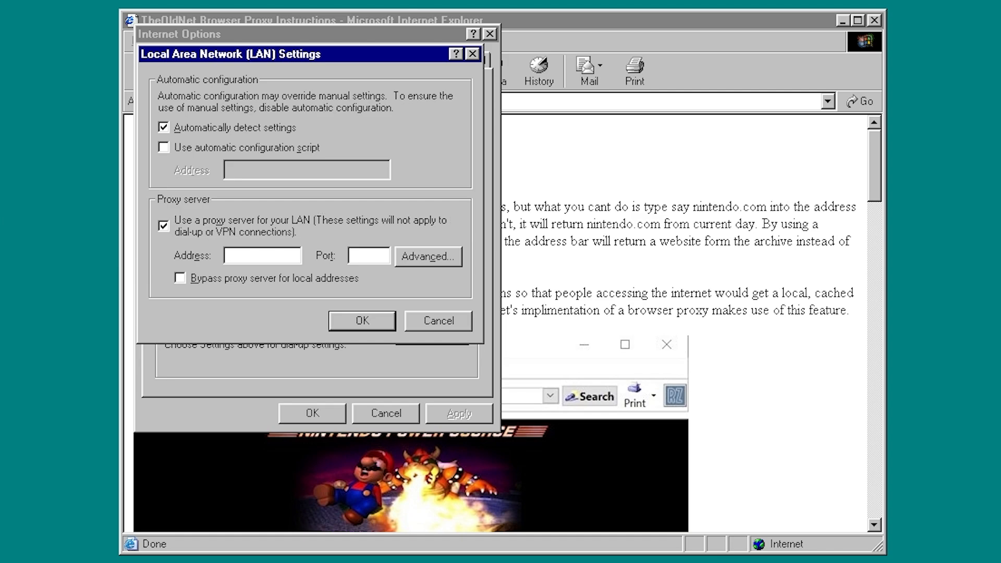
pyautogui.write('theoldnet.com')
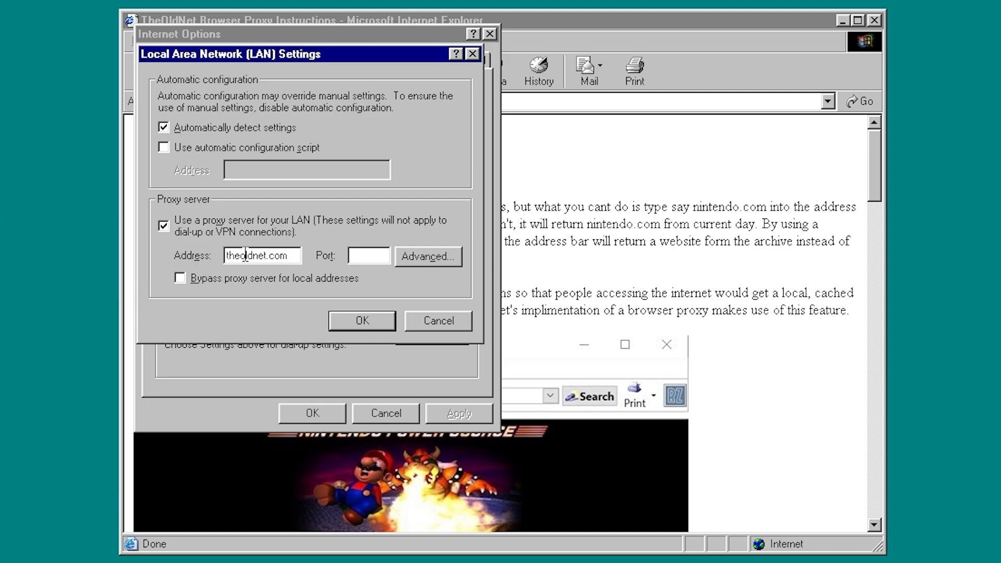
pyautogui.write('1996')
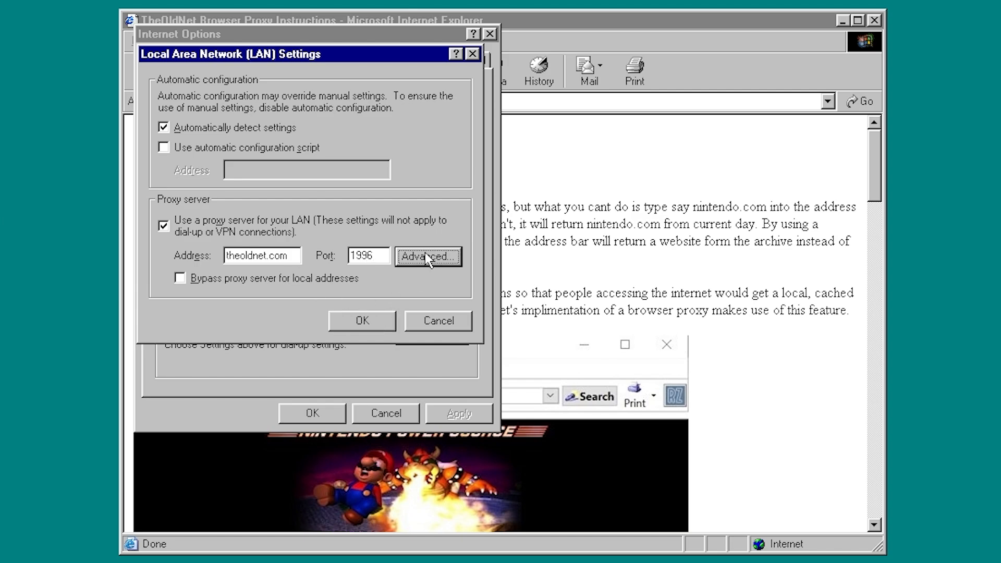
# Add web.archive.org to the proxy exceptions in Advanced settings and confirm all dialogs.
pyautogui.click(427, 256)
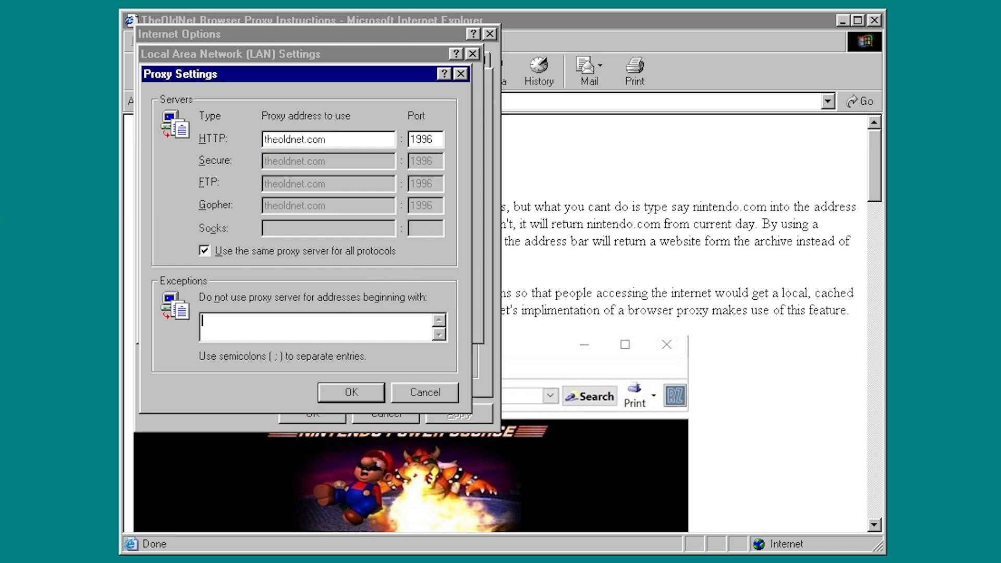
pyautogui.write('web.archive.org')
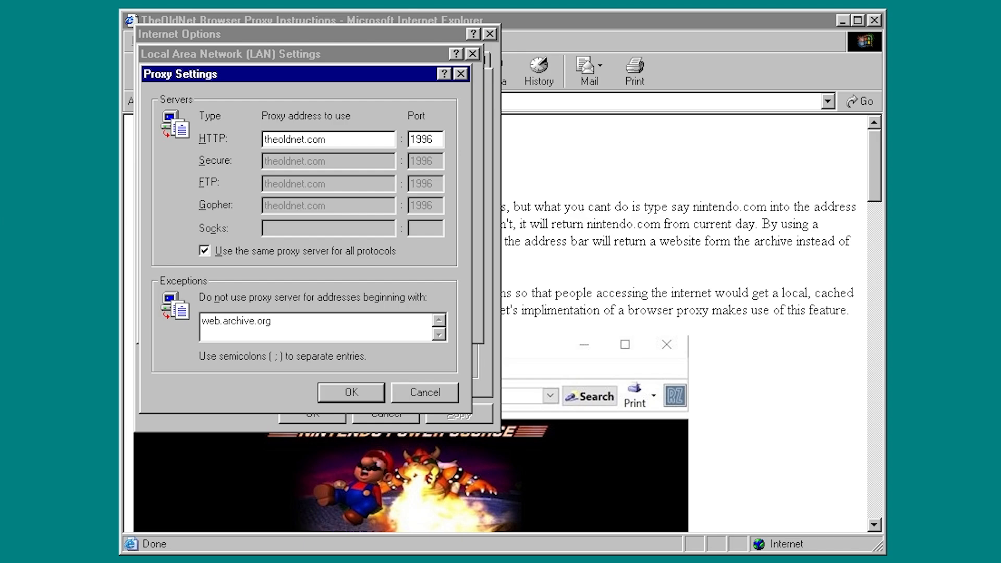
pyautogui.click(268, 320)
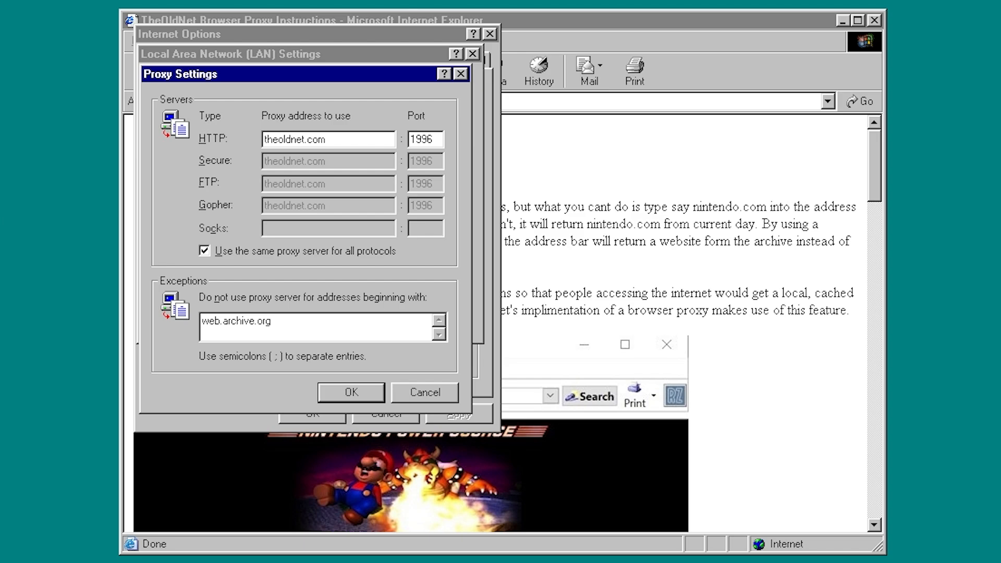
pyautogui.click(350, 392)
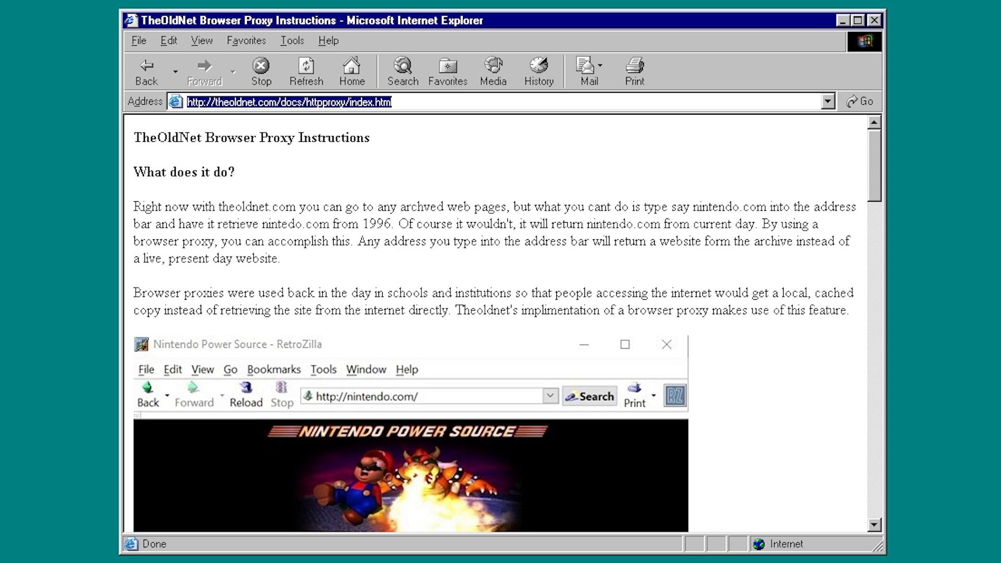
# Load microsoft.com through the proxy to show the archived 1996 Microsoft homepage.
pyautogui.write('micr')
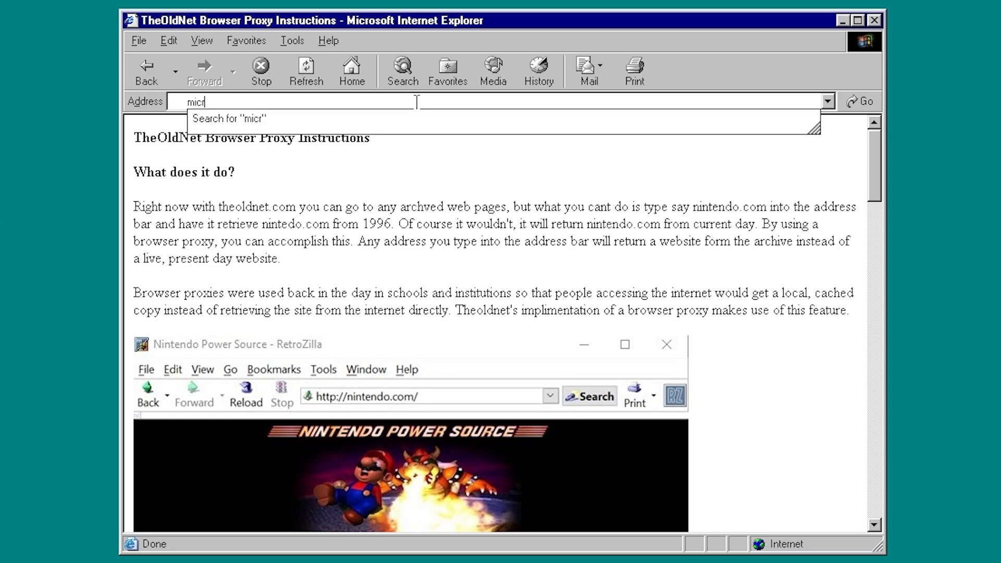
pyautogui.press('Enter')
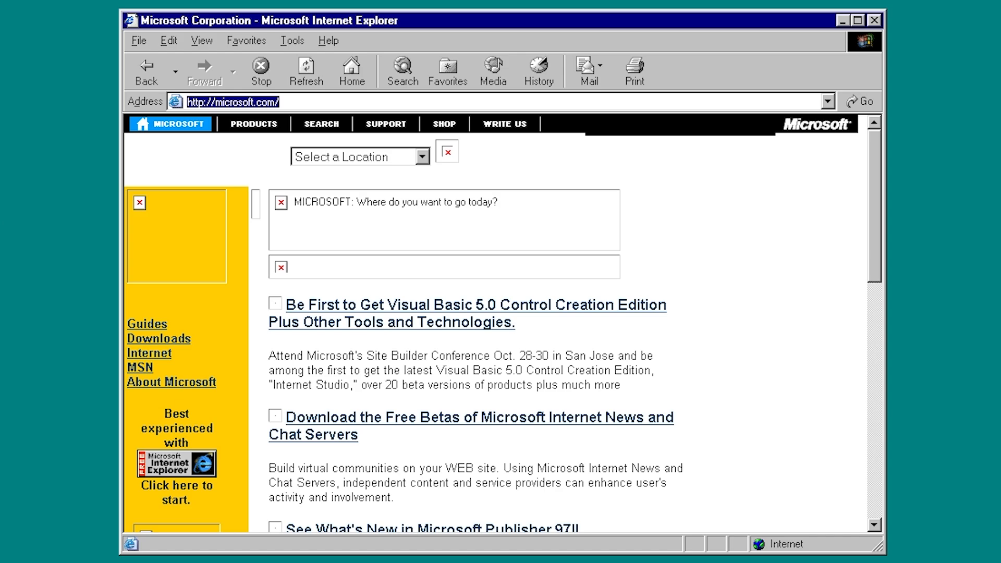
# Load nintendo.com and enter the site past the Nintendo Power Source welcome banner.
pyautogui.write('nintendo.c')
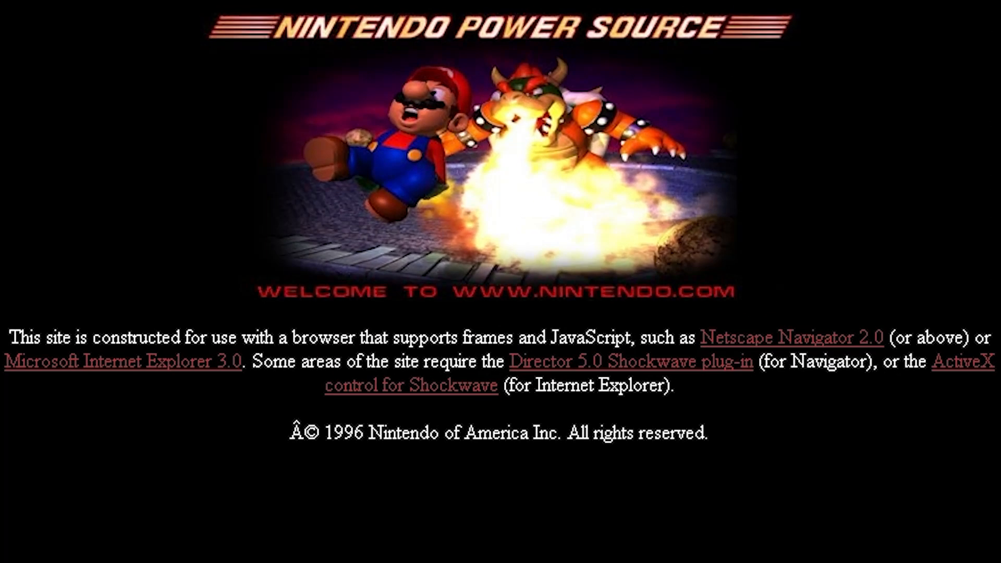
pyautogui.moveTo(550, 333)
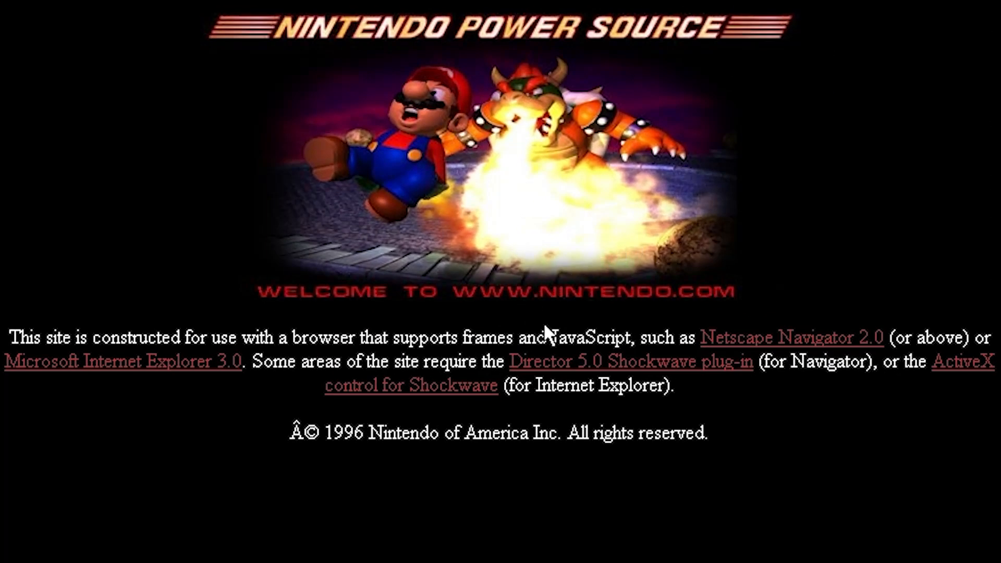
pyautogui.moveTo(728, 361)
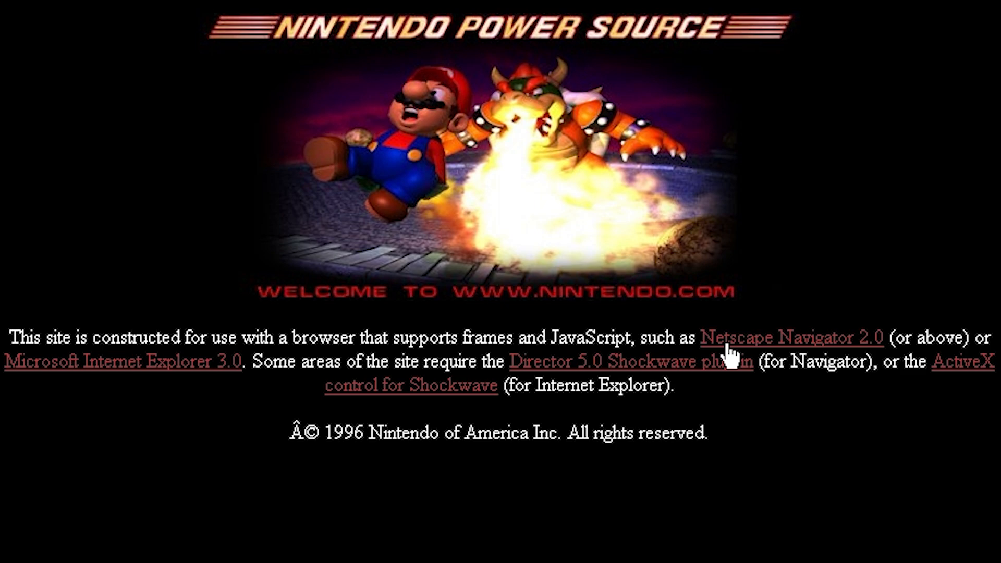
pyautogui.moveTo(547, 482)
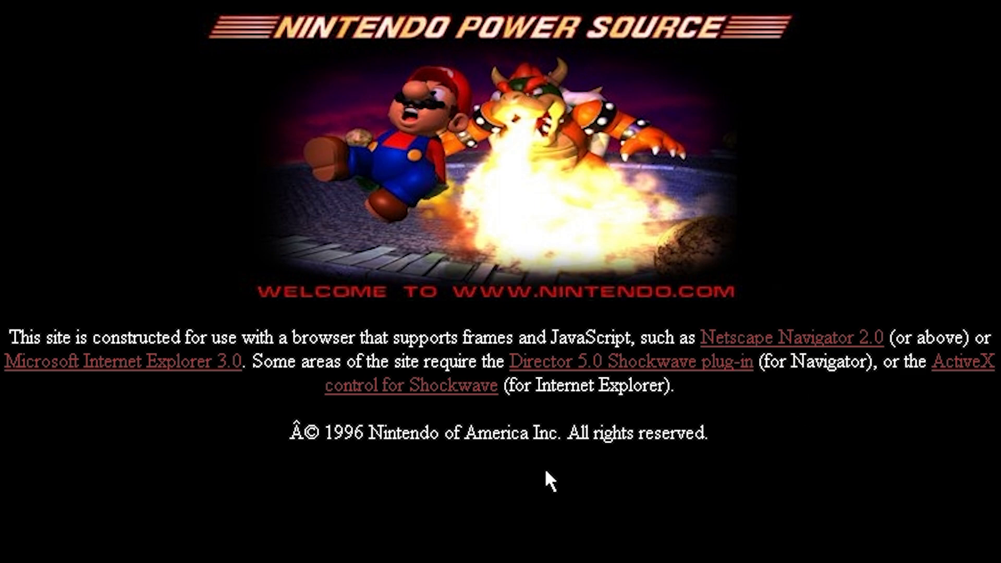
pyautogui.moveTo(478, 491)
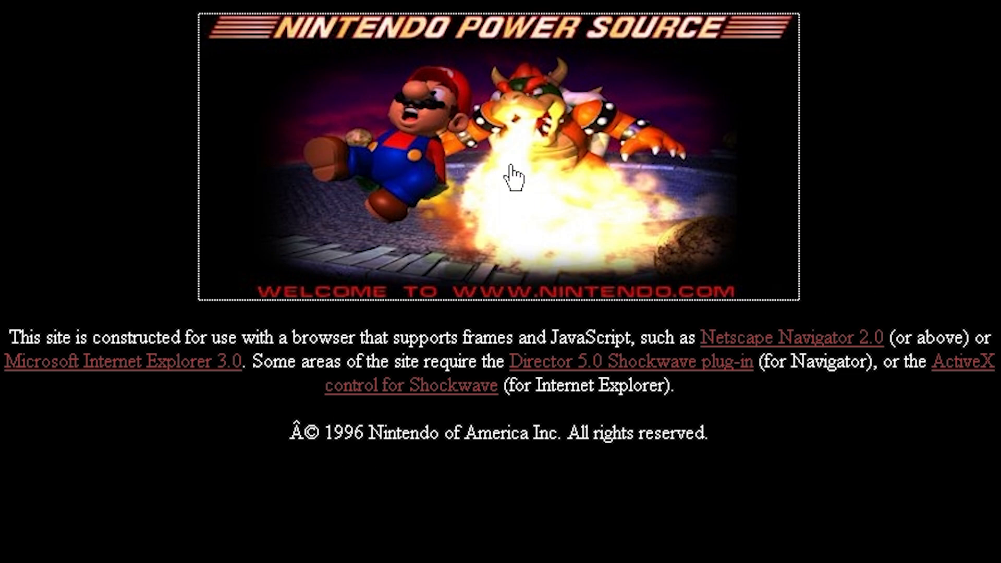
pyautogui.click(515, 178)
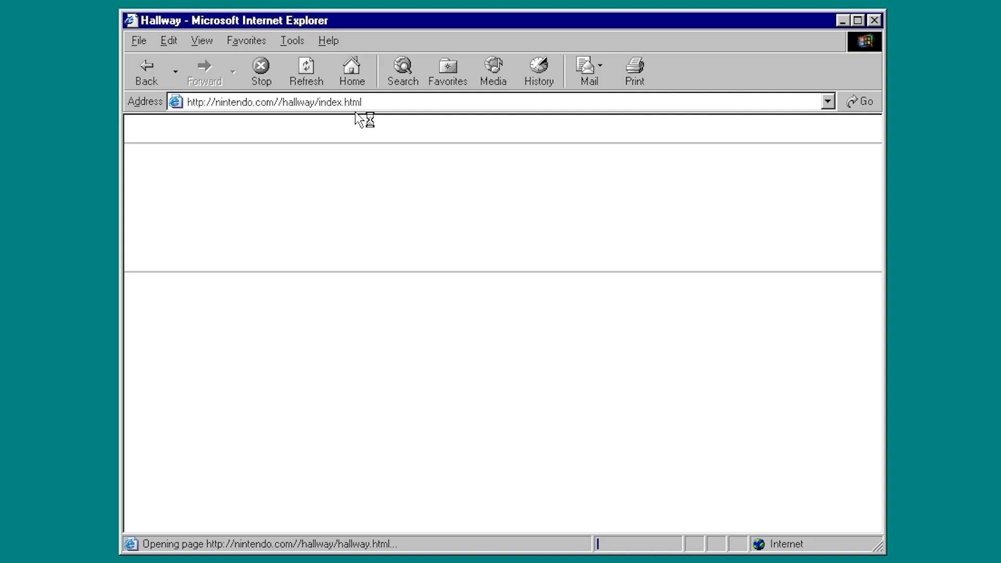
# Load apple.com through the proxy as the archived 1996 Apple Computer homepage.
pyautogui.write('apple.com/')
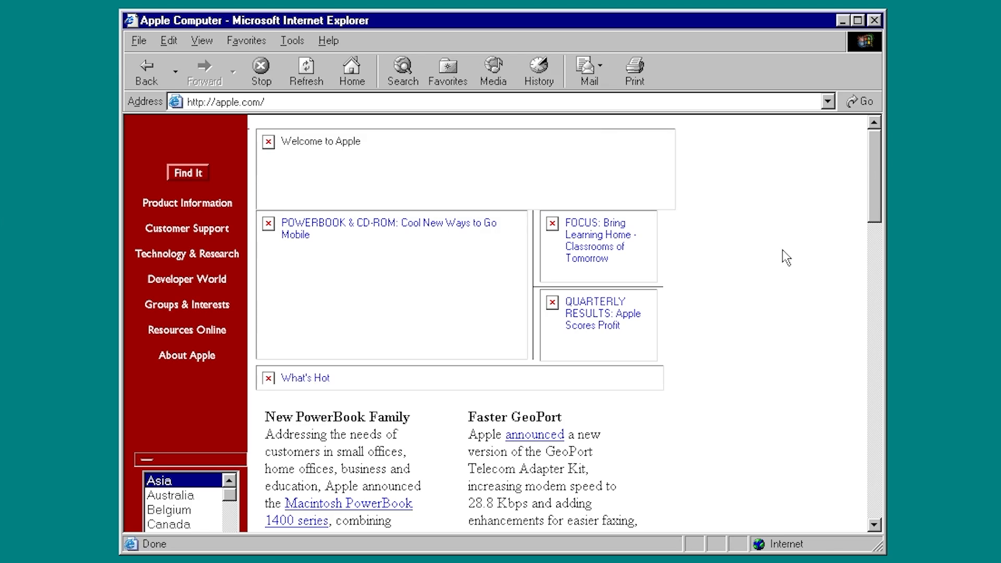
pyautogui.moveTo(522, 139)
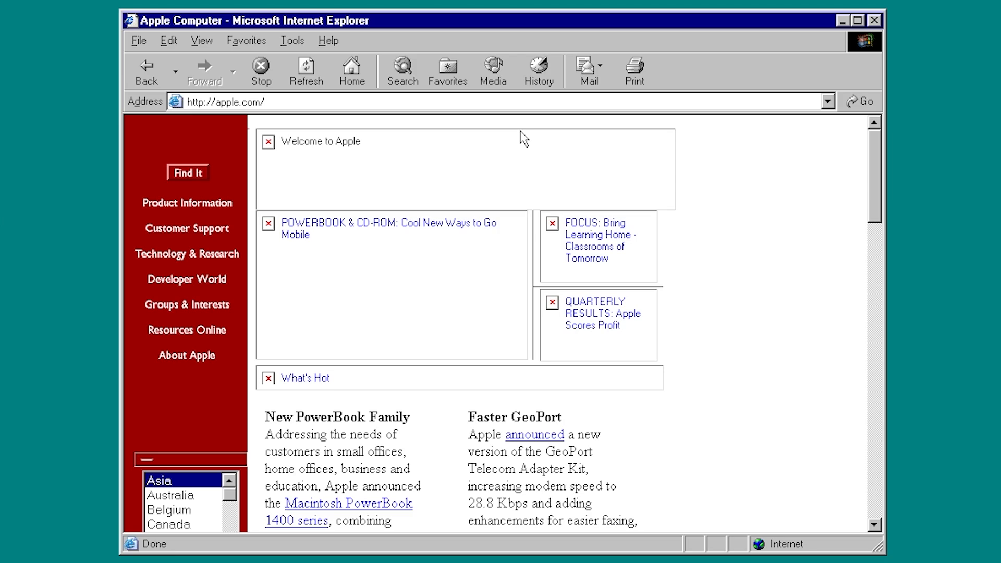
# Return to theoldnet.com via address autocomplete and scroll through its welcome page.
pyautogui.write('the')
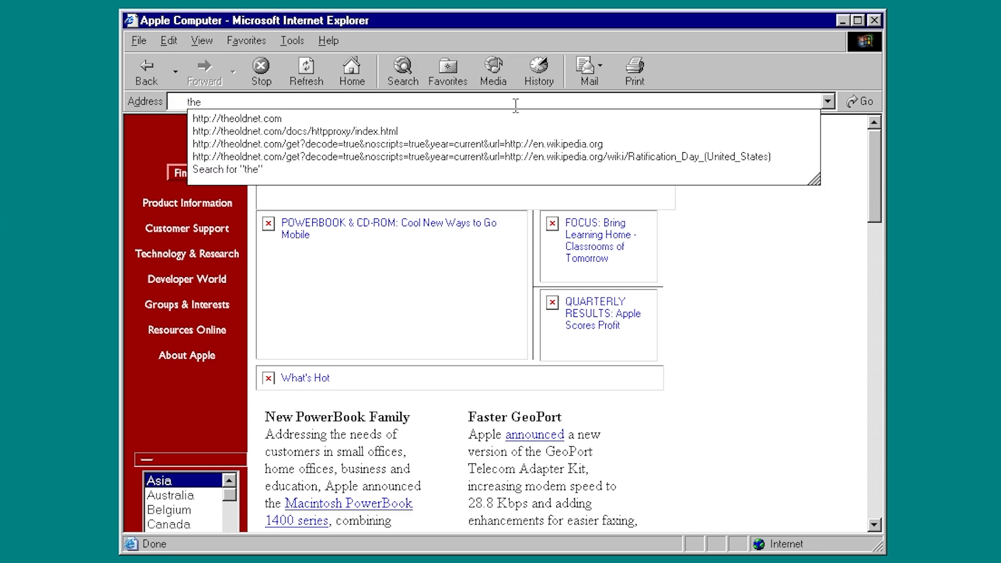
pyautogui.click(238, 119)
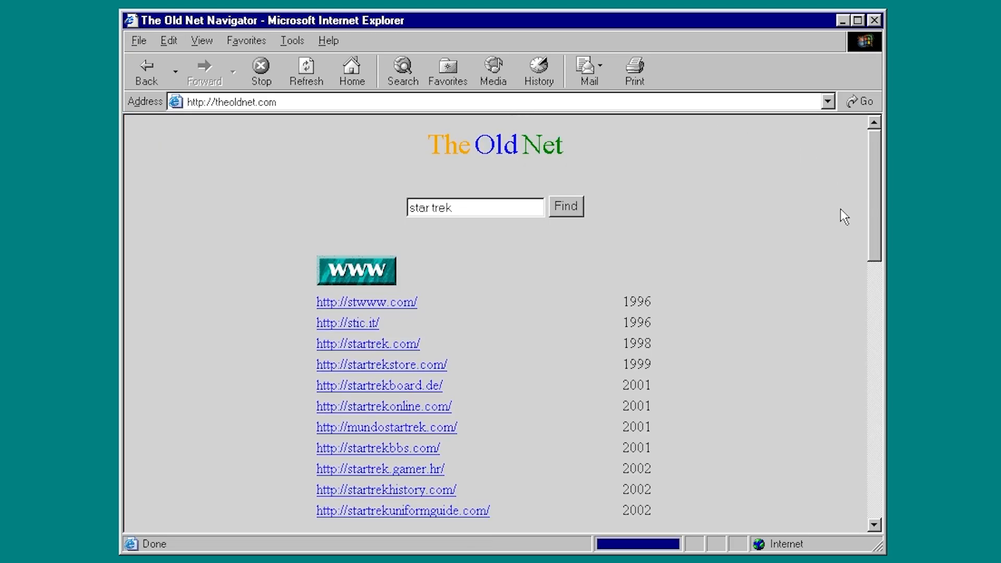
pyautogui.scroll(-3)
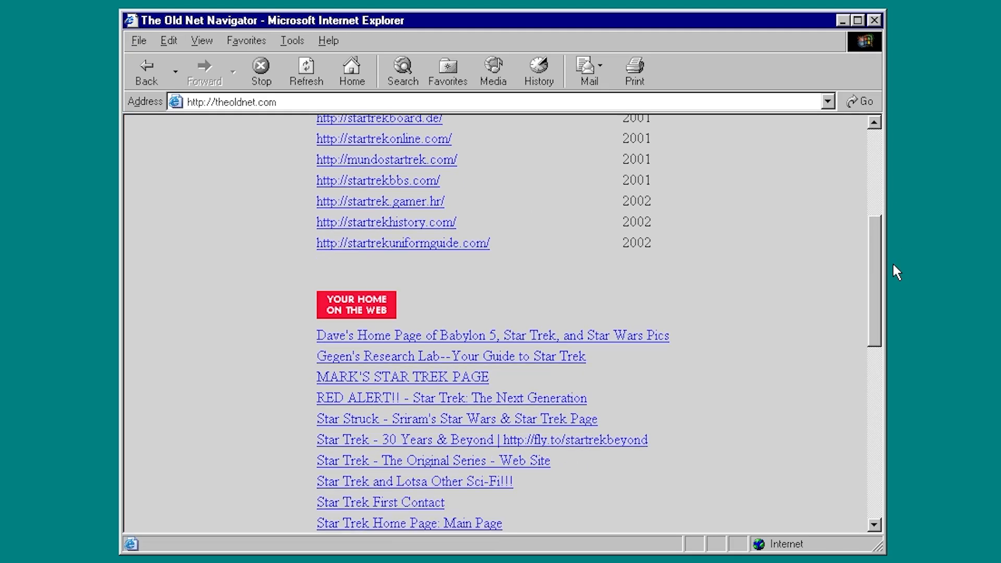
pyautogui.scroll(3)
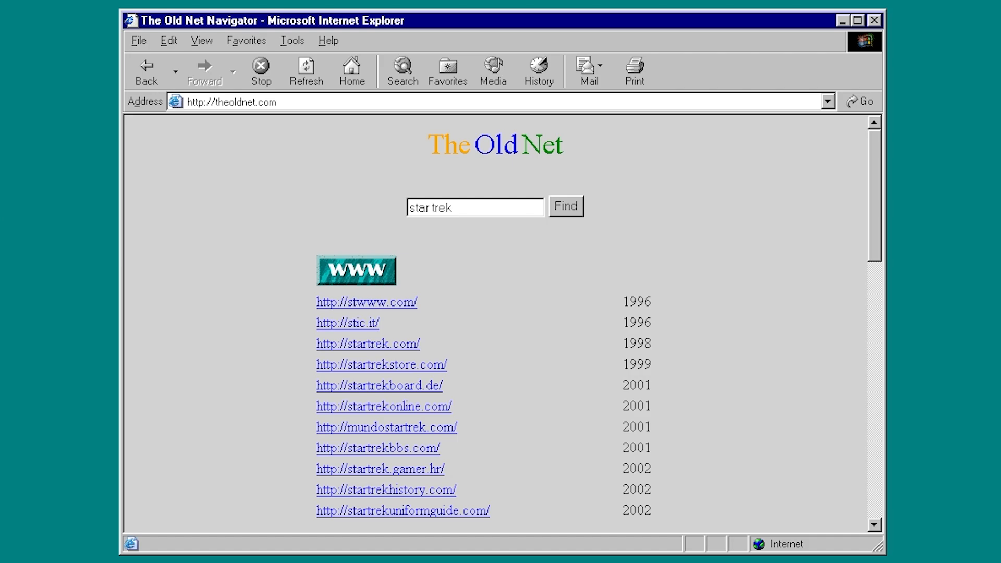
pyautogui.scroll(-3)
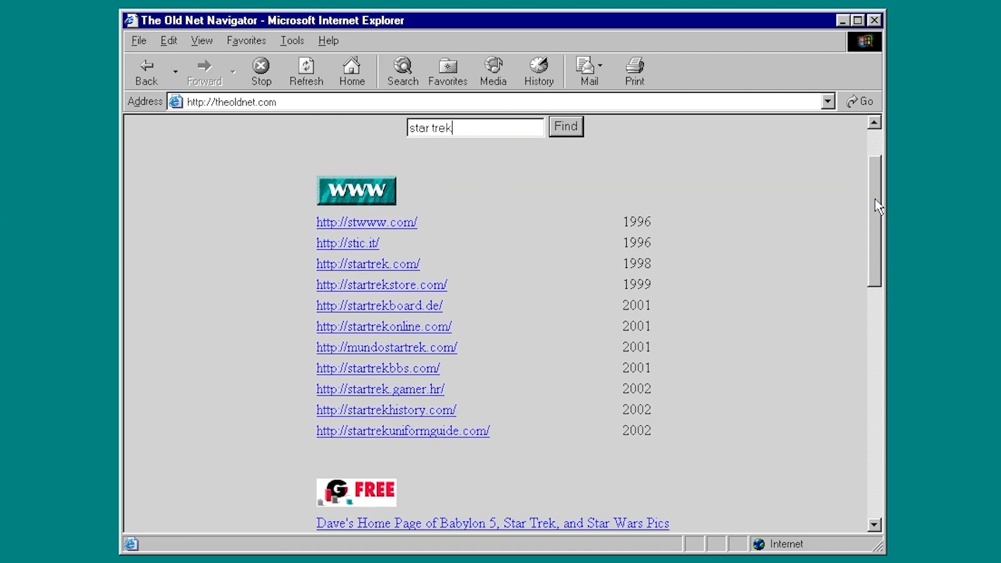
pyautogui.scroll(-3)
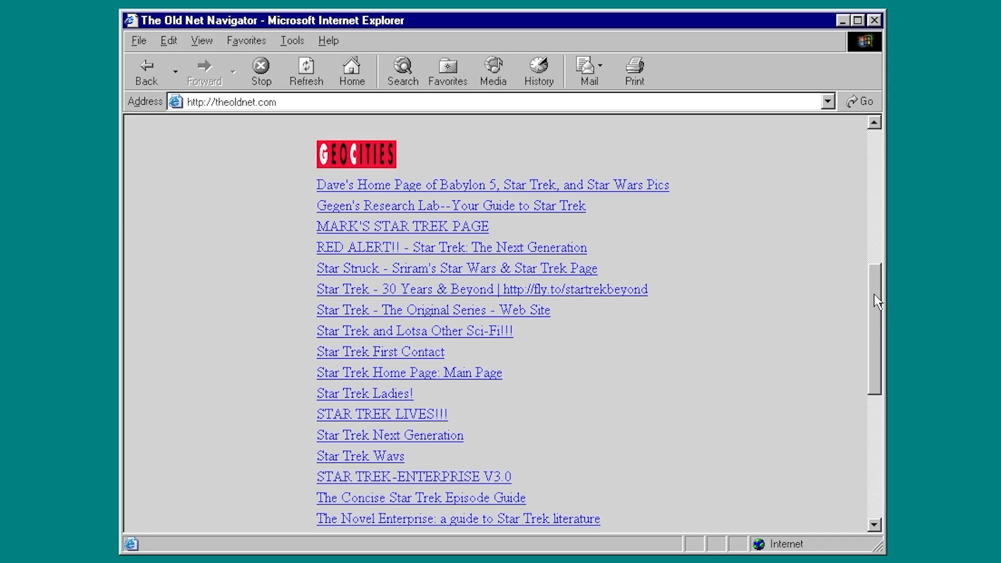
pyautogui.scroll(-3)
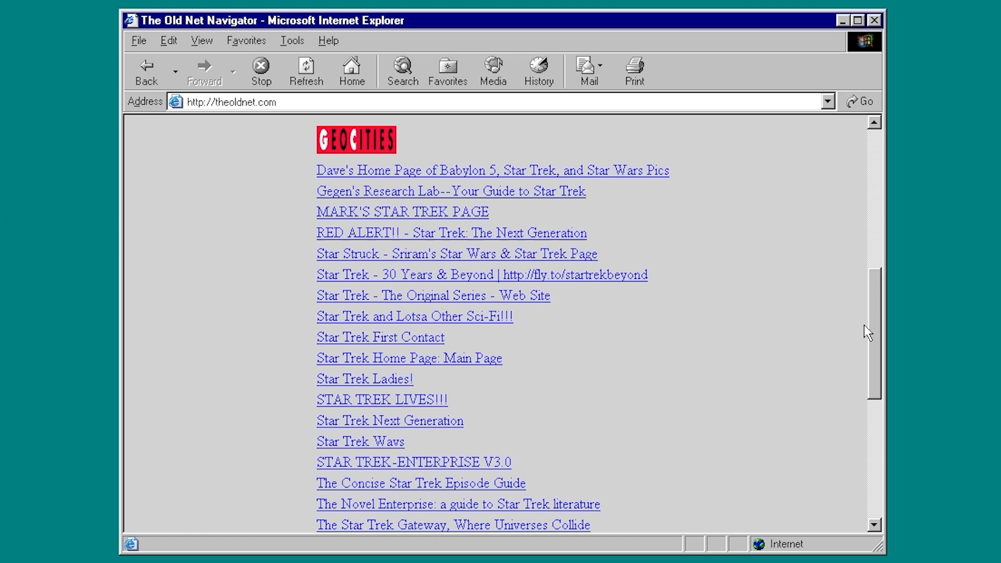
pyautogui.scroll(-3)
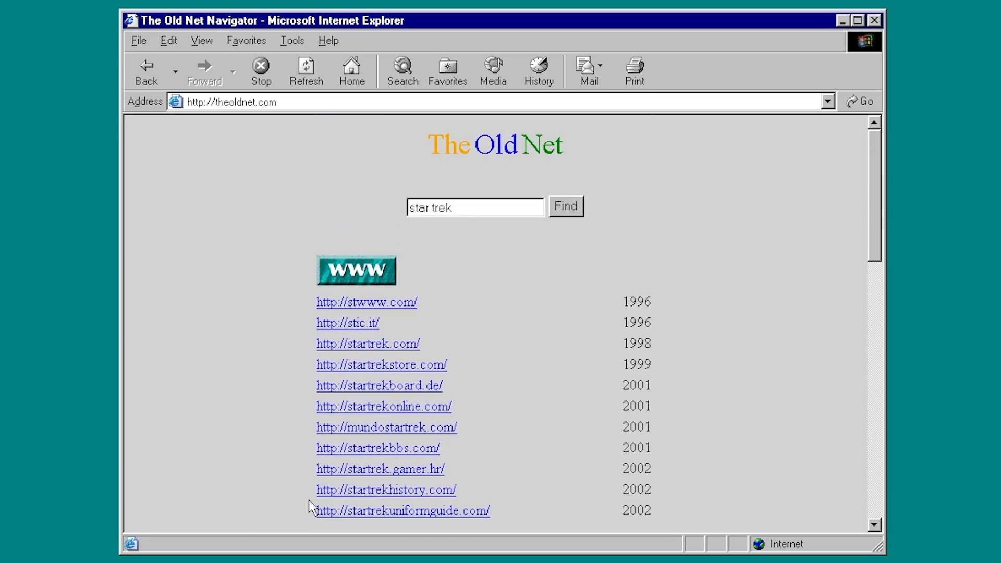
pyautogui.scroll(-3)
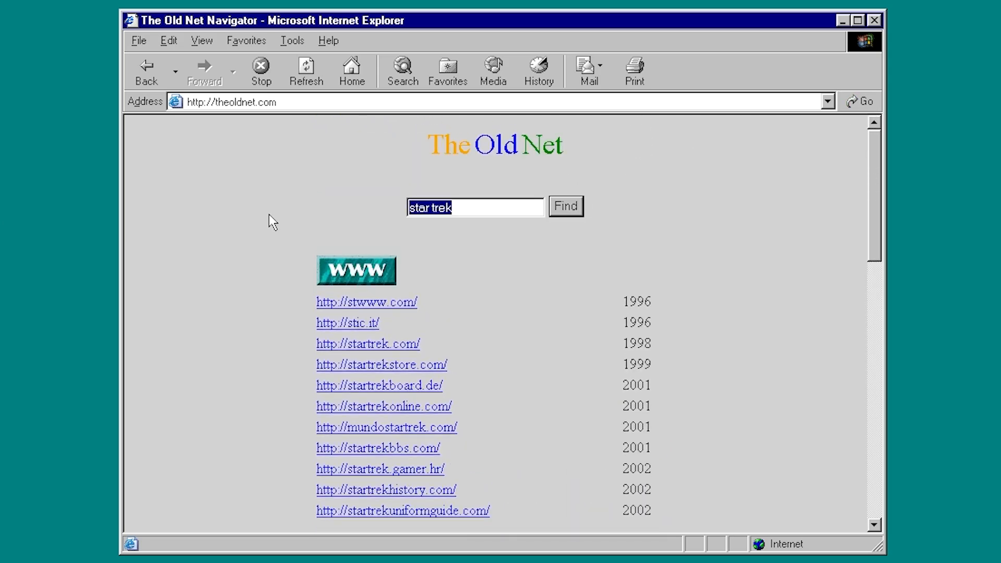
# Search The Old Net archive for 'microsoft' and browse the listed sites by year.
pyautogui.write('microsoft')
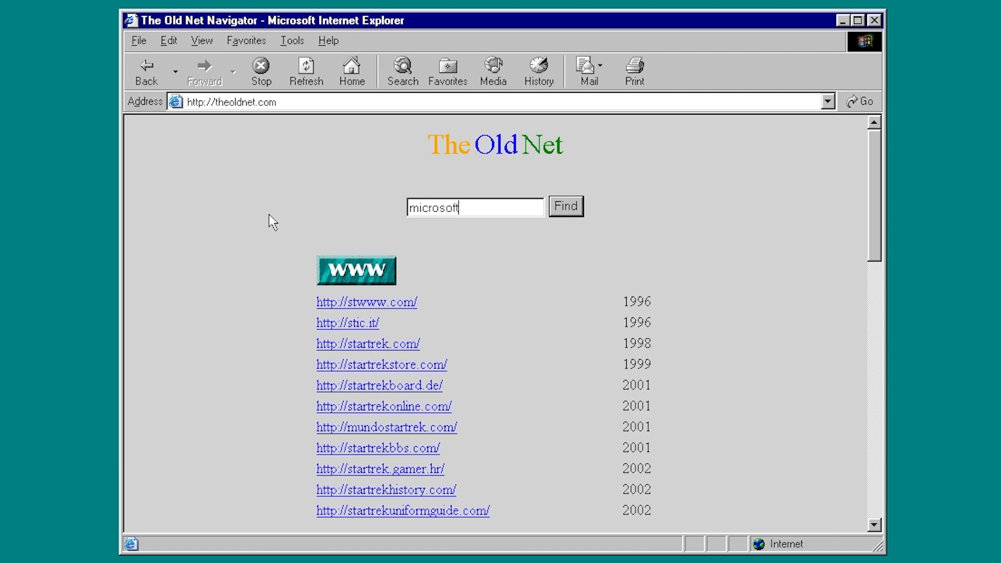
pyautogui.click(565, 207)
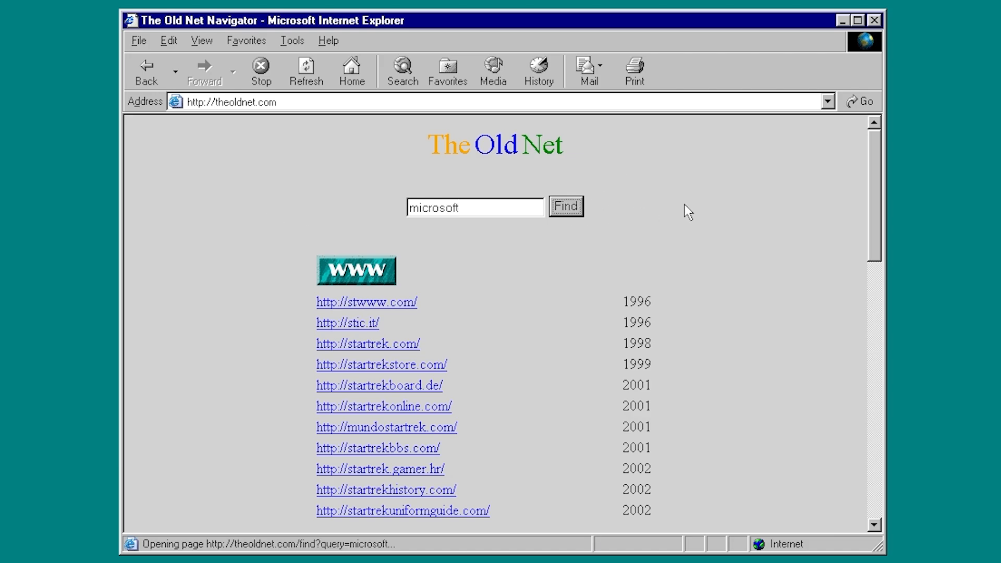
pyautogui.click(564, 207)
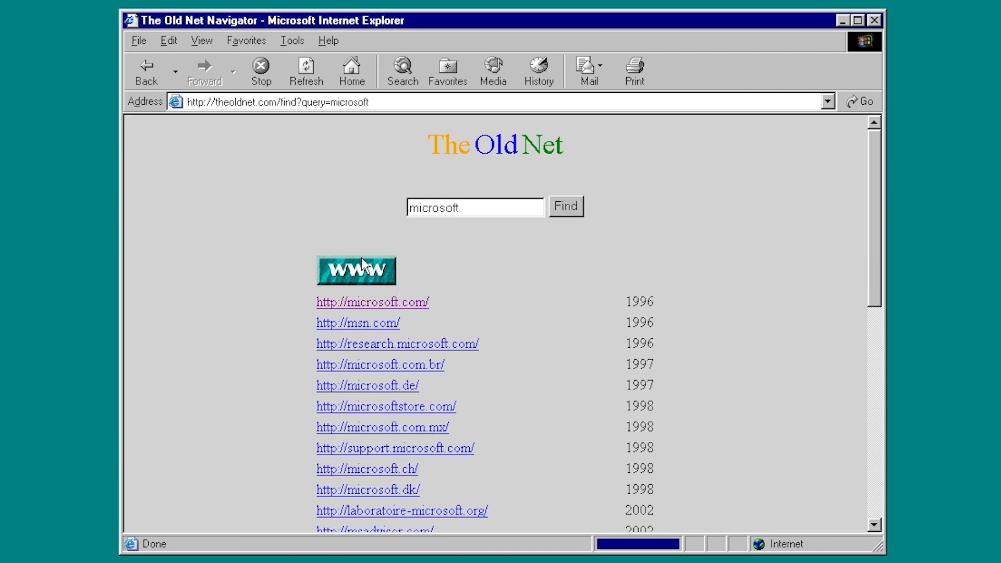
pyautogui.scroll(-3)
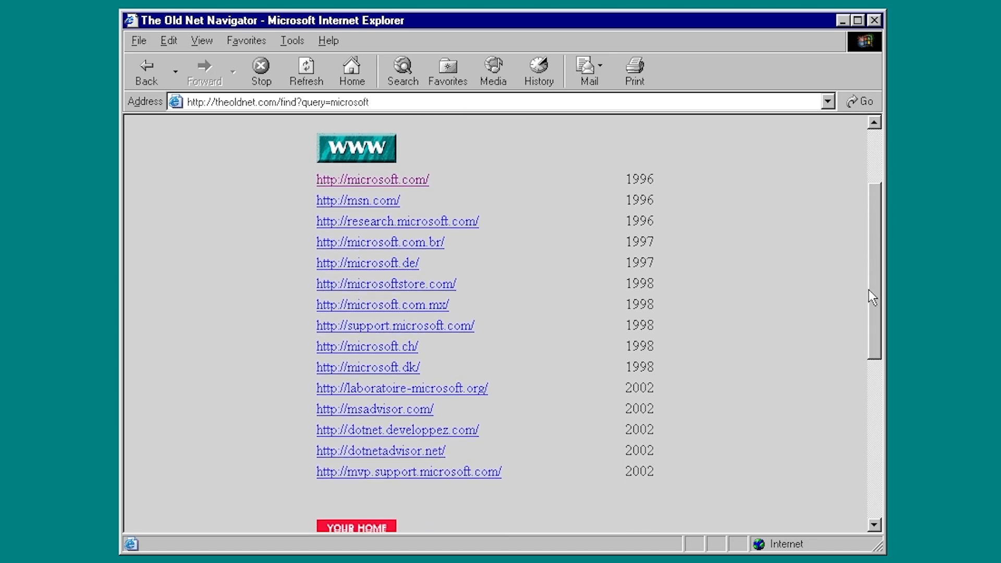
pyautogui.scroll(-3)
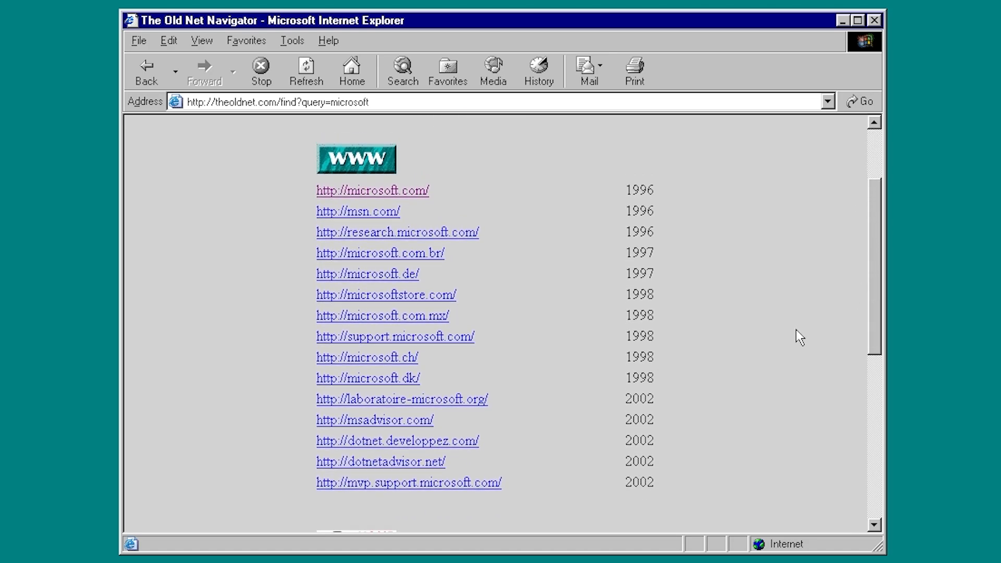
pyautogui.moveTo(399, 191)
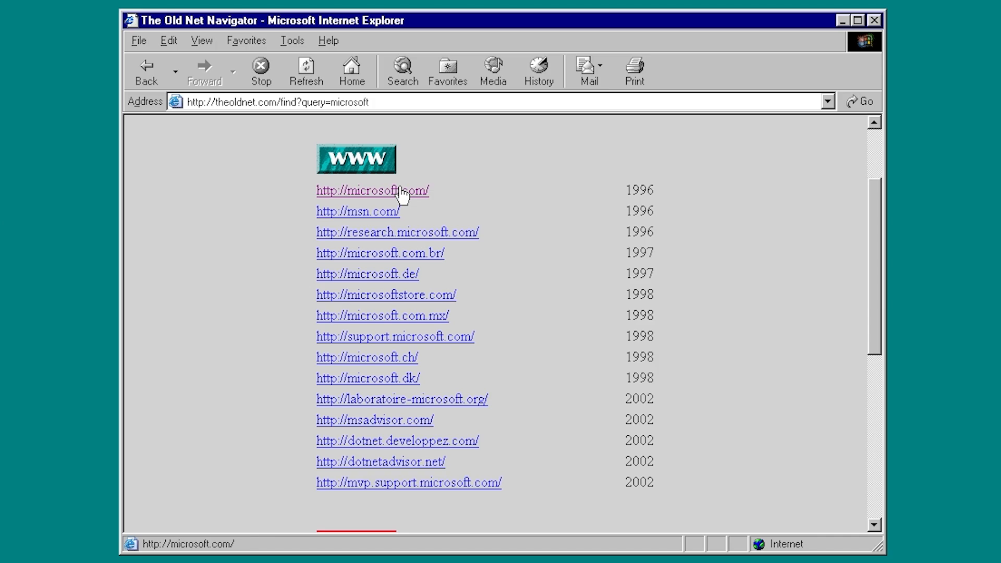
pyautogui.moveTo(436, 237)
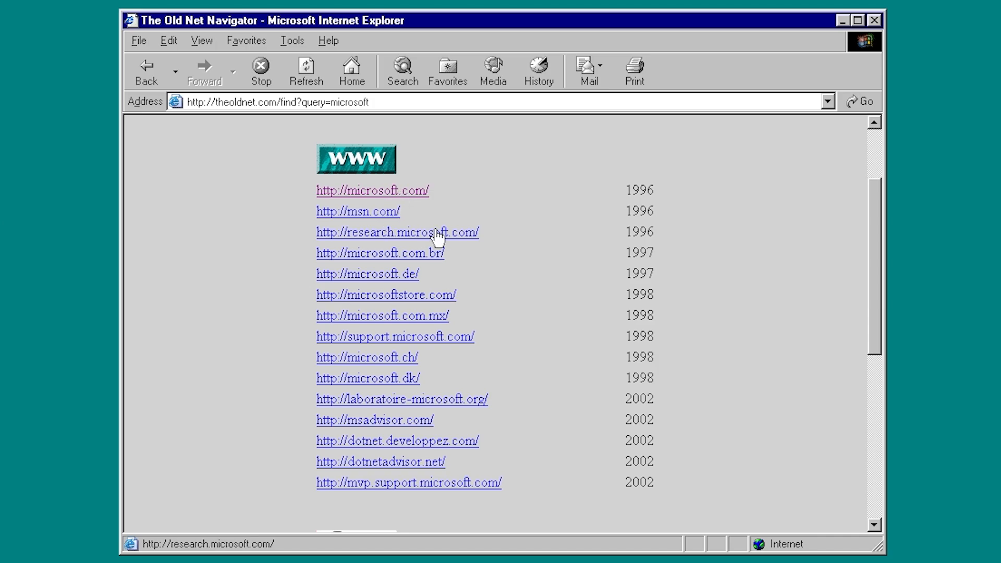
pyautogui.moveTo(878, 220)
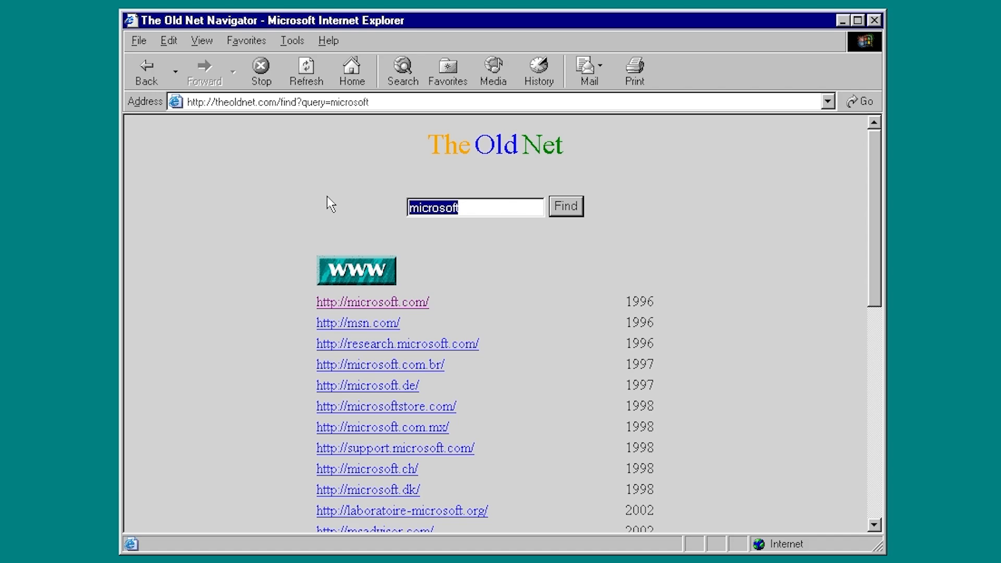
# Search The Old Net for 'star wars', dismissing the AutoComplete prompt.
pyautogui.write('star')
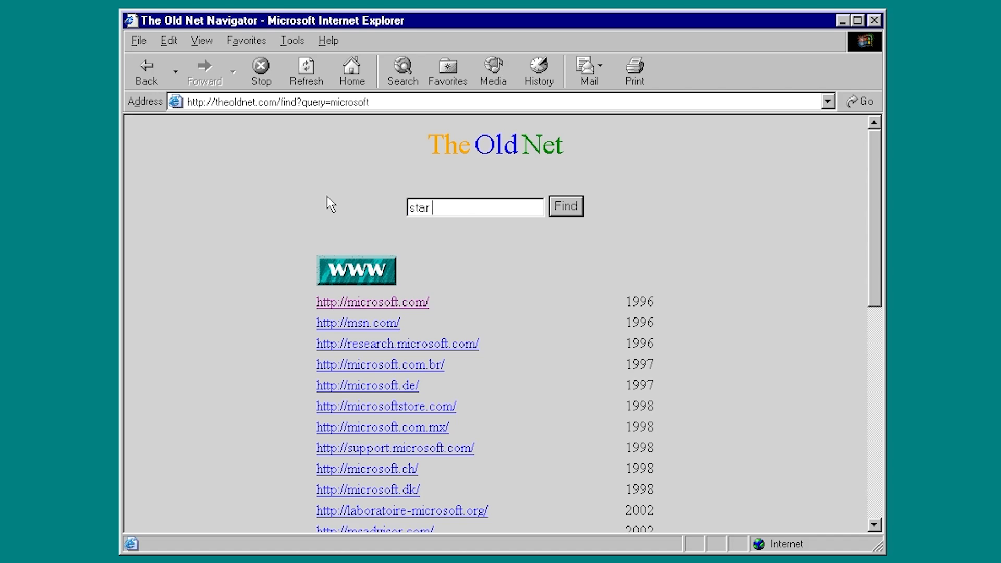
pyautogui.write('wars')
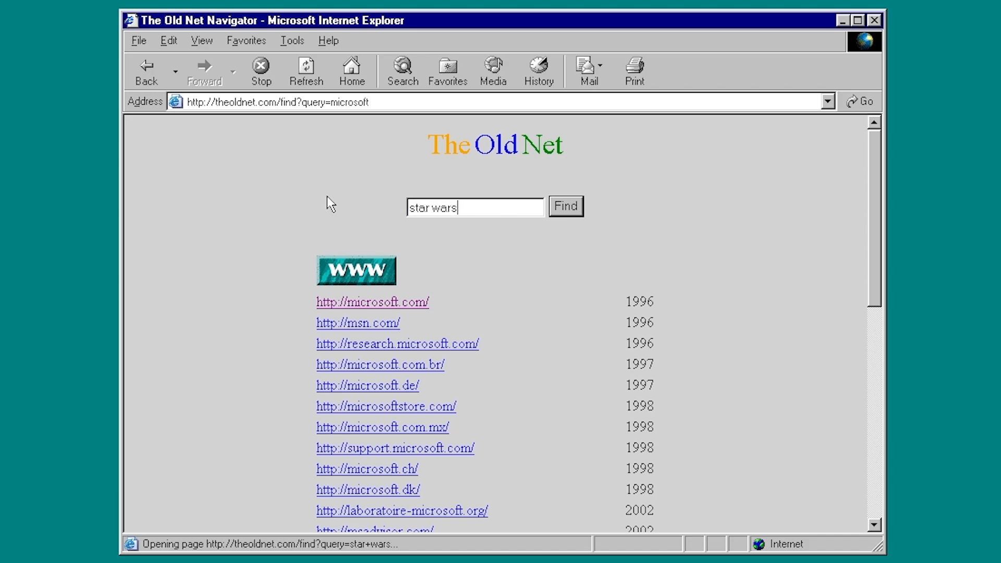
pyautogui.moveTo(632, 251)
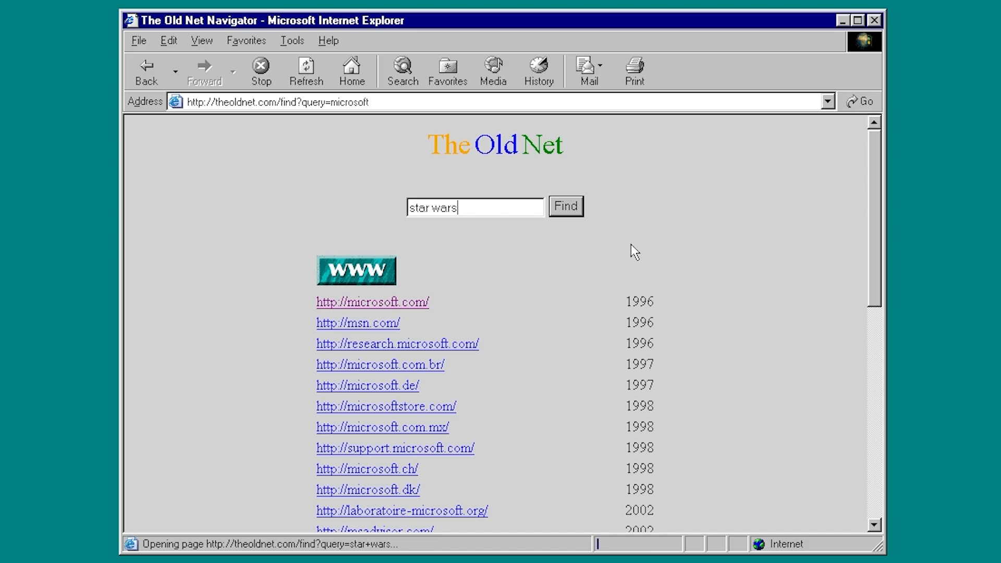
pyautogui.click(564, 207)
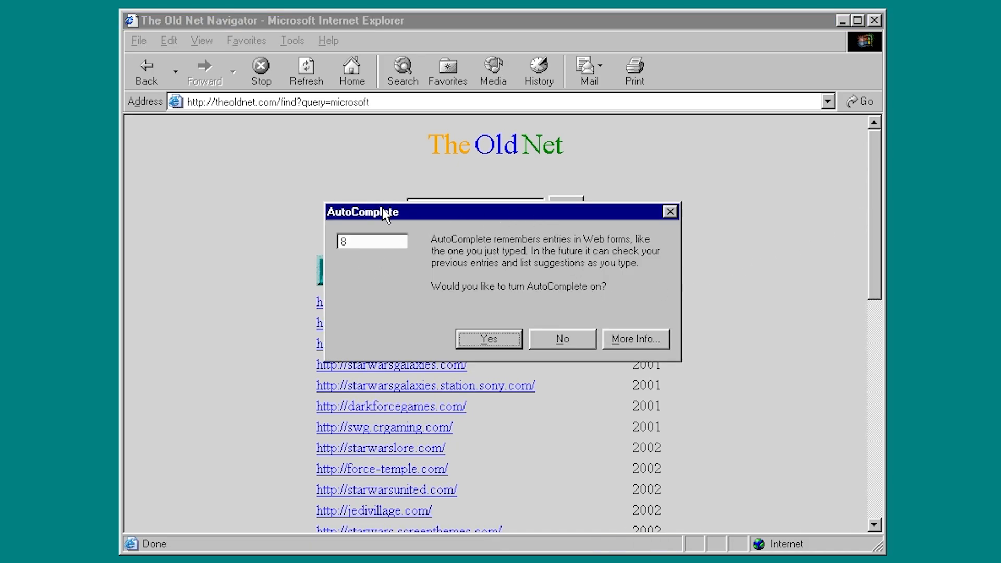
pyautogui.click(561, 339)
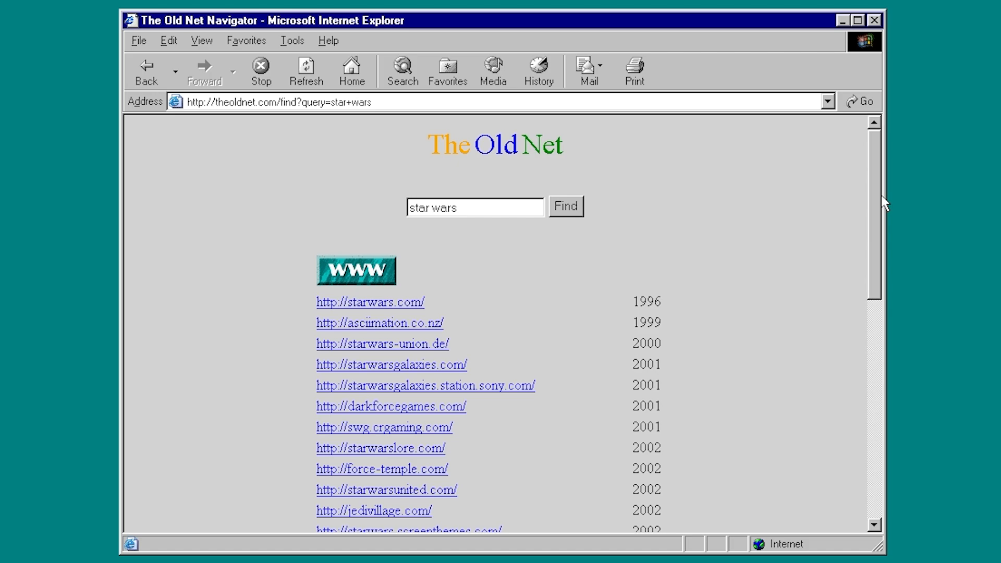
# Open The Star Wars Home Site result from the search list.
pyautogui.scroll(-3)
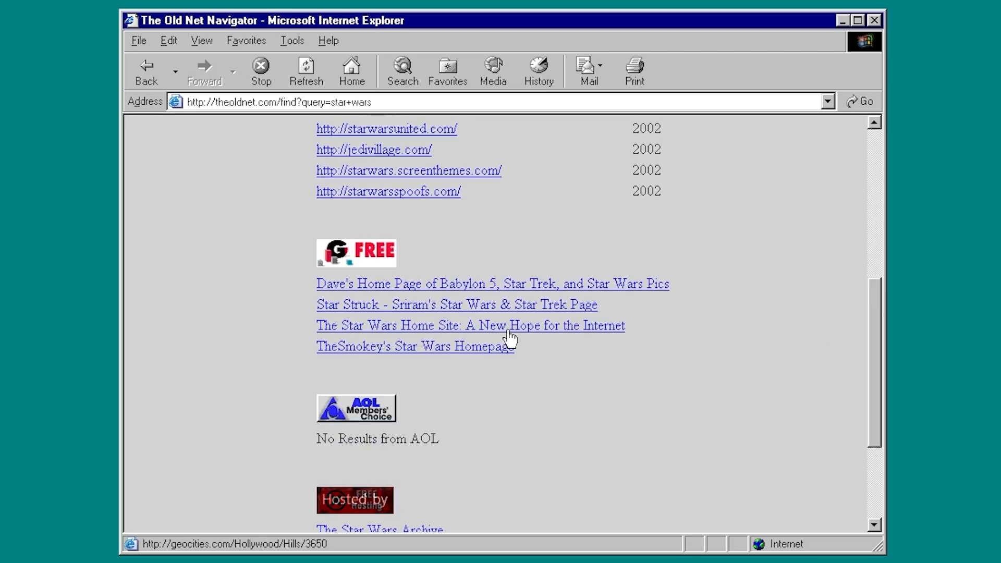
pyautogui.click(470, 326)
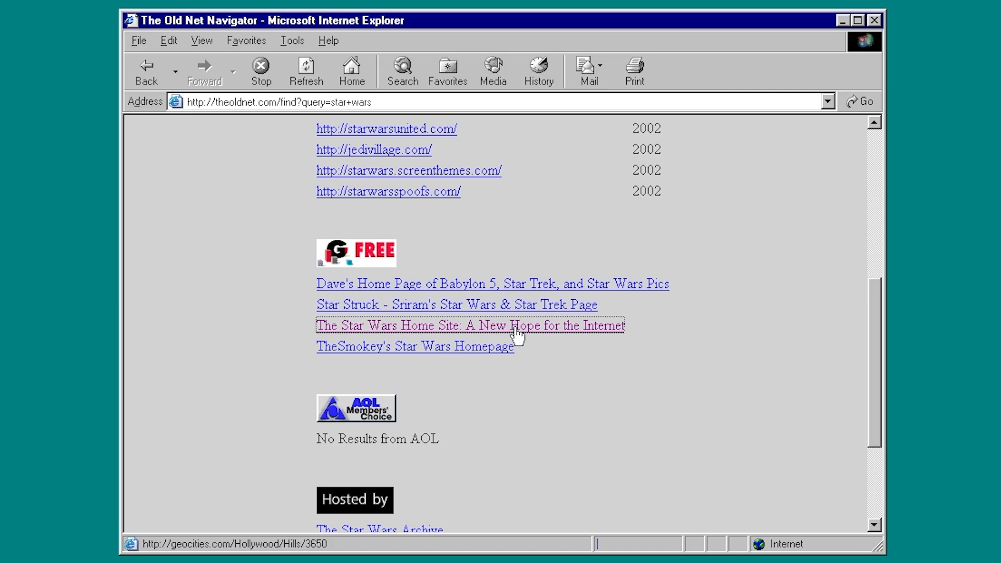
pyautogui.click(470, 325)
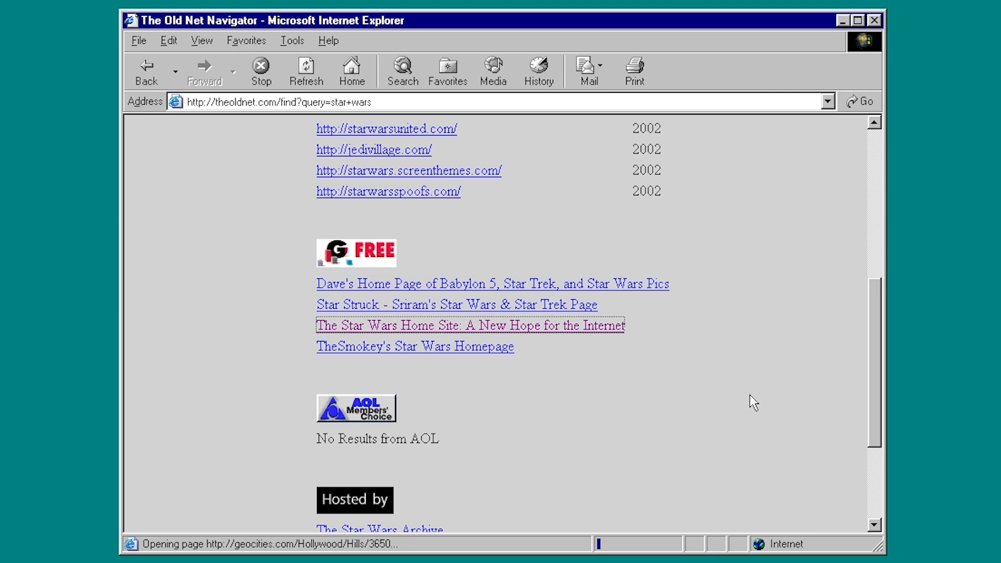
pyautogui.click(470, 326)
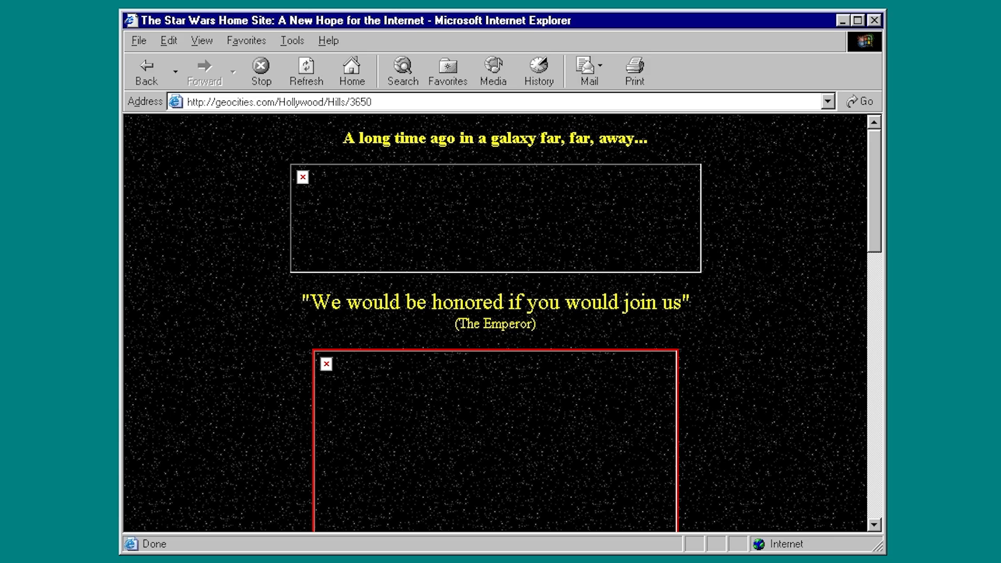
pyautogui.moveTo(865, 264)
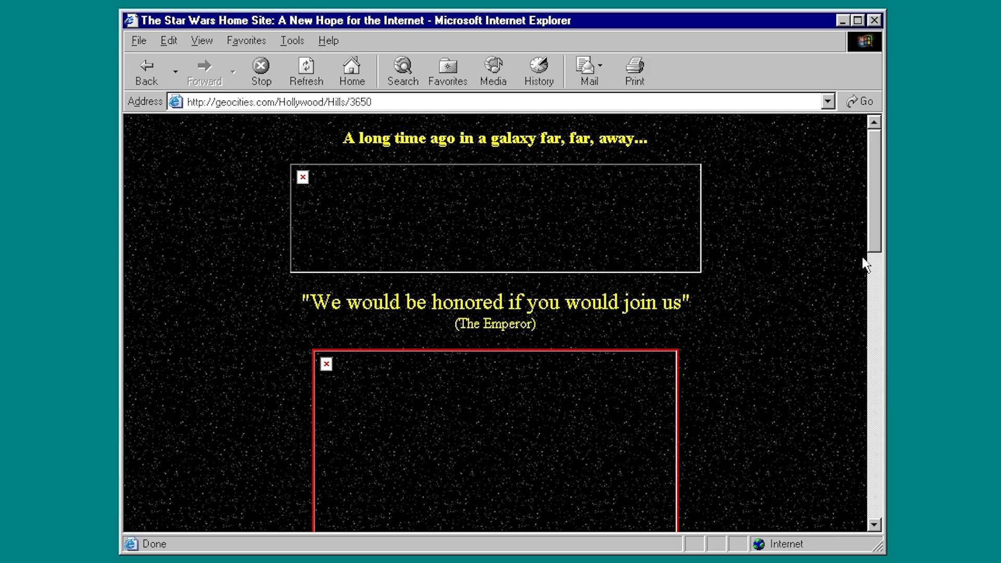
# Visit the archived 1996 GeoCities homepage, then go back to the search results.
pyautogui.scroll(-3)
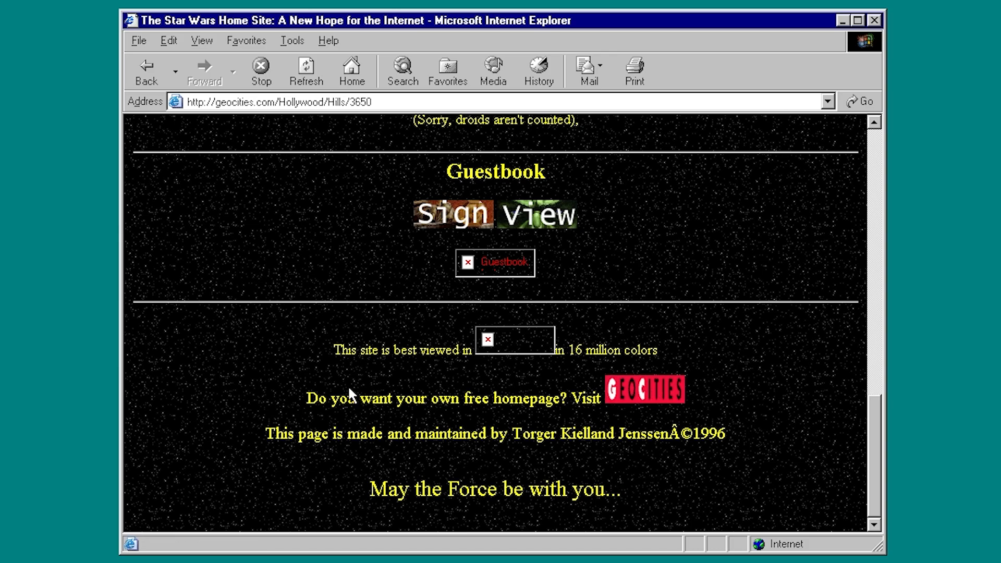
pyautogui.moveTo(644, 389)
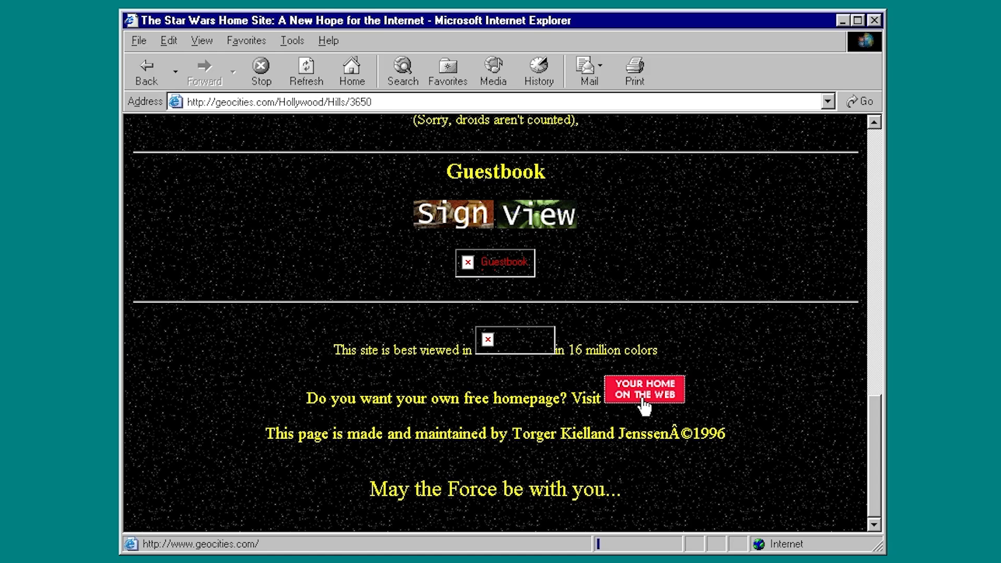
pyautogui.click(645, 389)
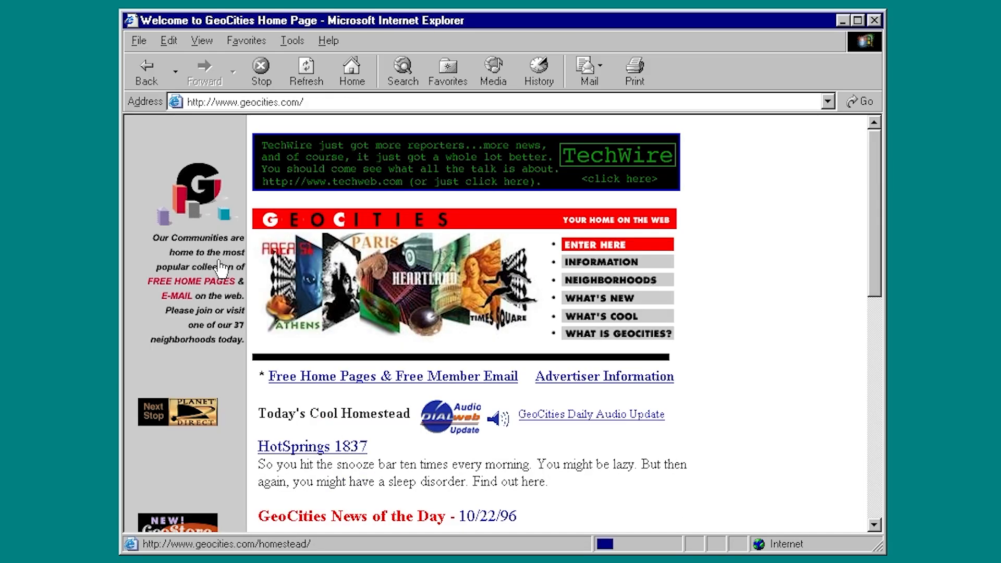
pyautogui.scroll(-3)
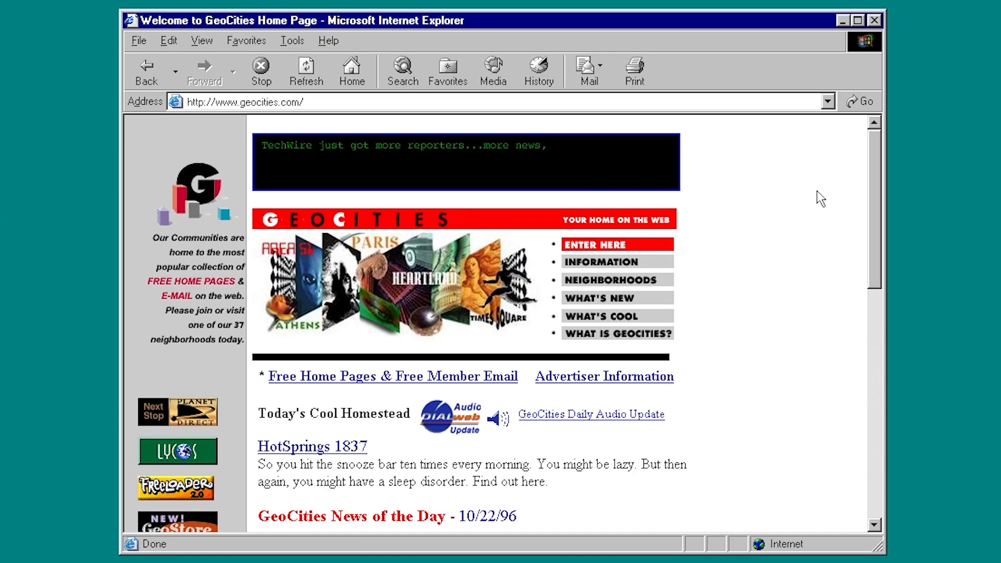
pyautogui.click(146, 70)
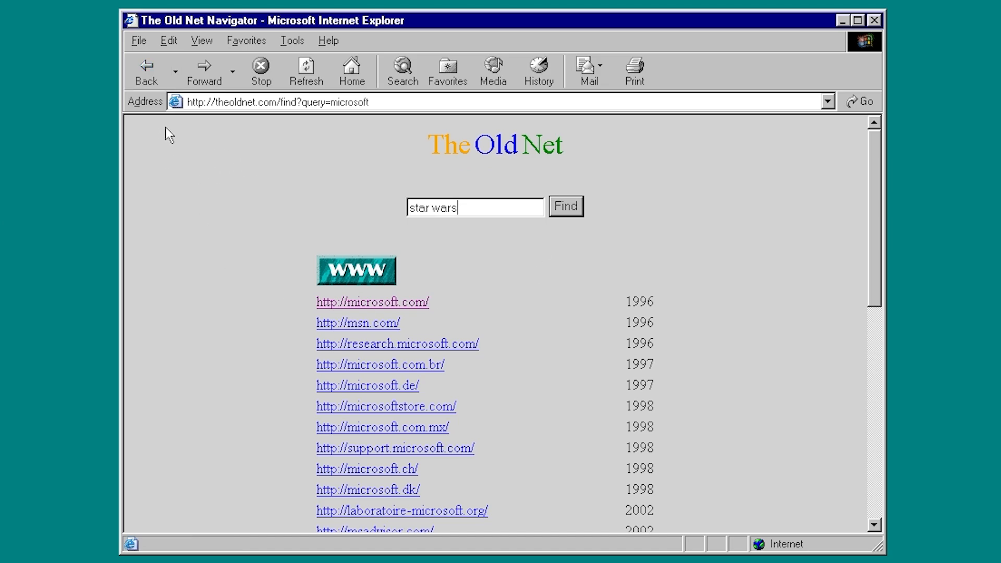
pyautogui.moveTo(169, 67)
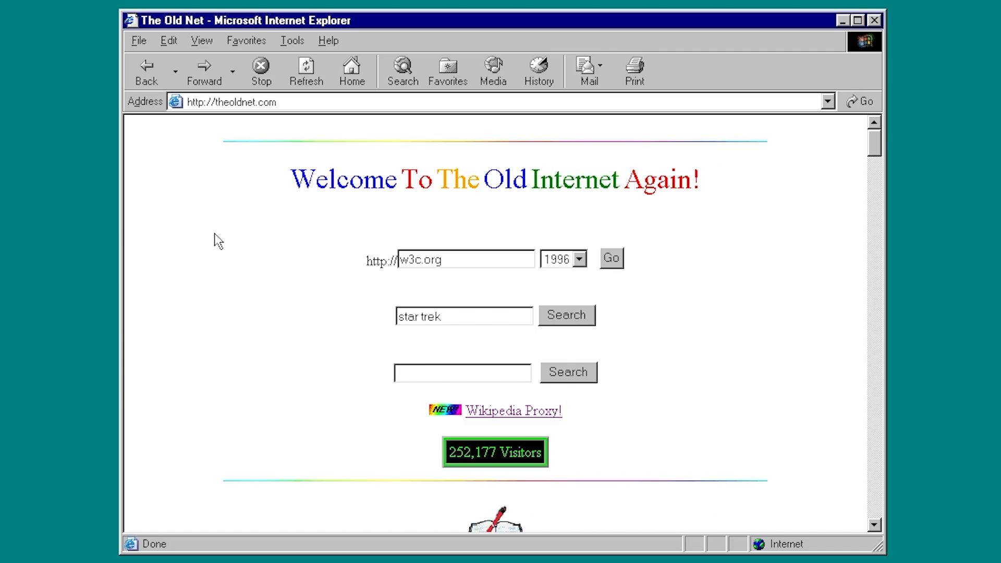
pyautogui.moveTo(561, 498)
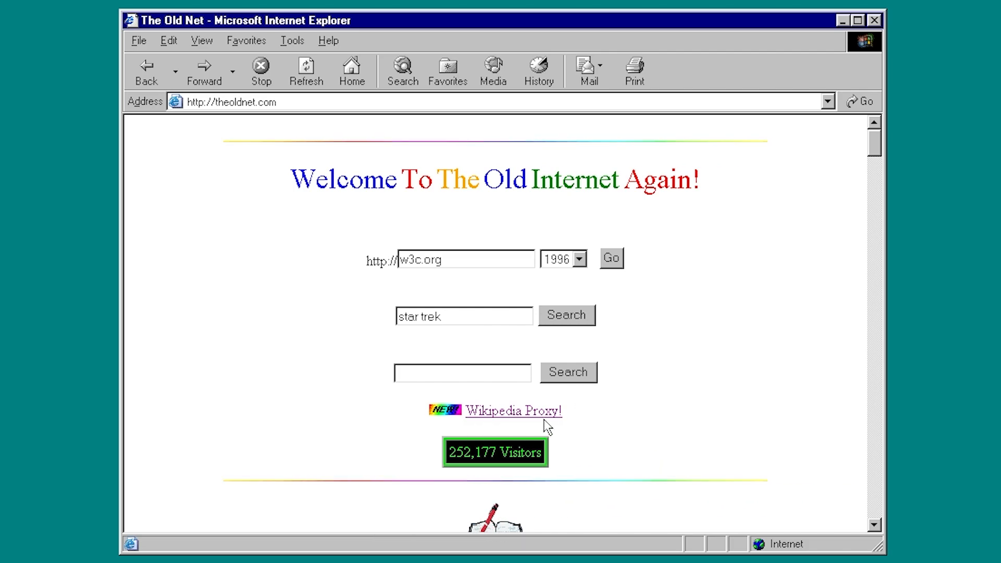
# Replace the address with 'wiki' and scroll the welcome page to its Wikipedia Proxy link.
pyautogui.click(230, 101)
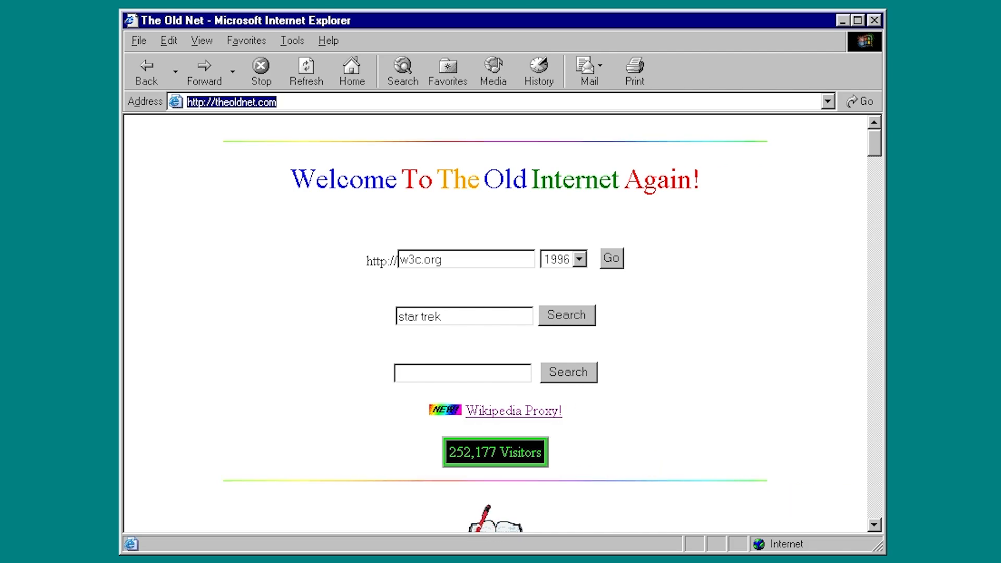
pyautogui.write('wiki')
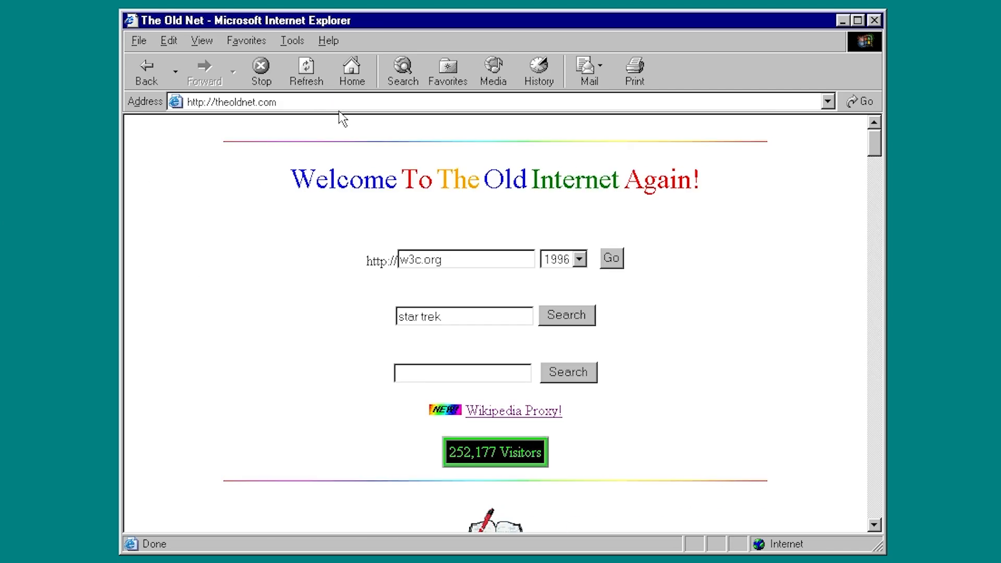
pyautogui.moveTo(282, 263)
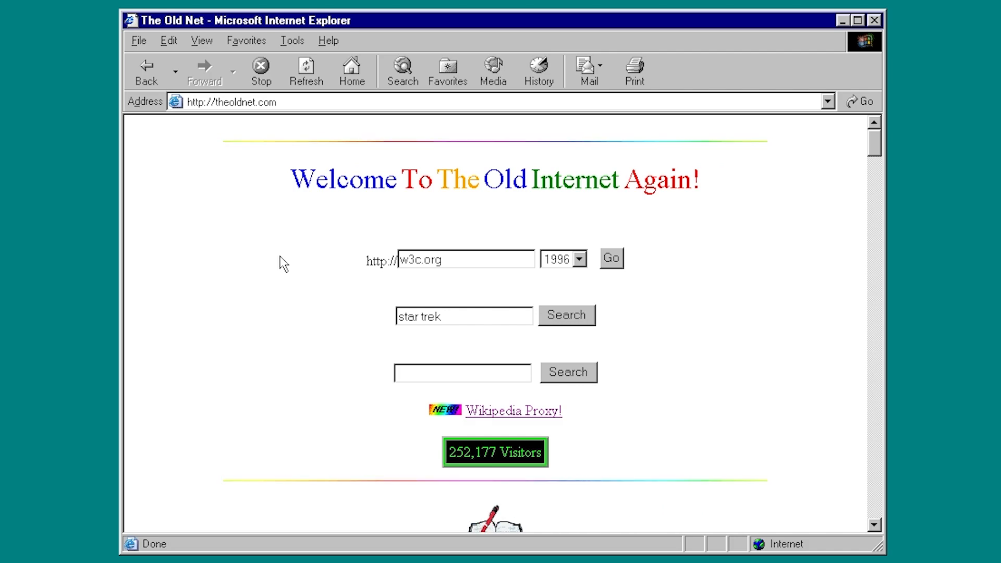
pyautogui.scroll(-3)
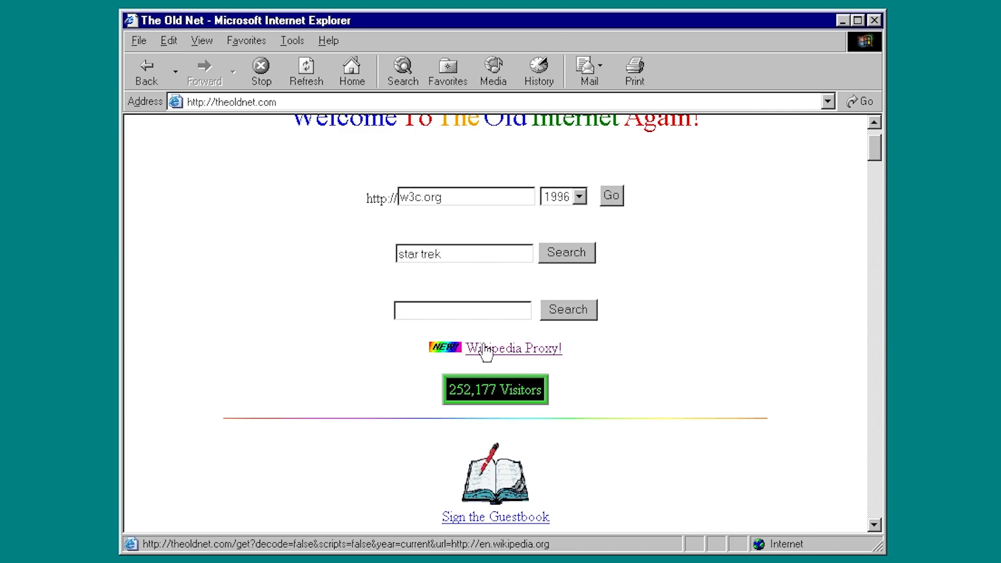
# Search The Old Net's Wikipedia Proxy for 2021 and open the 2021 article.
pyautogui.click(513, 349)
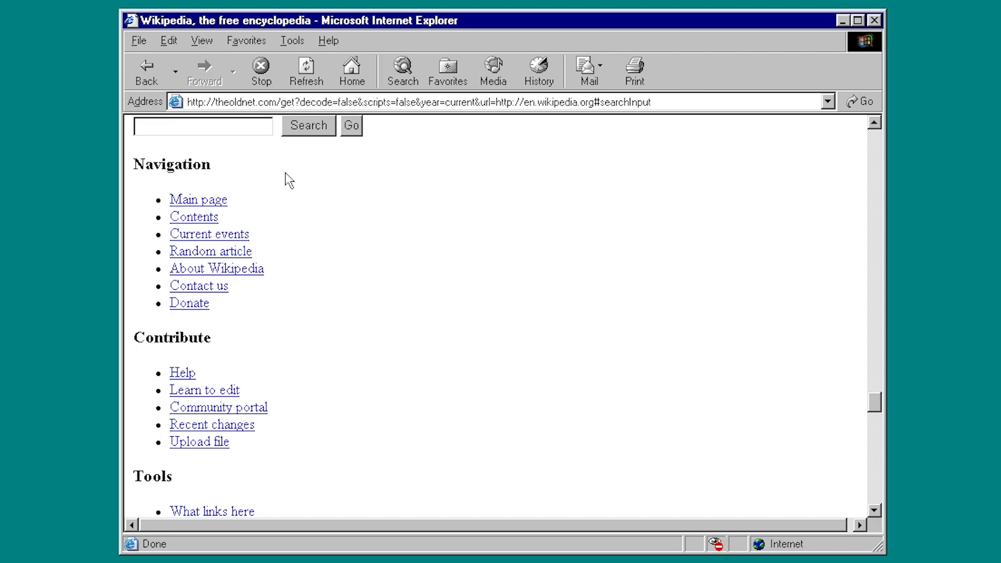
pyautogui.moveTo(293, 153)
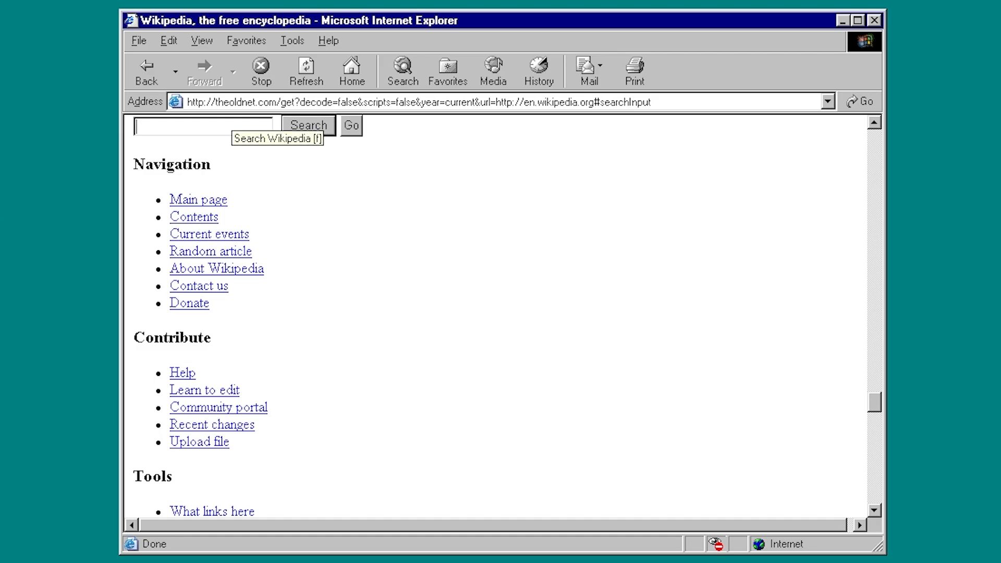
pyautogui.write('2021')
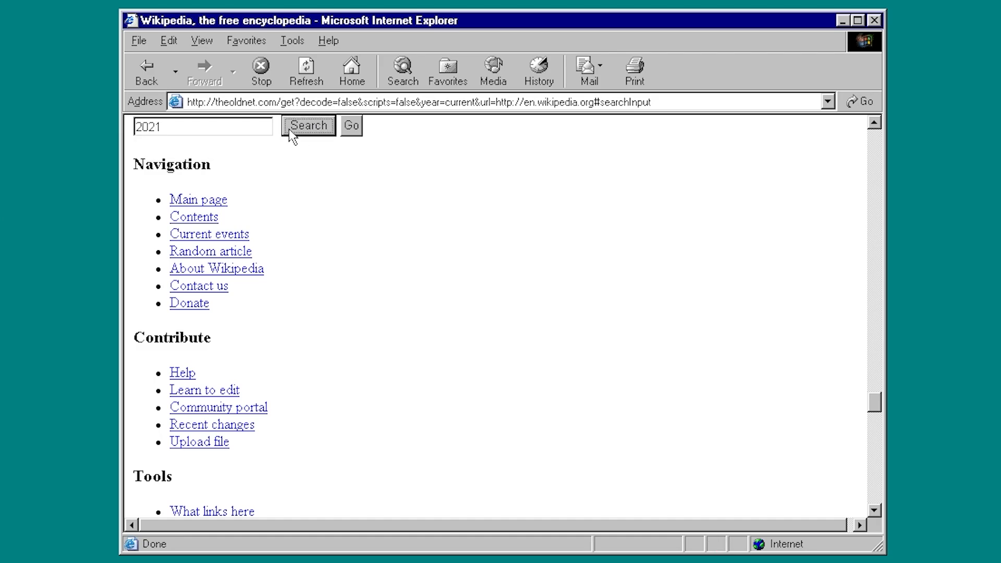
pyautogui.click(308, 125)
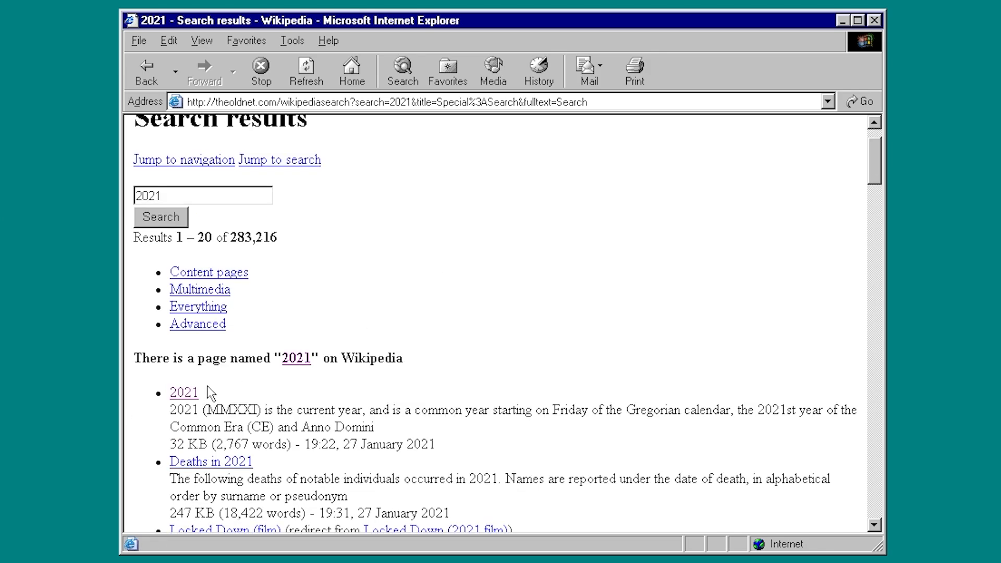
pyautogui.click(183, 392)
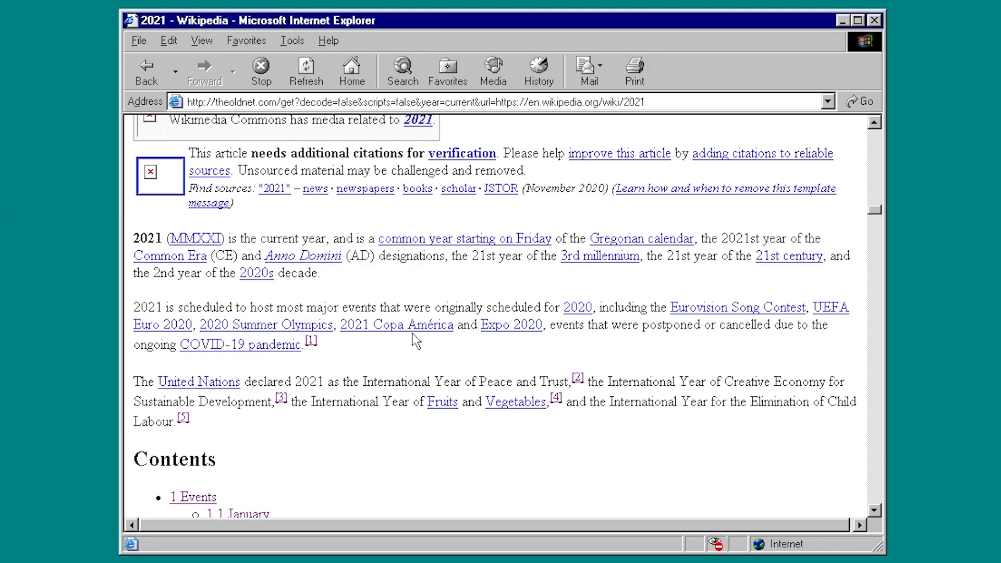
# Highlight the sentence calling 2021 the current year and skim the article.
pyautogui.moveTo(133, 238); pyautogui.dragTo(325, 239)
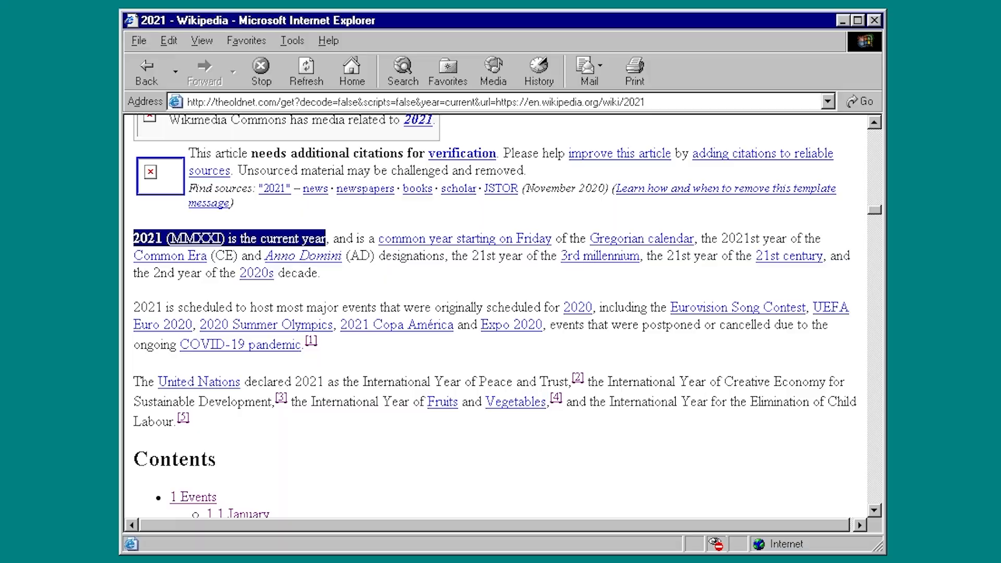
pyautogui.scroll(-3)
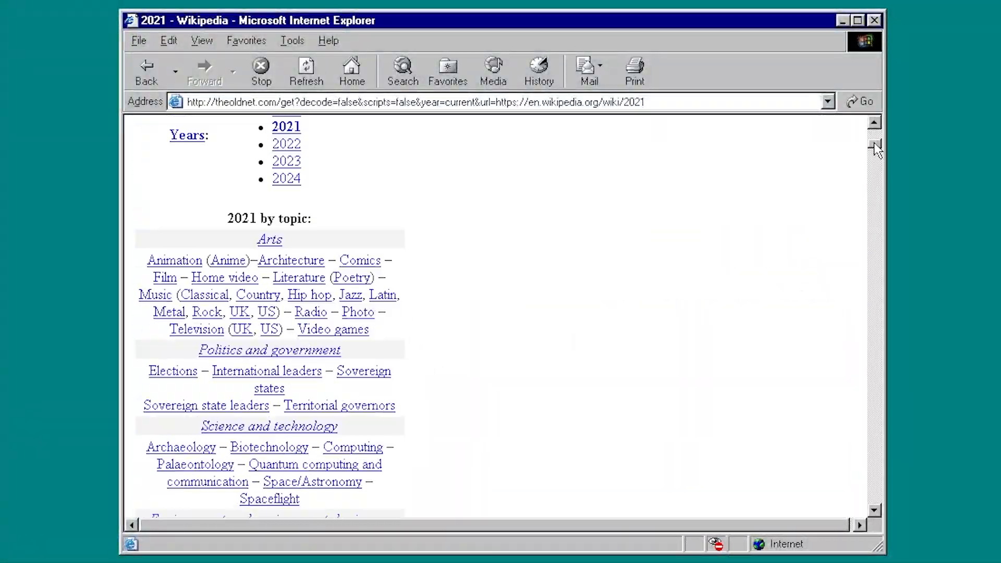
pyautogui.scroll(3)
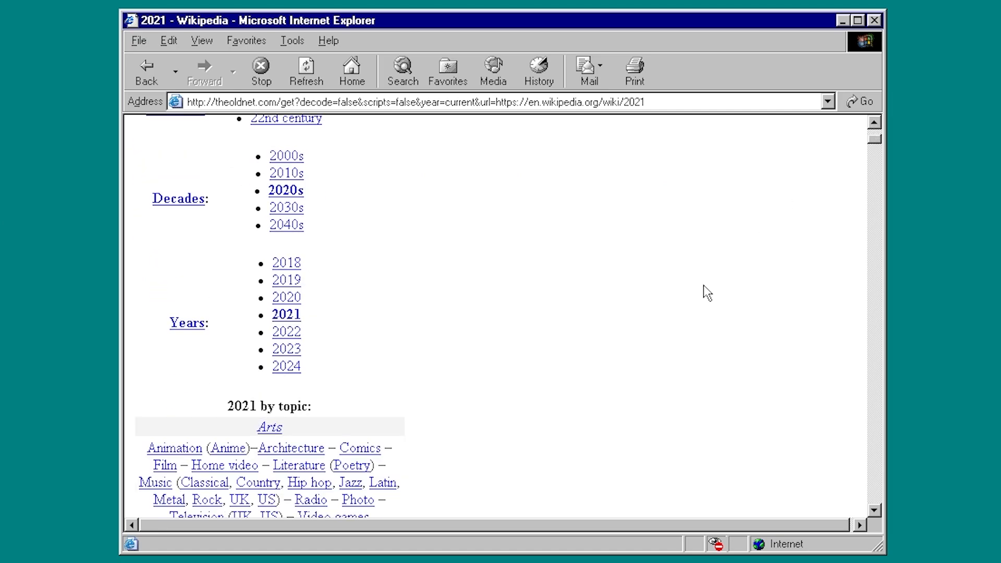
pyautogui.scroll(-3)
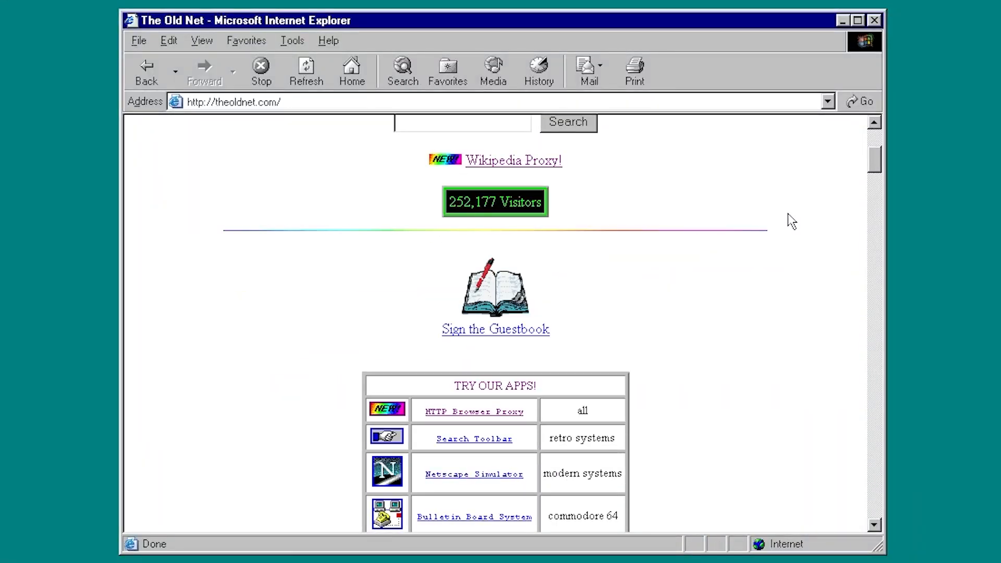
# Scroll down through The Old Net welcome page's apps table.
pyautogui.scroll(-3)
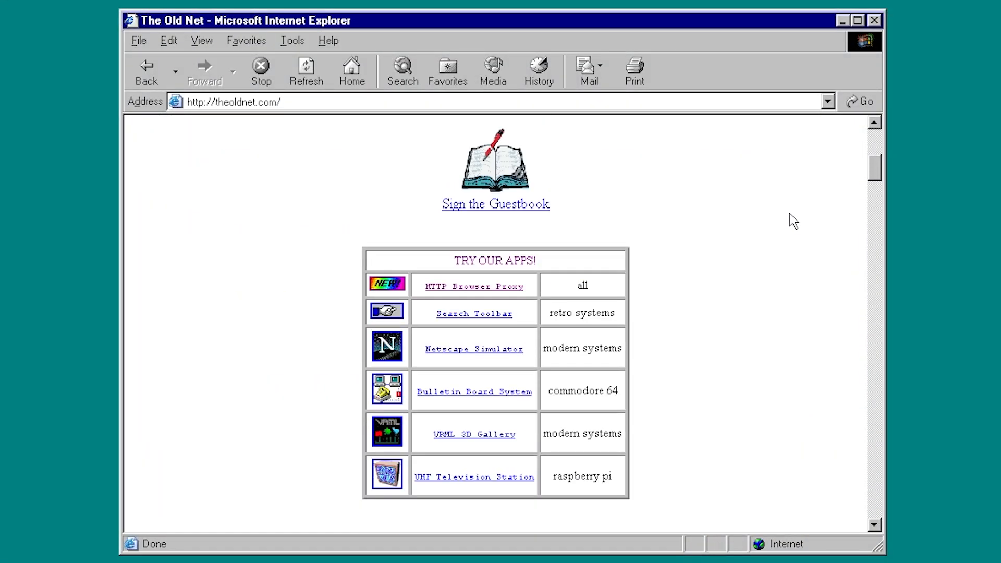
pyautogui.scroll(-3)
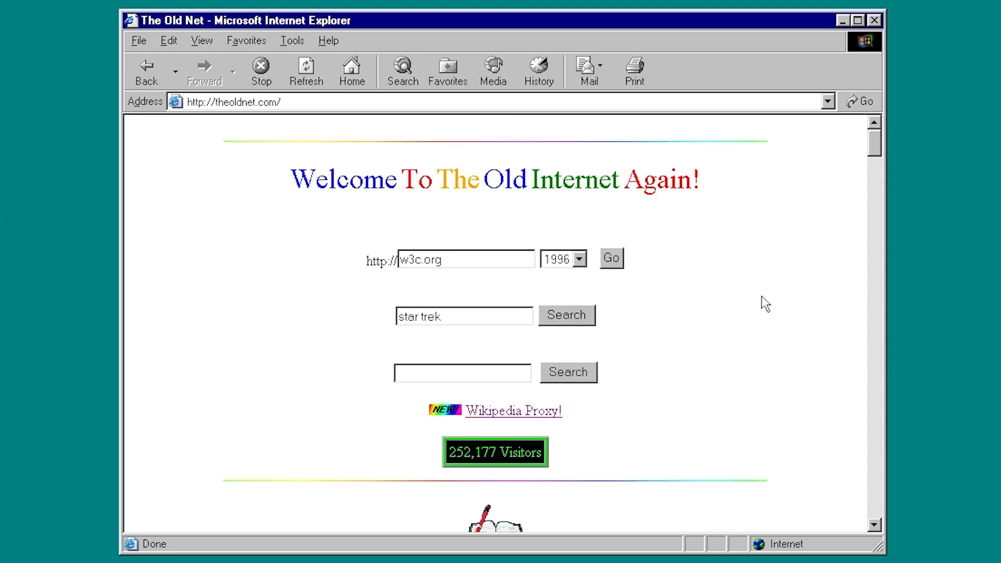
pyautogui.scroll(-3)
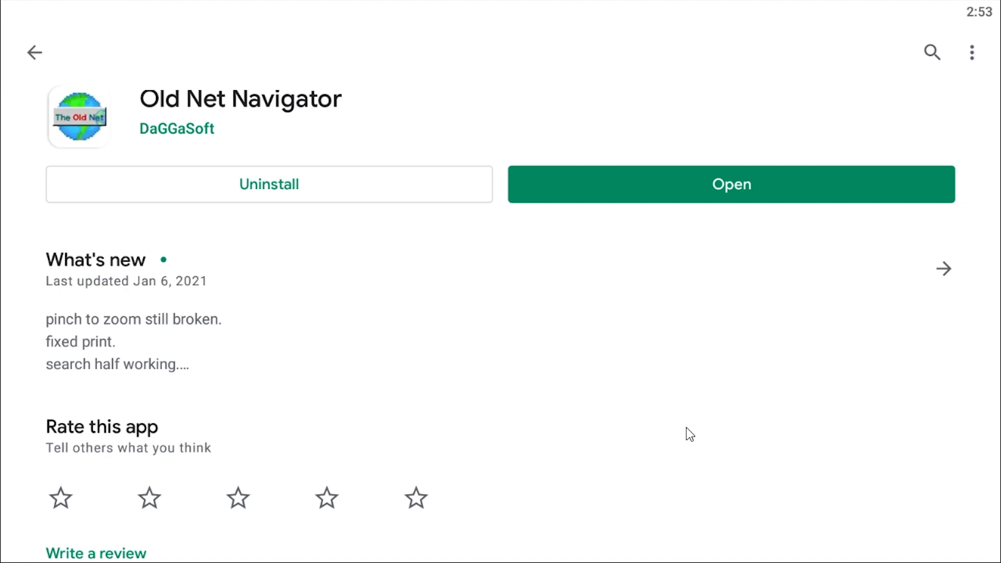
pyautogui.moveTo(677, 415)
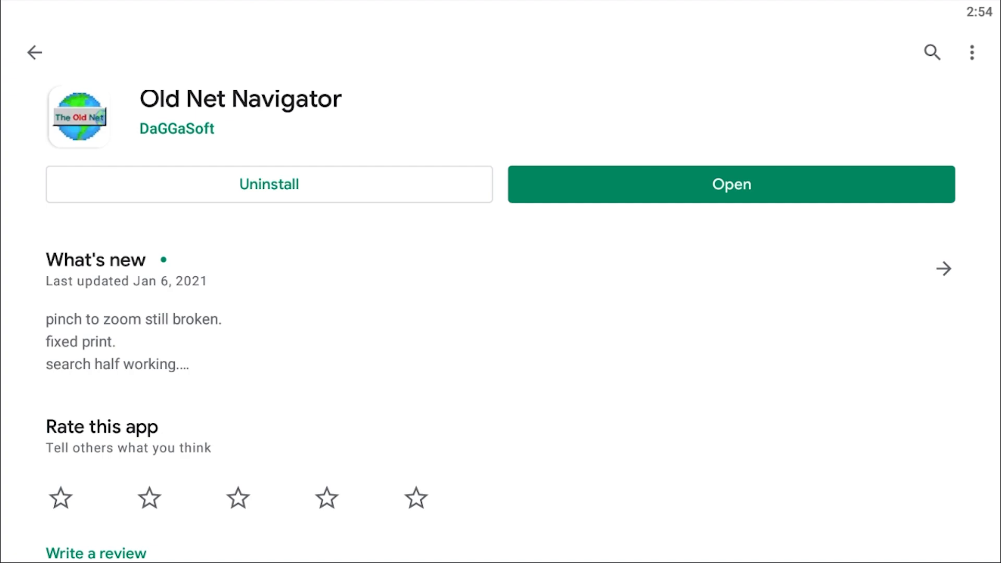
pyautogui.moveTo(931, 401)
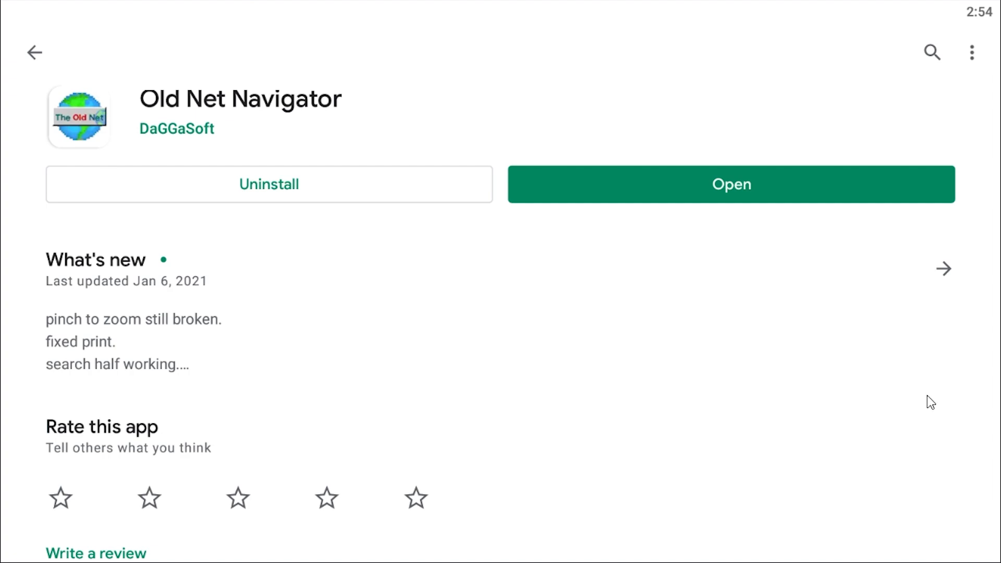
pyautogui.moveTo(823, 373)
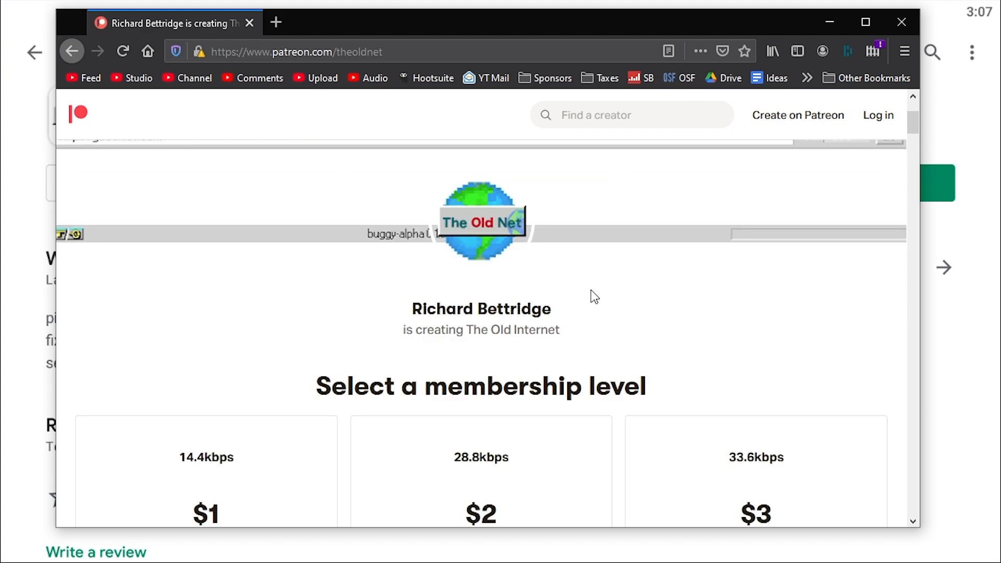
# Scroll through The Old Net's Patreon membership tiers and About section.
pyautogui.scroll(-3)
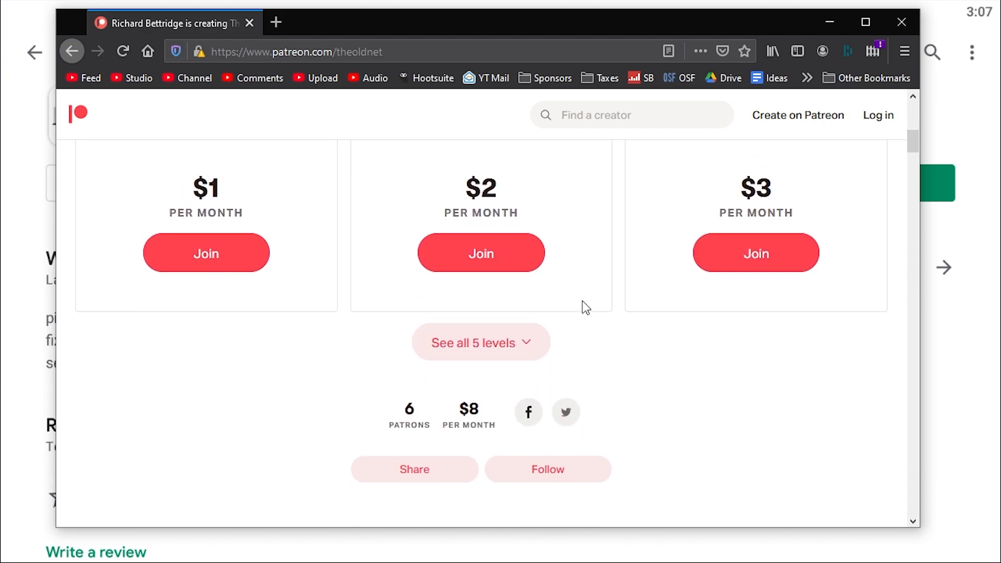
pyautogui.scroll(-3)
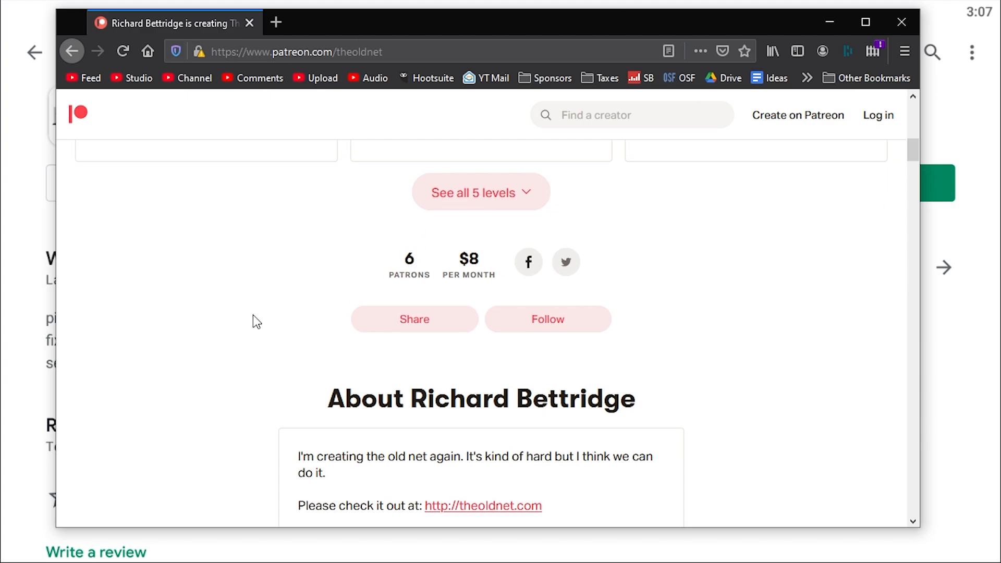
pyautogui.scroll(-3)
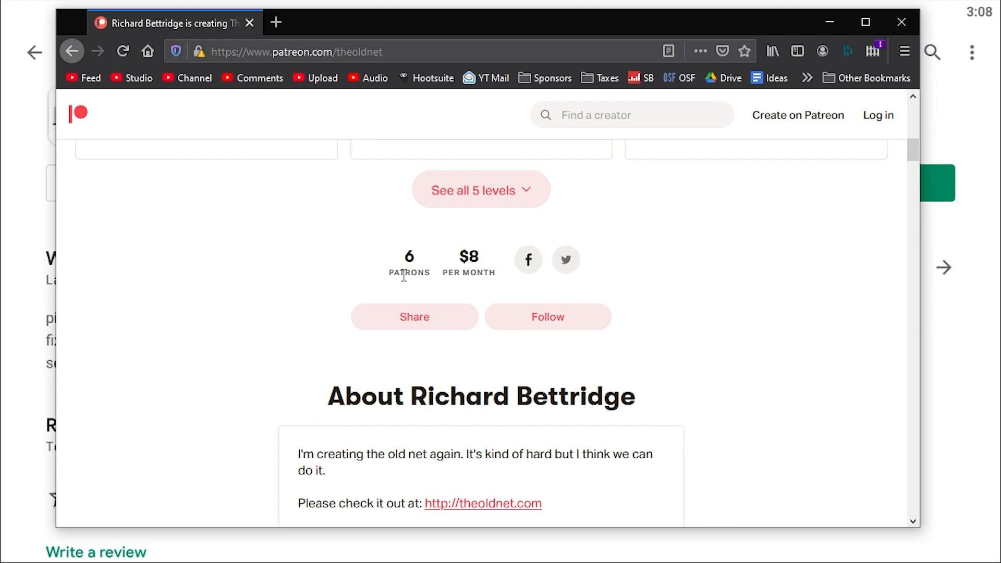
pyautogui.scroll(-3)
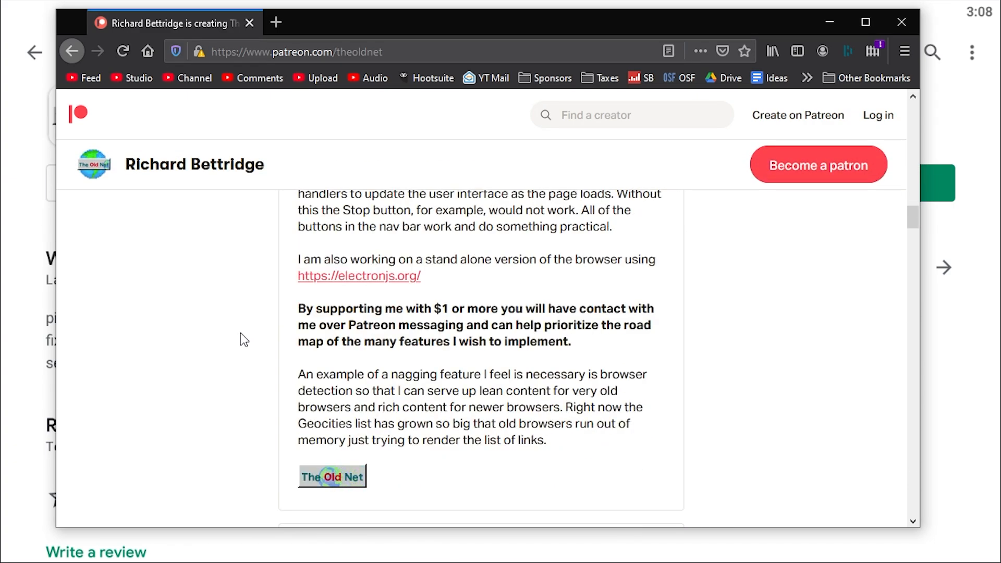
pyautogui.scroll(-3)
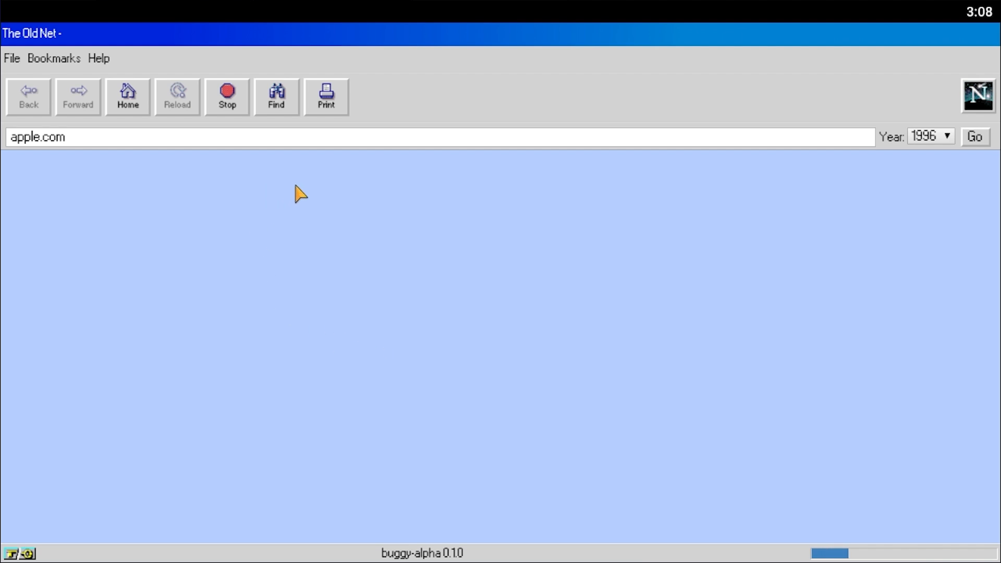
# Load the archived 1996 apple.com home page in Old Net Navigator.
pyautogui.click(976, 136)
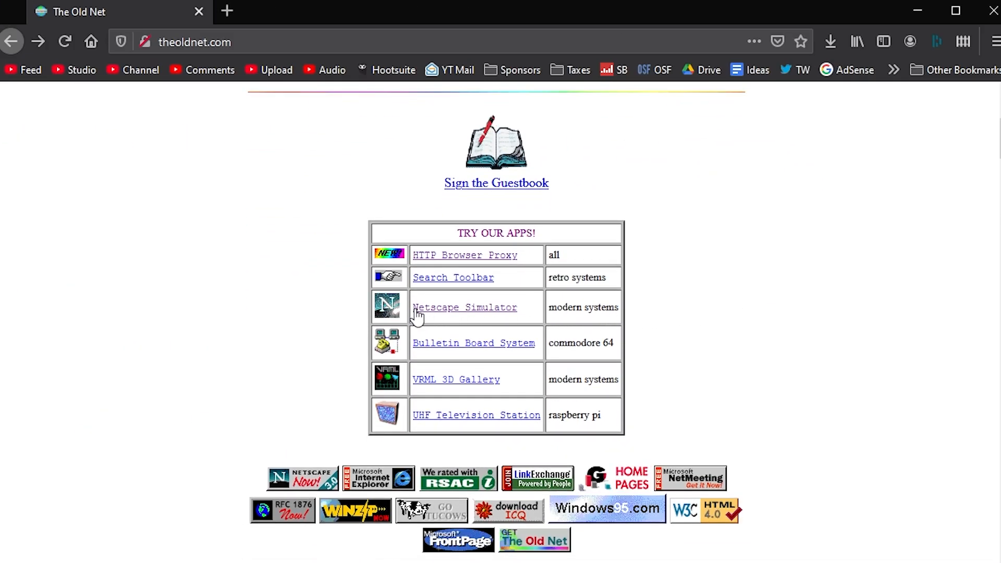
pyautogui.click(465, 307)
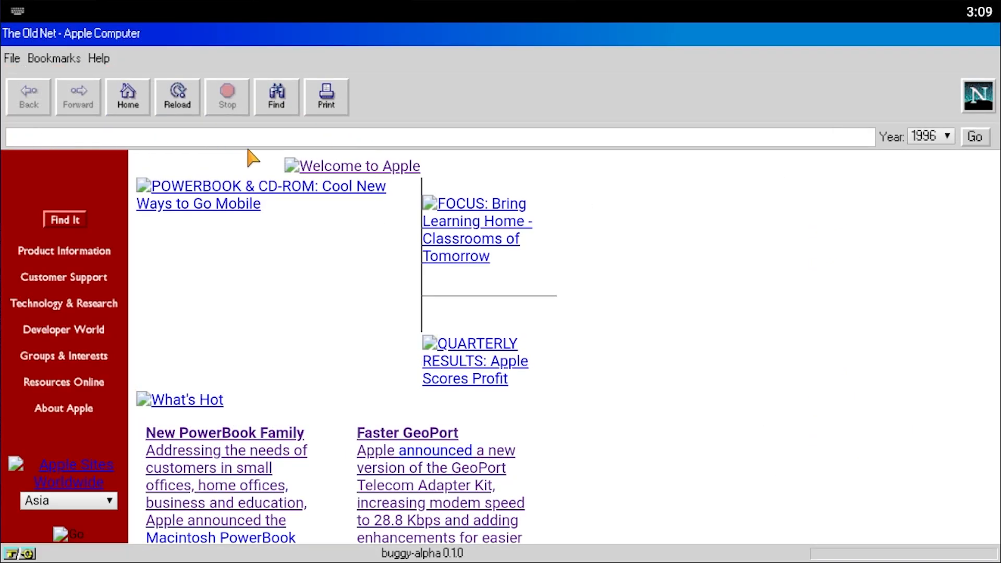
# Enter microsoft.com in the address bar and load its 1996 archive.
pyautogui.write('microsfot.co')
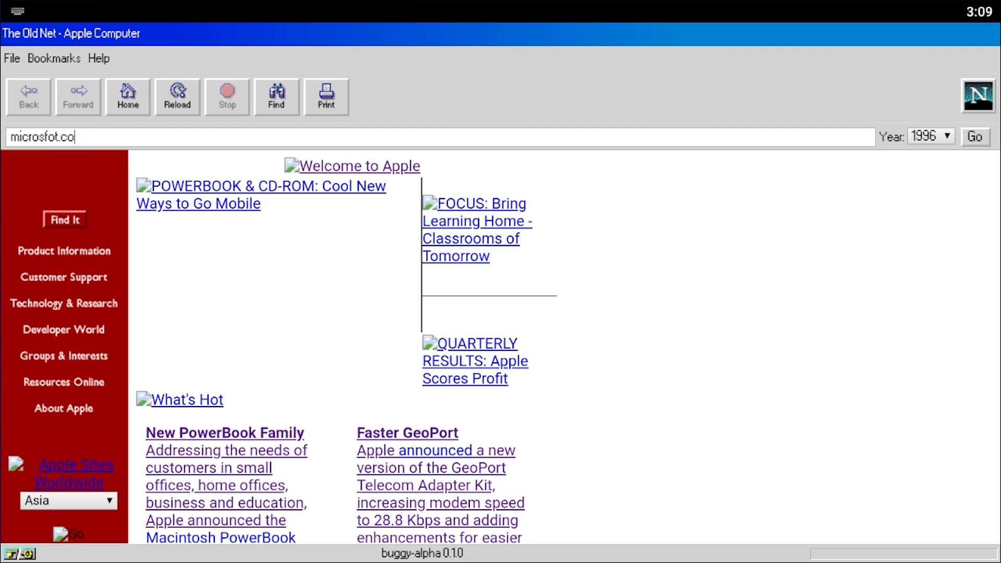
pyautogui.press('Backspace')
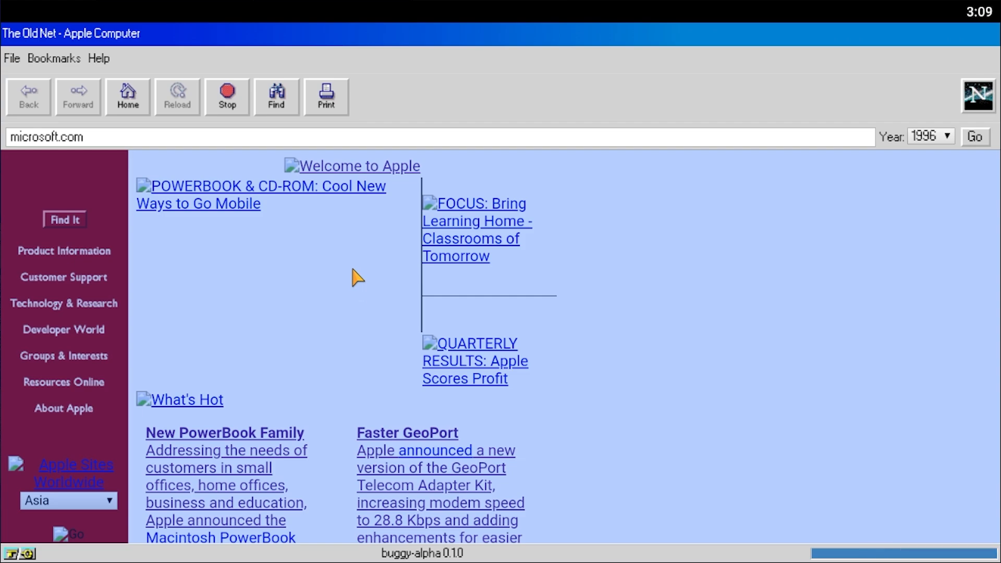
pyautogui.click(973, 137)
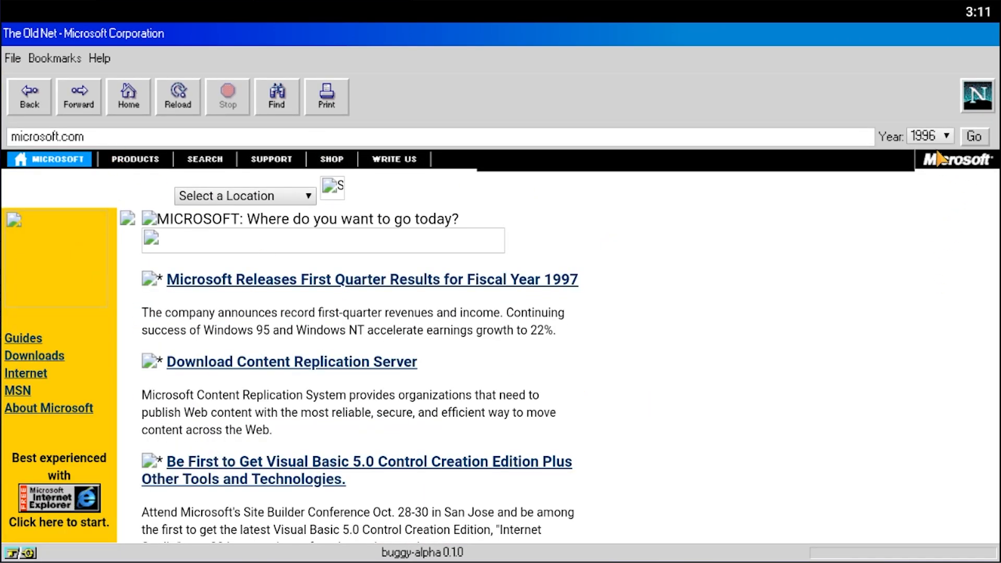
# Set the archive year to 2005, load youtube.com and look over its featured videos.
pyautogui.click(947, 136)
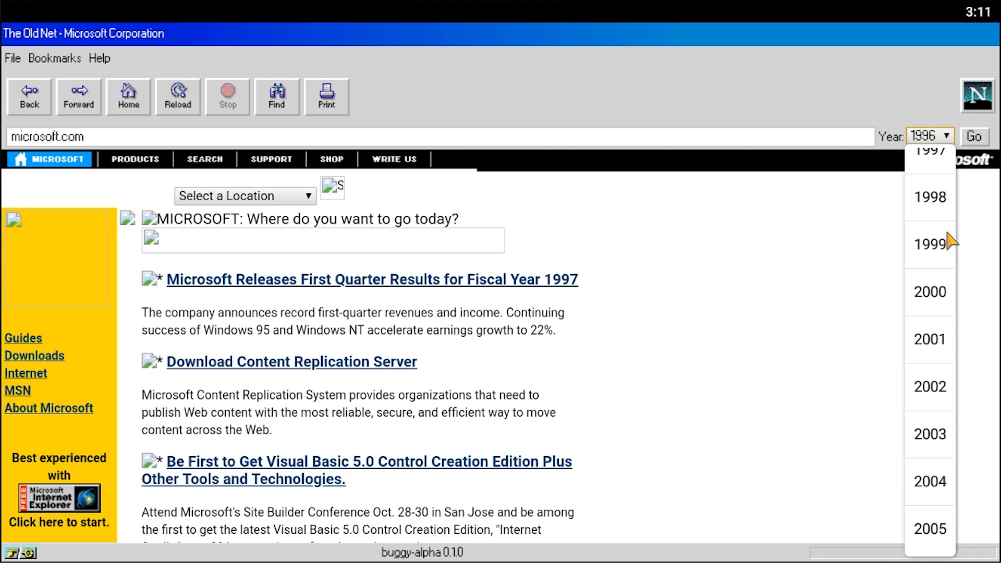
pyautogui.moveTo(937, 535)
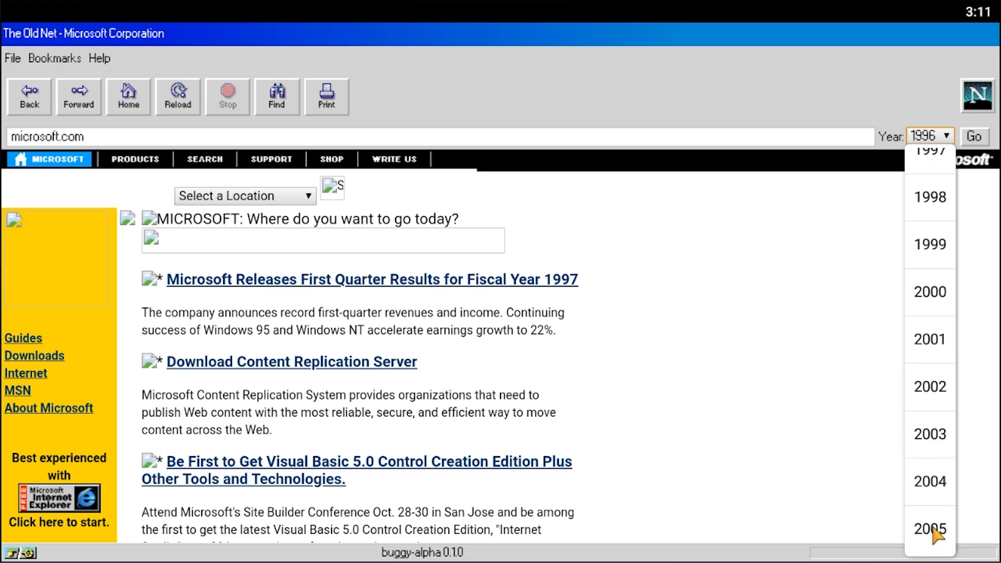
pyautogui.click(929, 528)
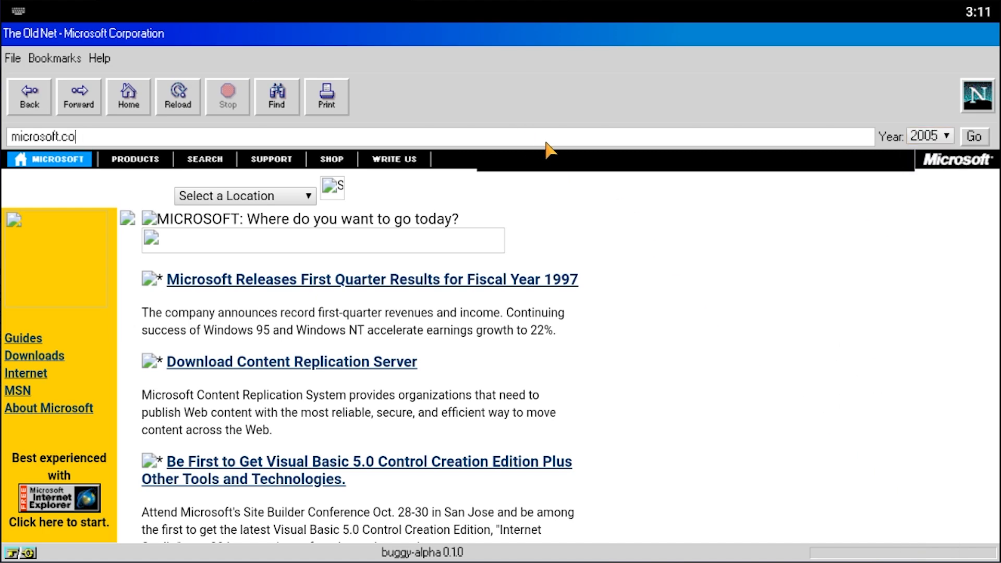
pyautogui.write('youtube.com')
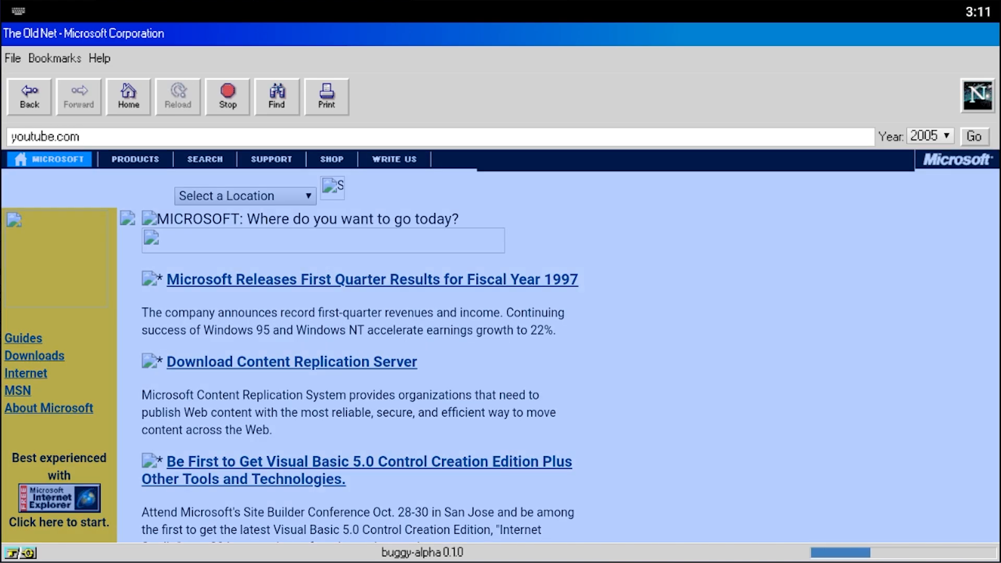
pyautogui.click(973, 136)
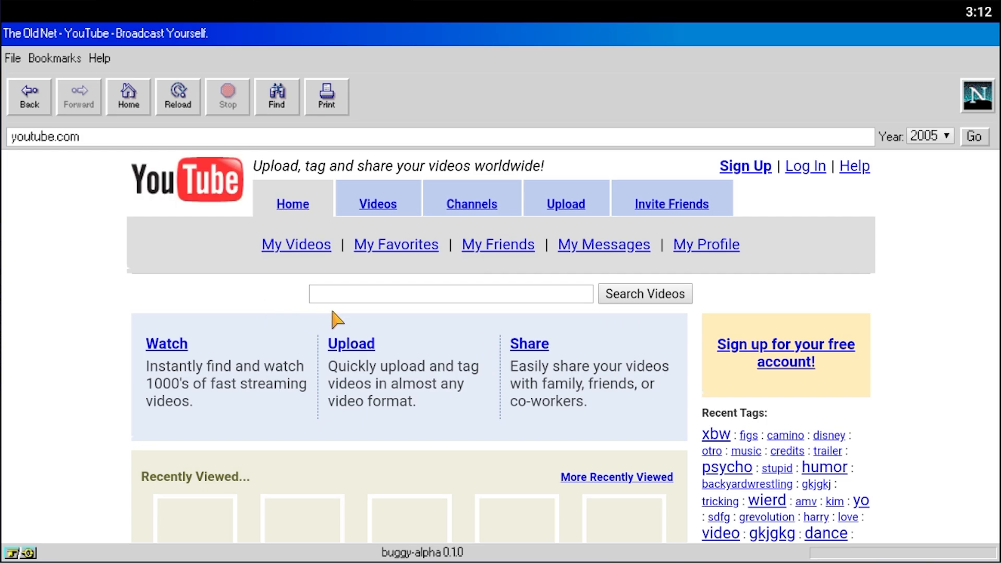
pyautogui.scroll(-3)
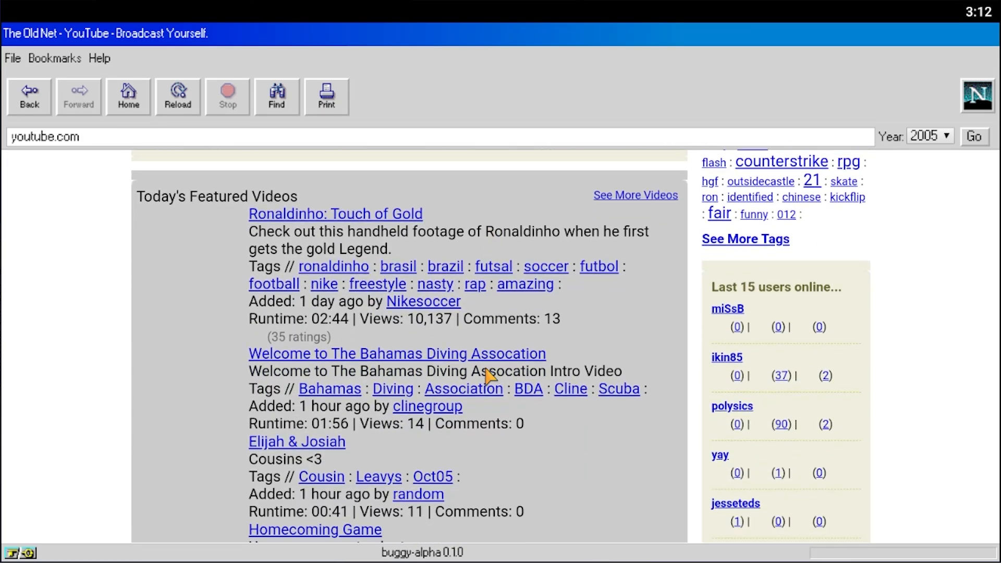
pyautogui.scroll(-3)
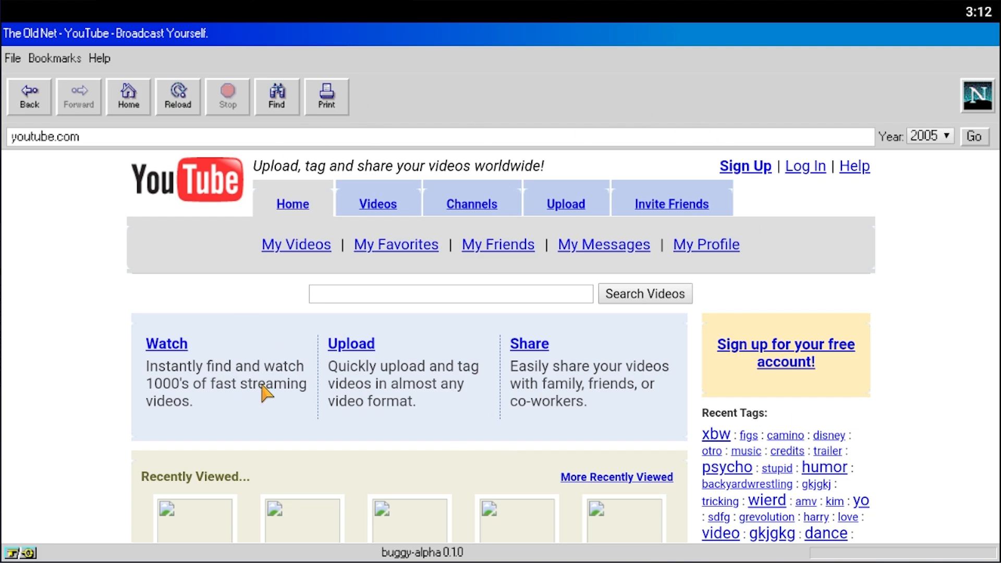
# Search the old search engine for 'windows 95', review results, and return to the YouTube page.
pyautogui.click(276, 96)
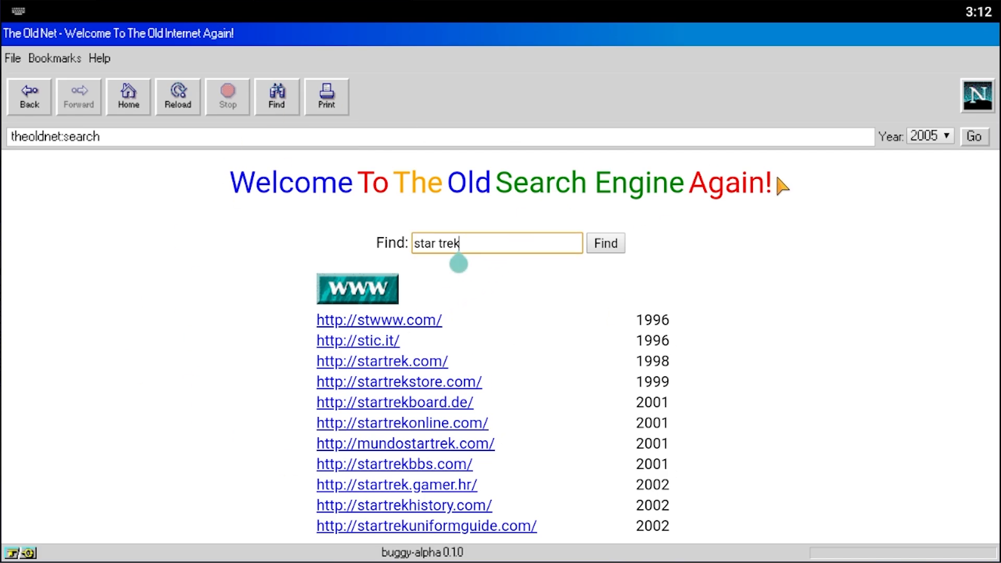
pyautogui.press('BackSpace')
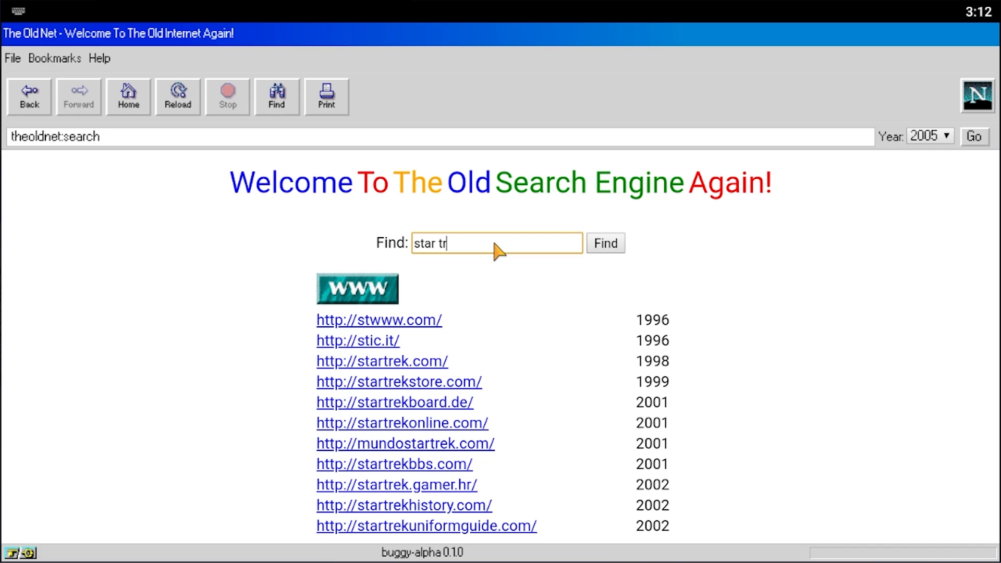
pyautogui.click(496, 243)
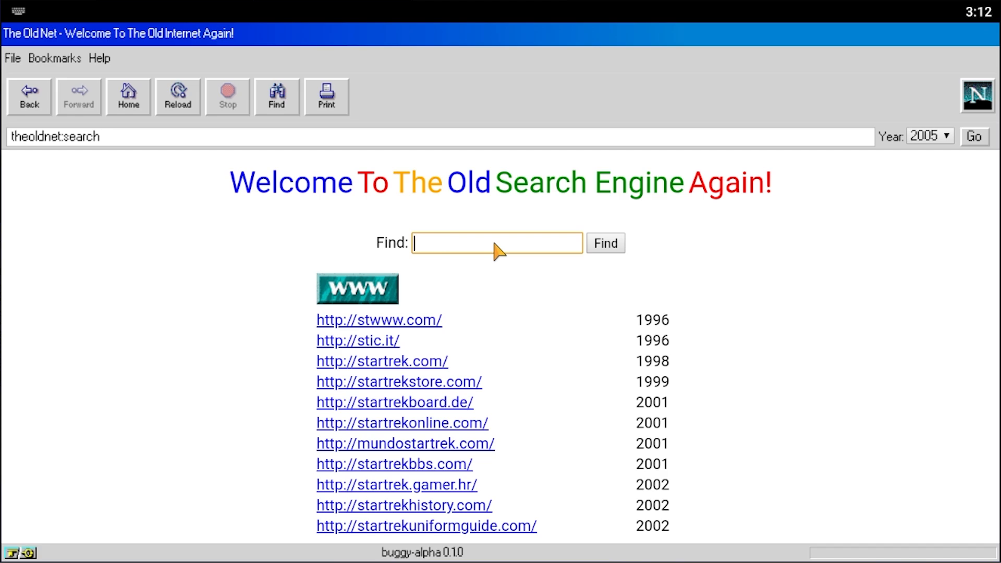
pyautogui.write('windows 95')
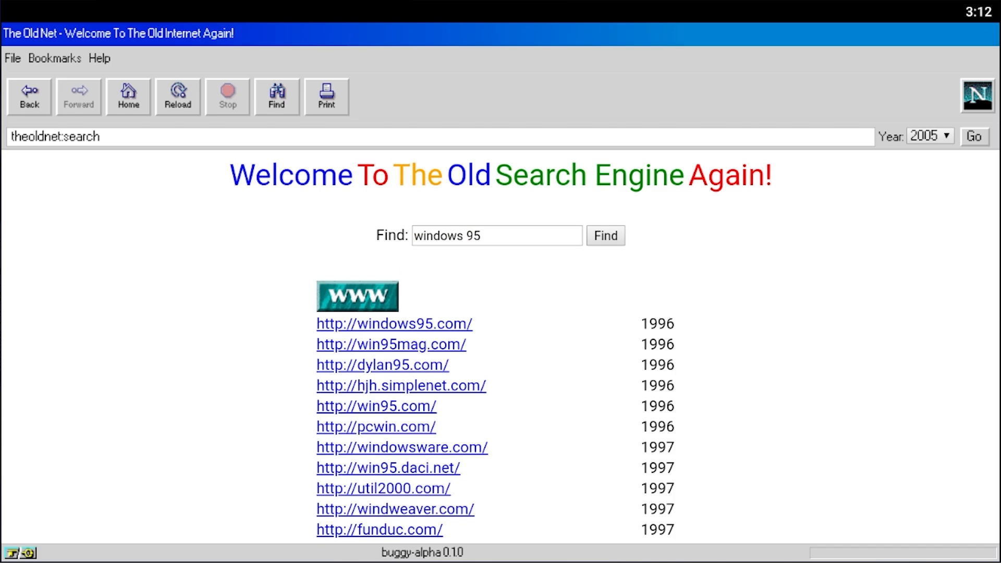
pyautogui.scroll(-3)
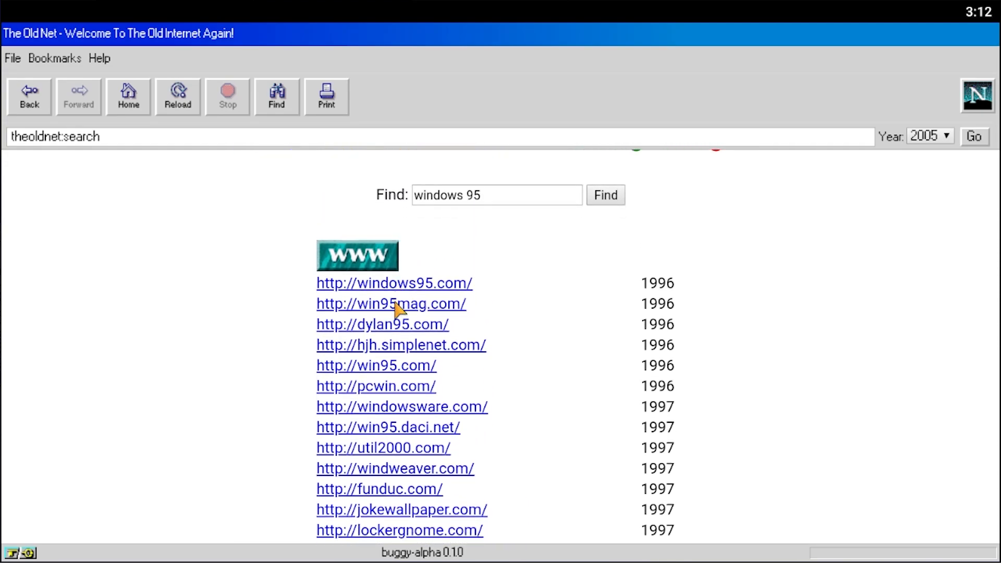
pyautogui.scroll(-3)
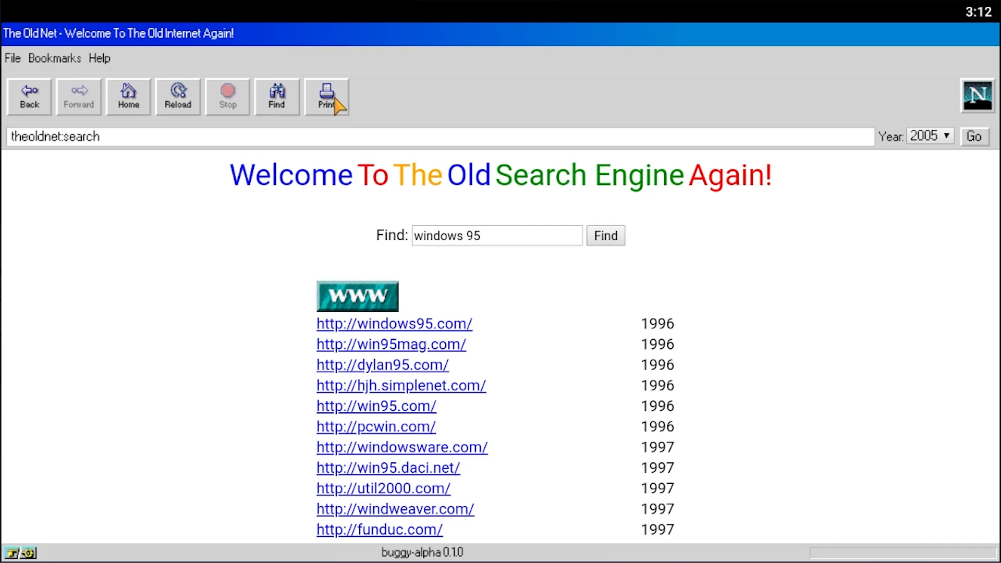
pyautogui.moveTo(311, 111)
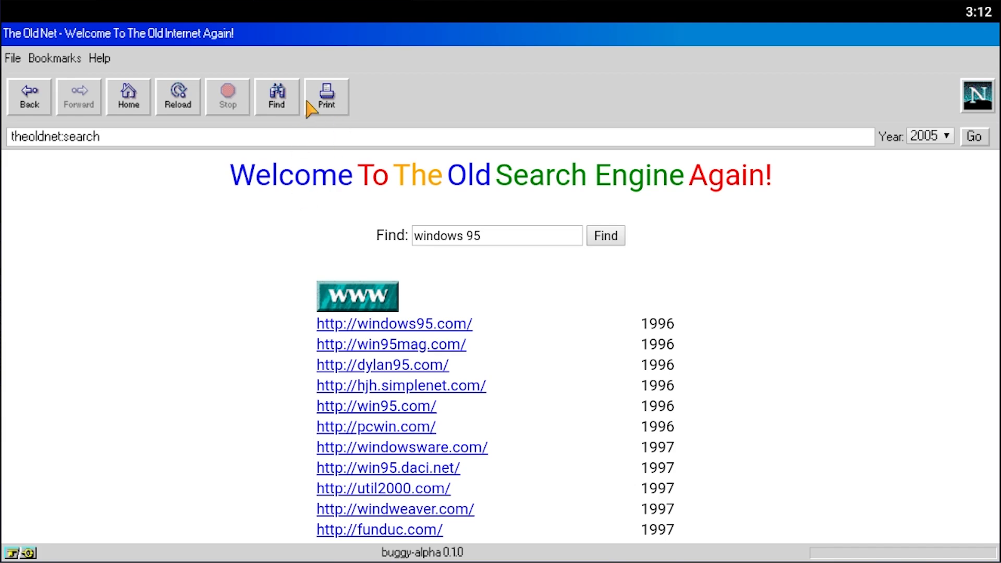
pyautogui.click(327, 96)
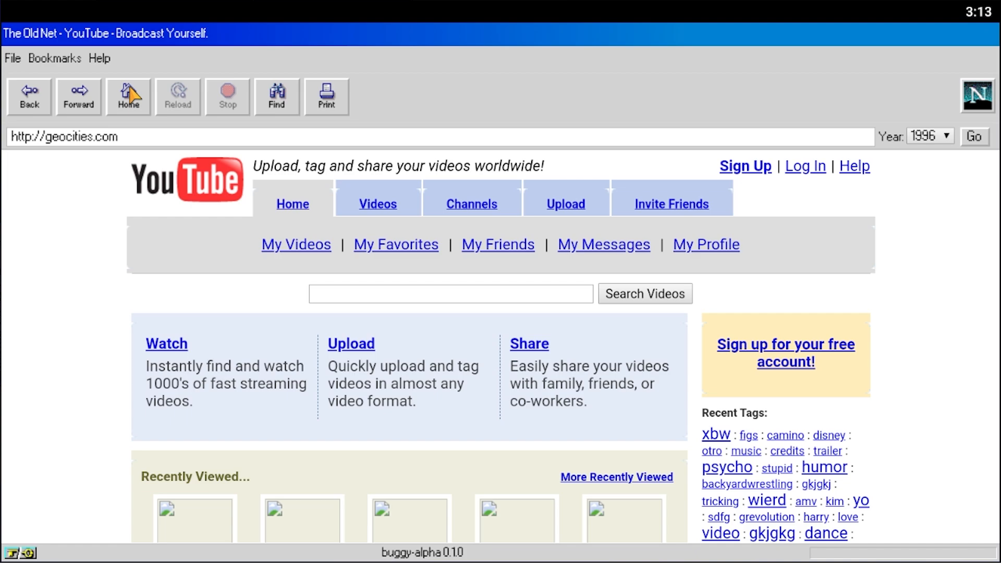
pyautogui.moveTo(273, 110)
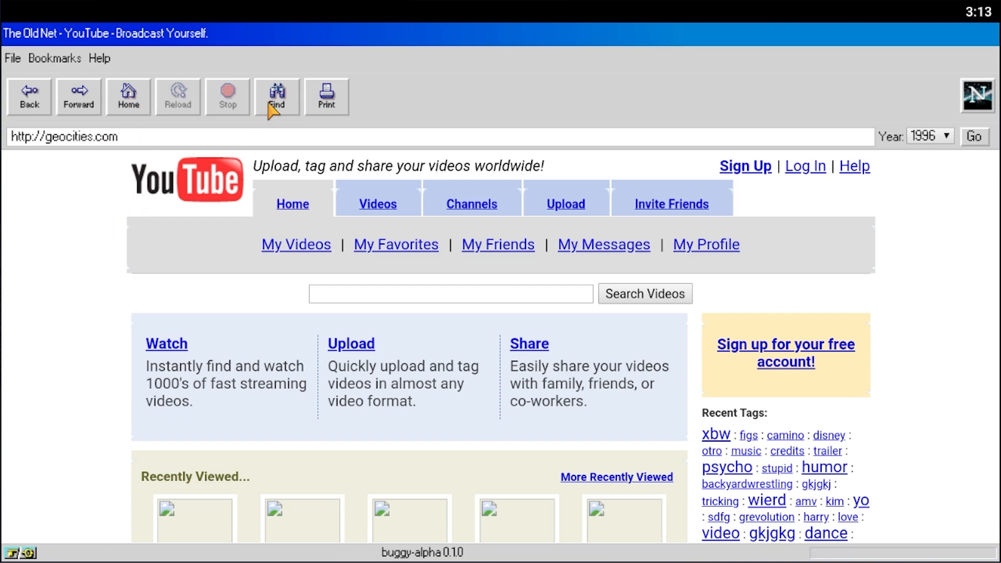
pyautogui.moveTo(229, 97)
pyautogui.write('youtube')
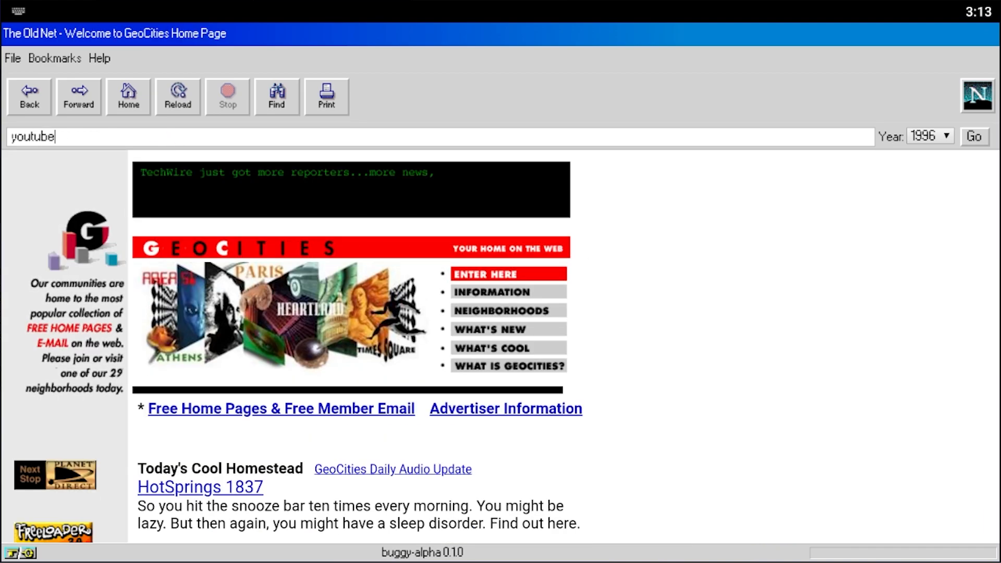
# Load the 2005 youtube.com home page again.
pyautogui.click(929, 136)
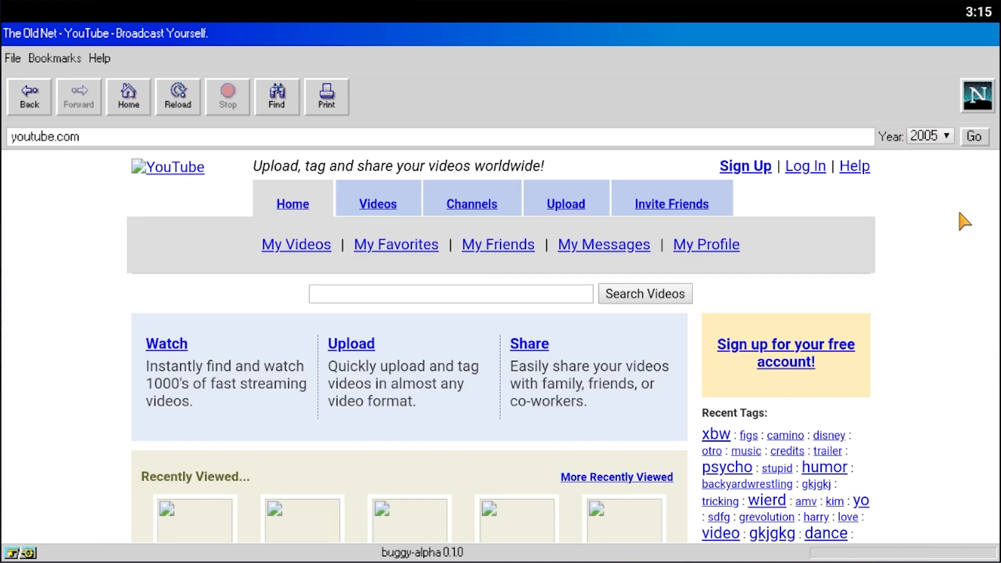
pyautogui.moveTo(188, 105)
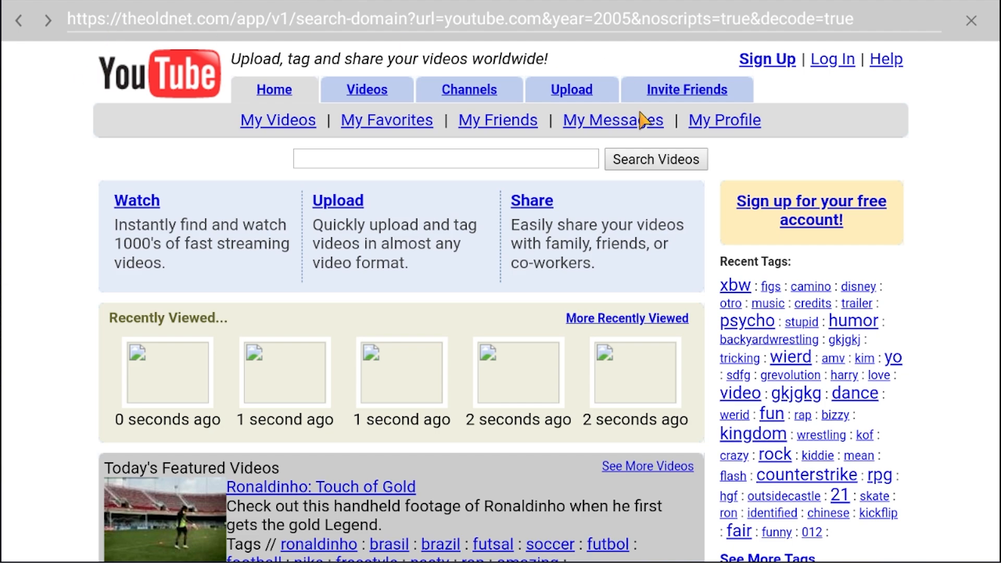
pyautogui.moveTo(557, 264)
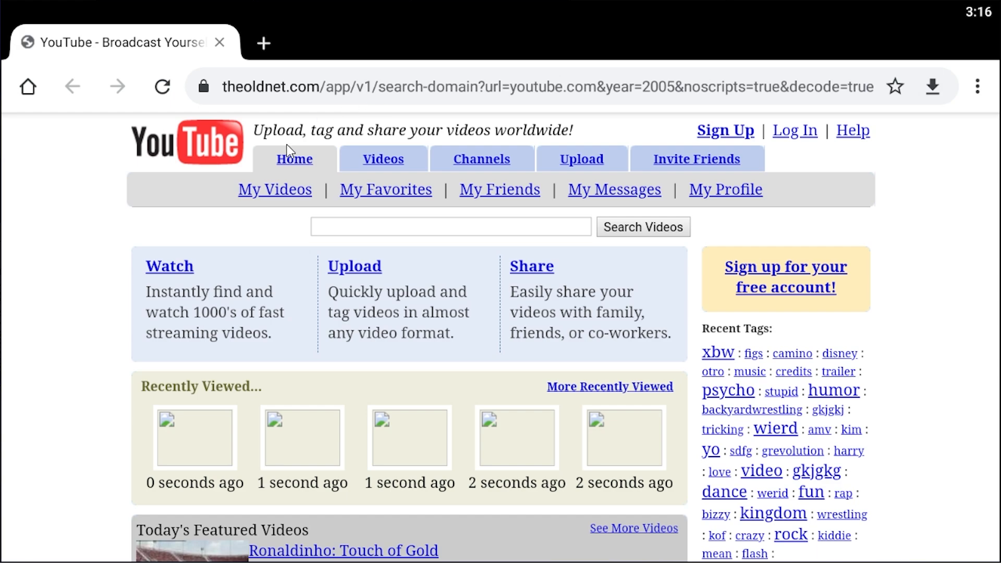
pyautogui.moveTo(597, 2)
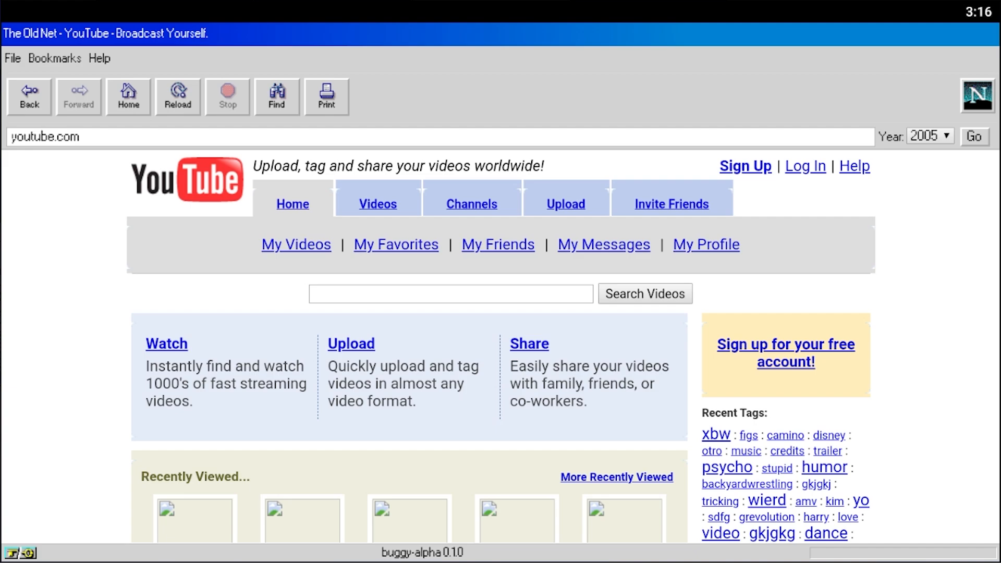
# Dismiss the File menu, then choose Help to show the About the Old Net Navigator page.
pyautogui.click(12, 58)
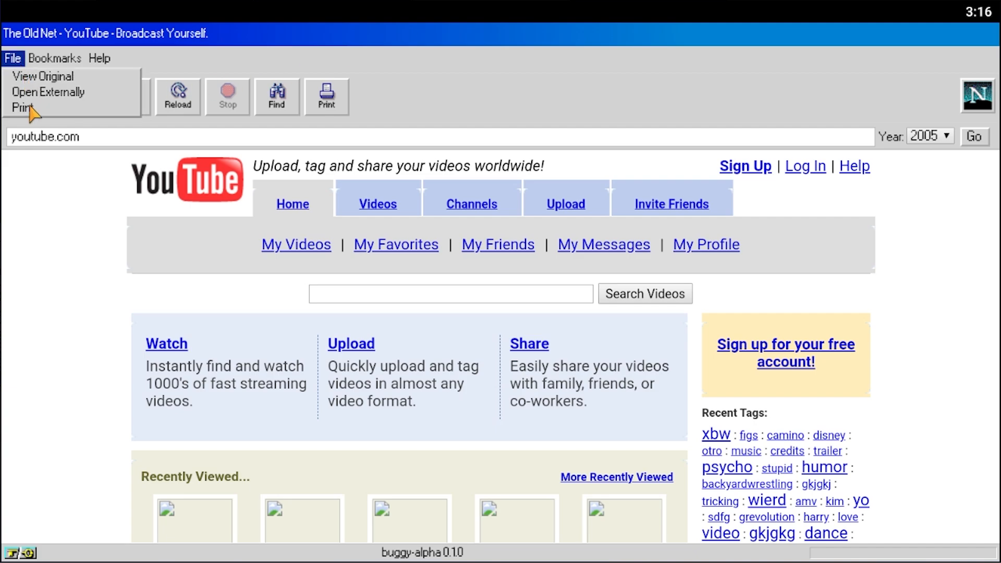
pyautogui.click(22, 108)
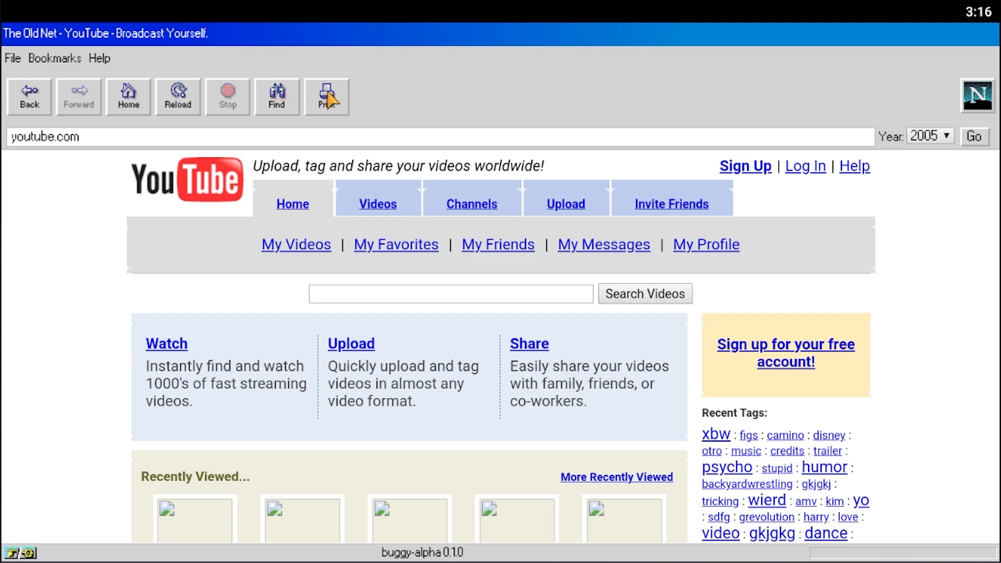
pyautogui.click(54, 58)
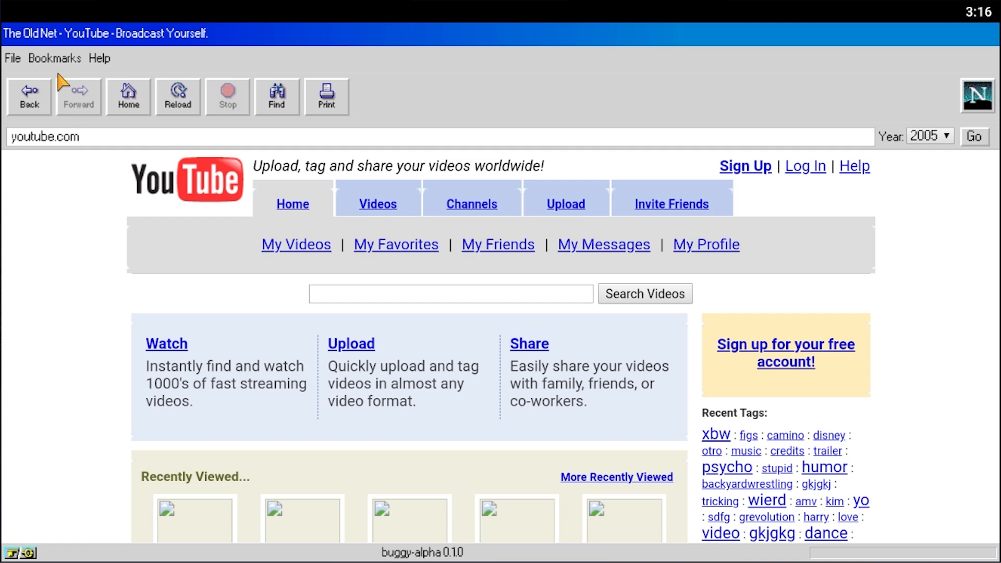
pyautogui.click(54, 58)
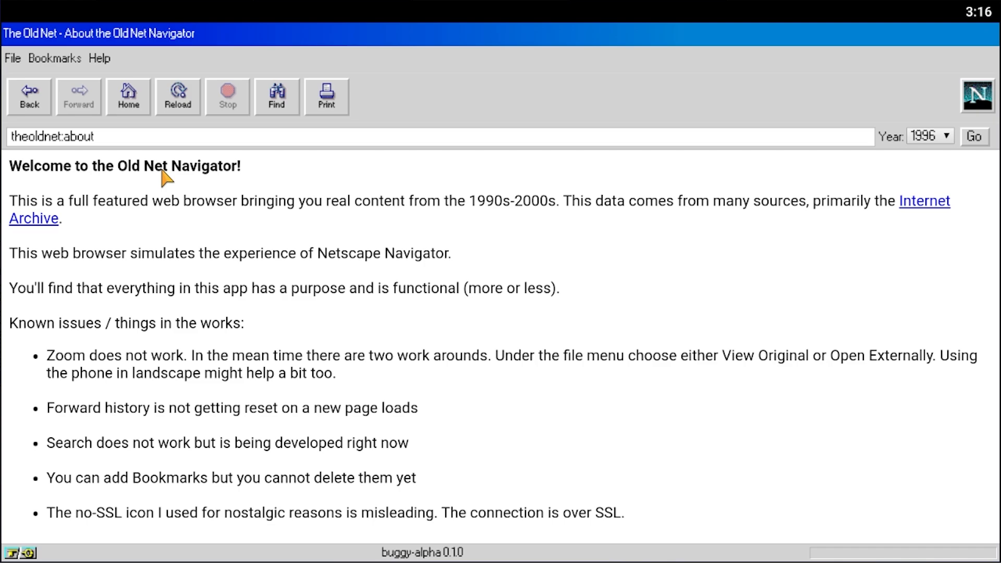
pyautogui.moveTo(107, 60)
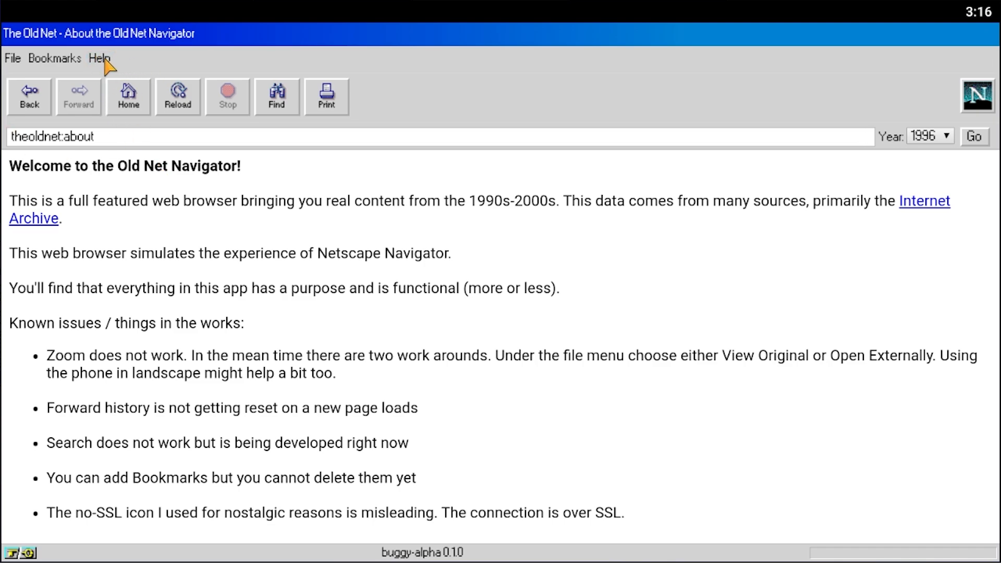
pyautogui.moveTo(113, 217)
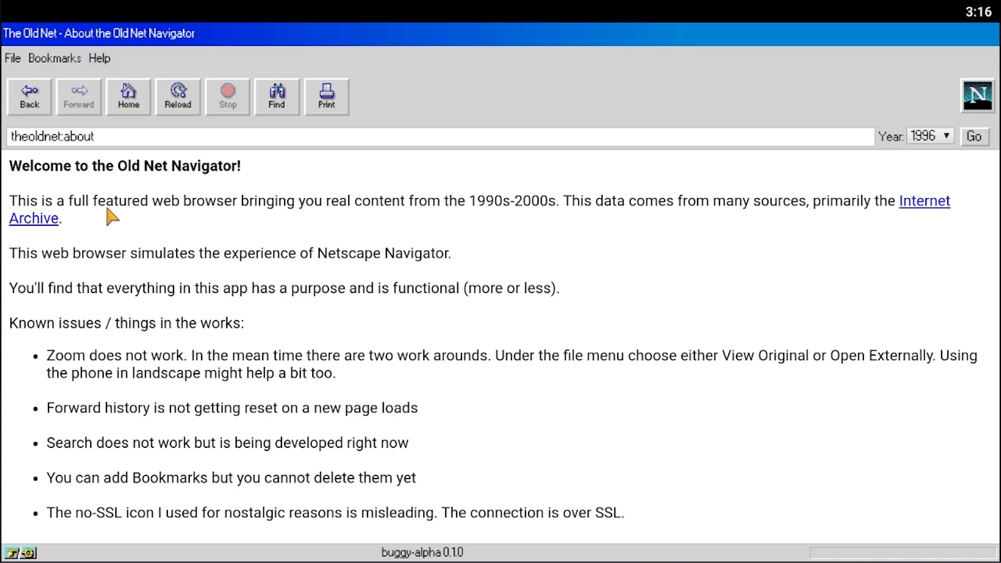
pyautogui.moveTo(557, 275)
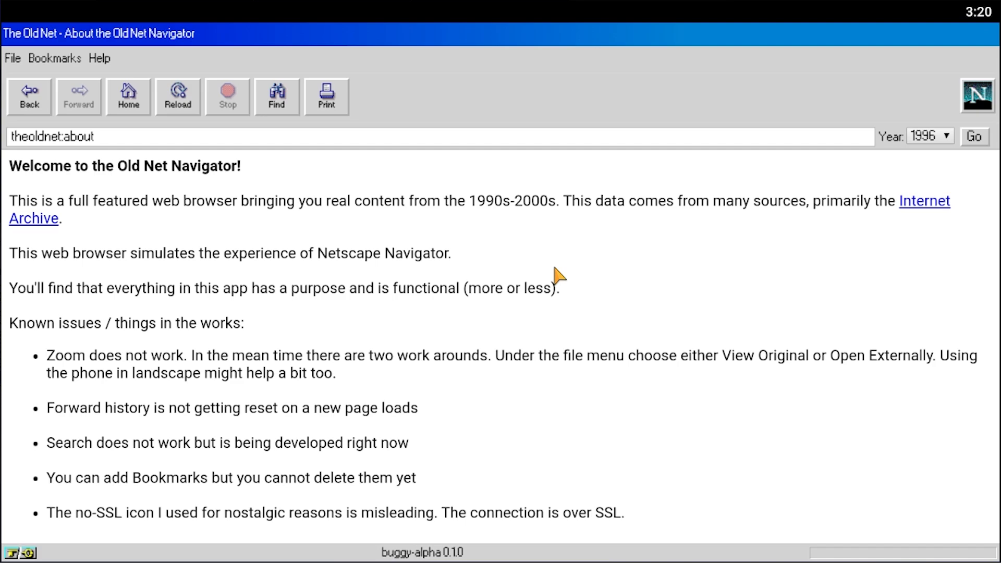